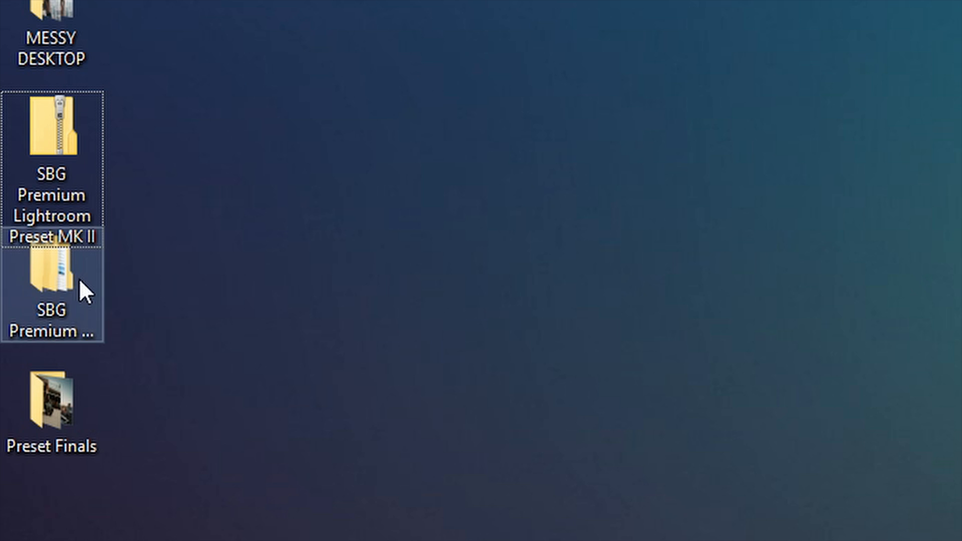
Open the SBG Premium Lightroom Preset MK II folder and its preset subfolder on the desktop.
double_click(52, 276)
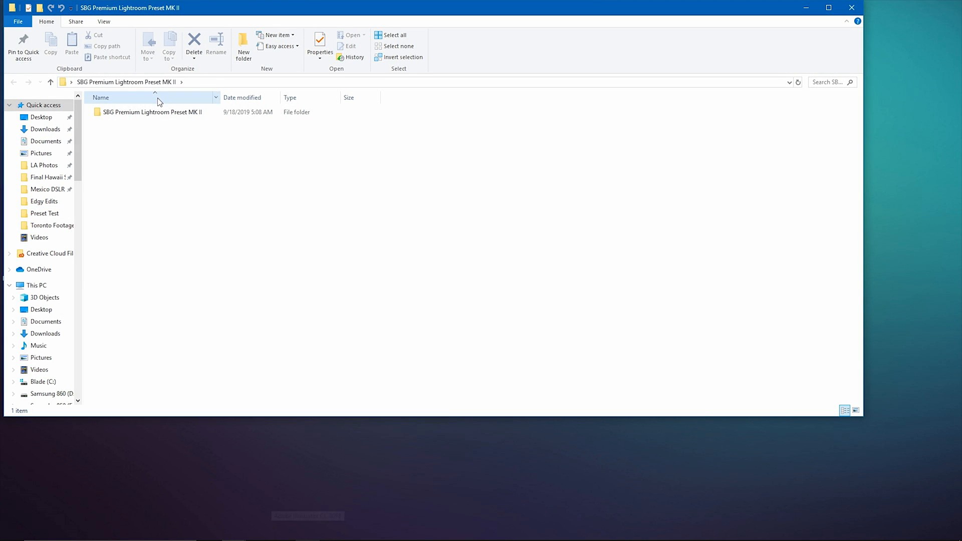
double_click(154, 112)
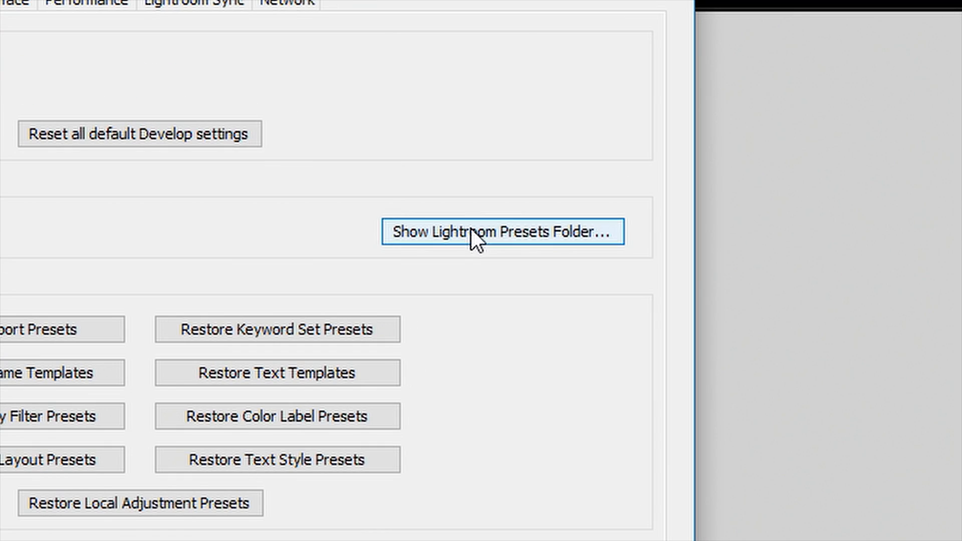
Show the Lightroom Presets Folder from Preferences and open the CameraRaw settings folder.
left_click(501, 232)
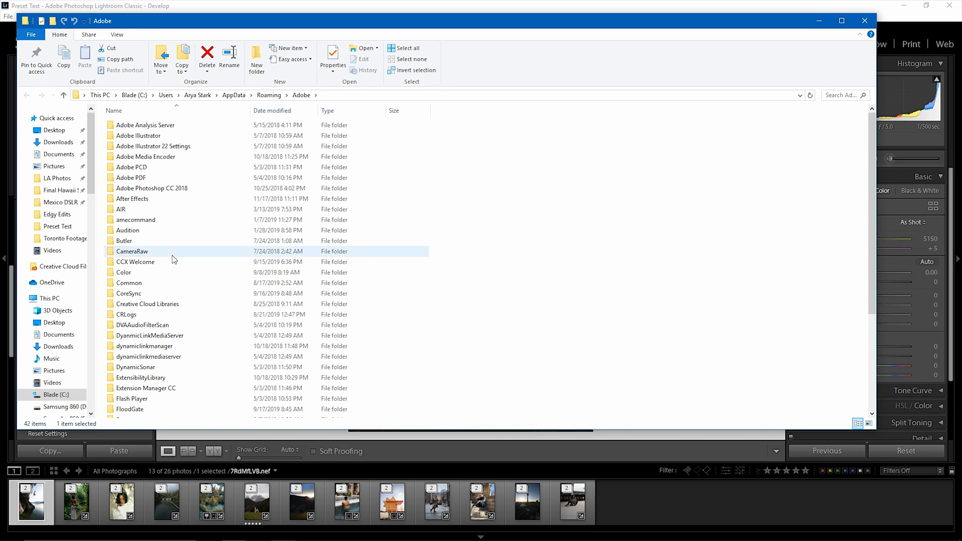
double_click(131, 252)
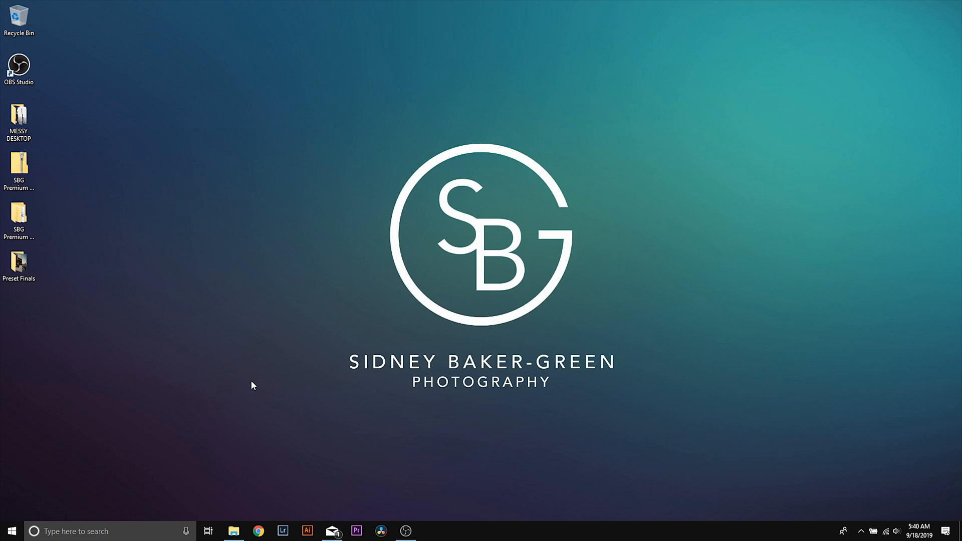
Relaunch Lightroom Classic from the taskbar so SBG Winter Preset Pack 2019 loads.
left_click(282, 531)
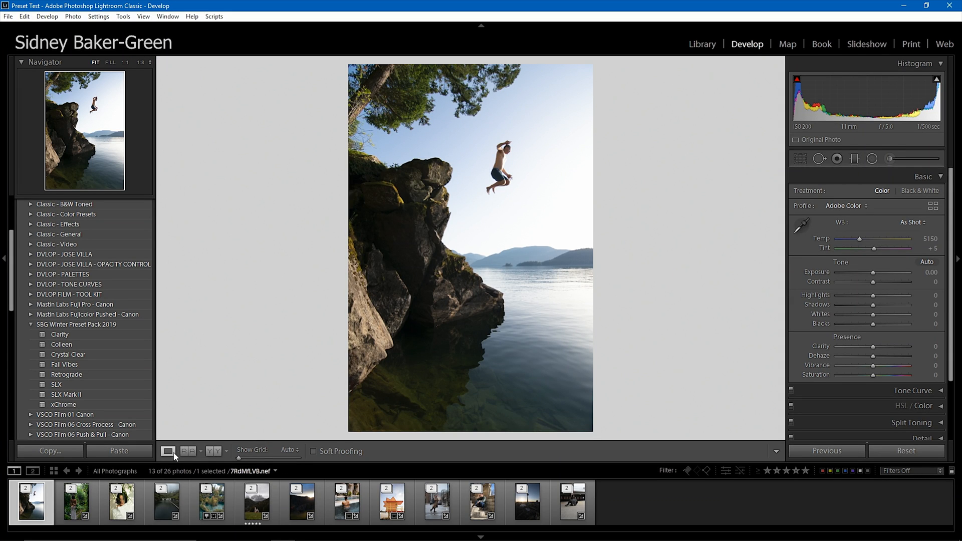
left_click(76, 502)
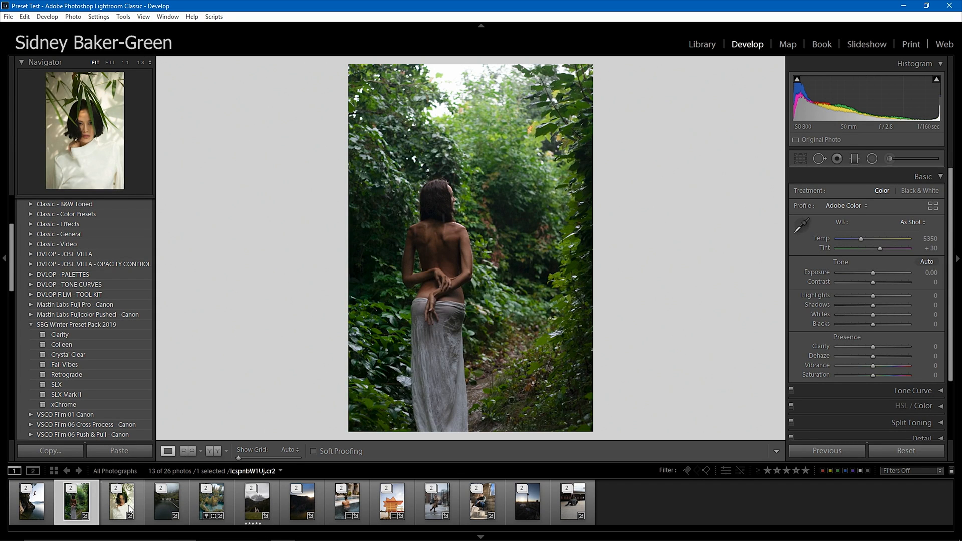
left_click(120, 502)
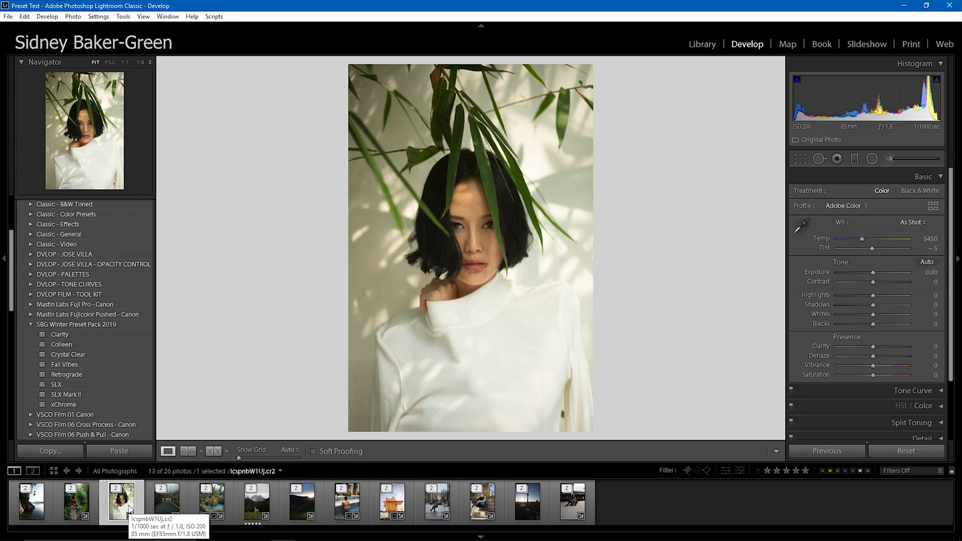
left_click(166, 502)
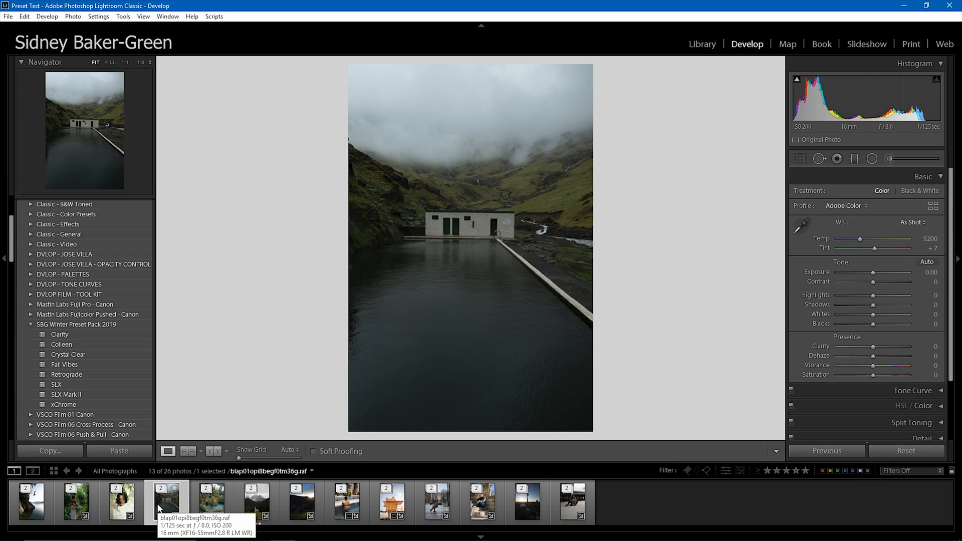
left_click(211, 501)
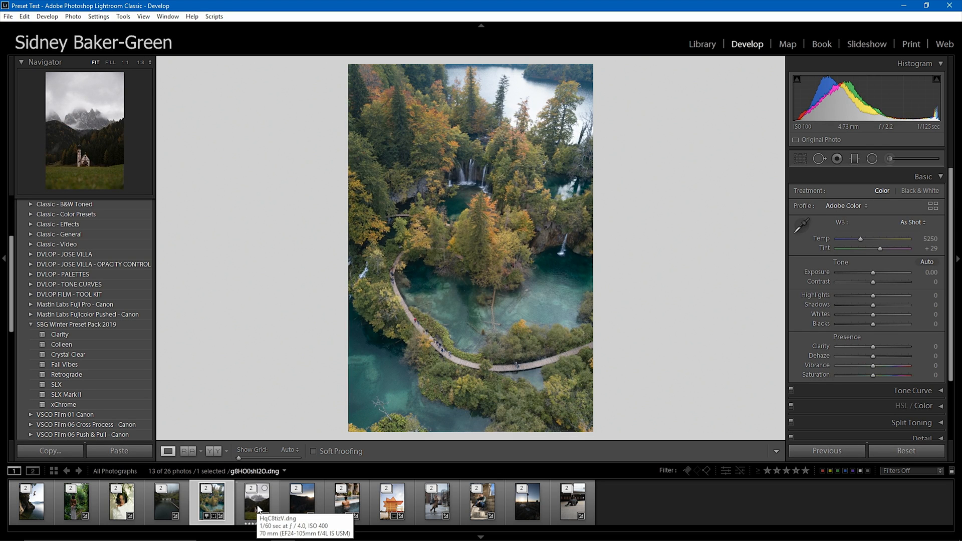
left_click(346, 502)
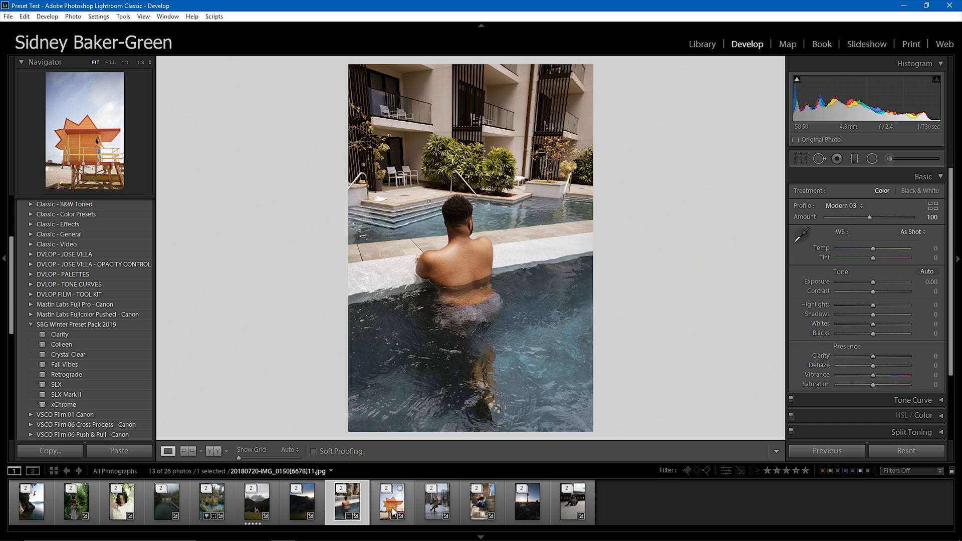
left_click(392, 502)
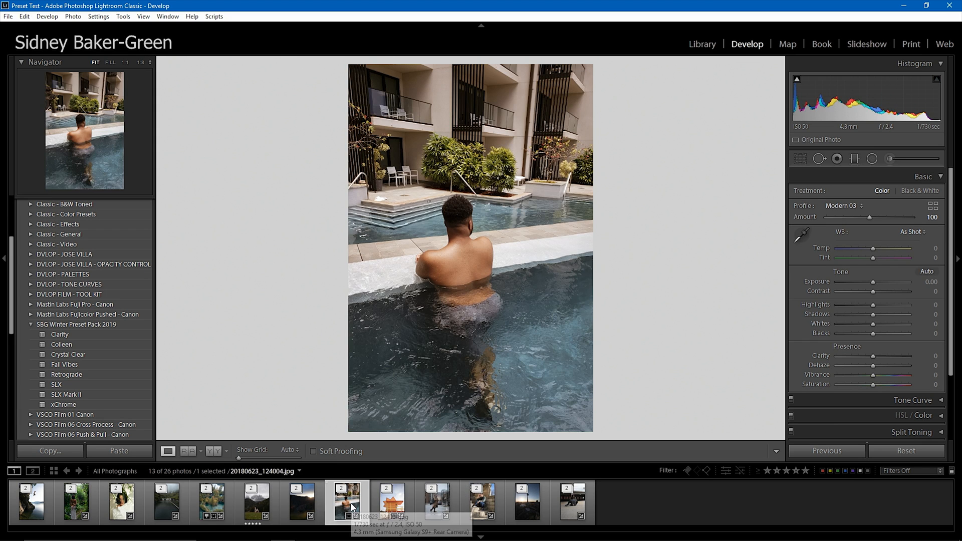
left_click(437, 502)
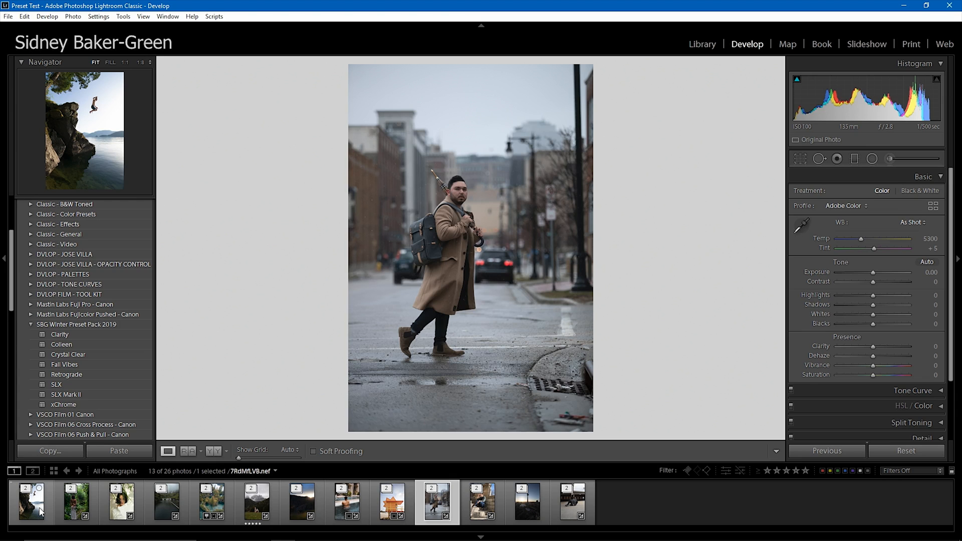
left_click(30, 502)
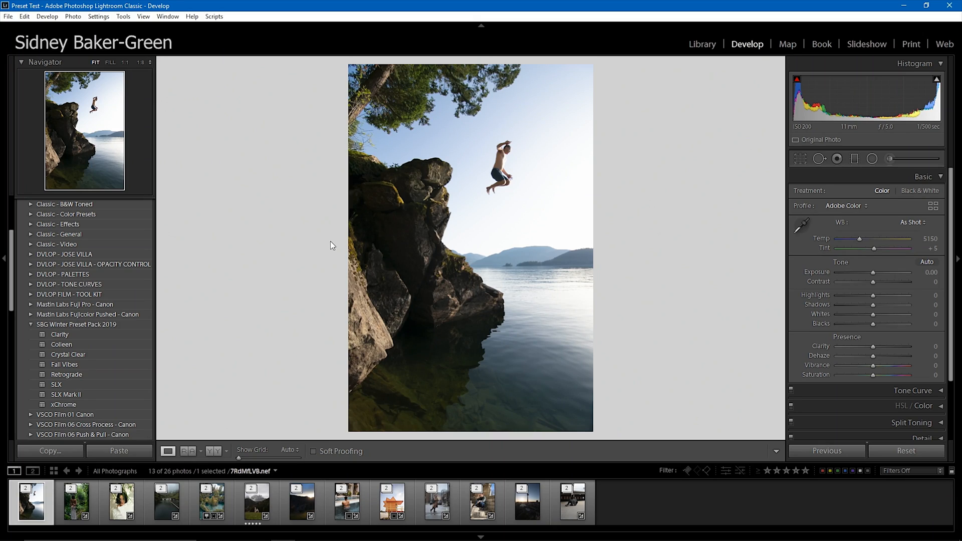
Apply the SLX preset from SBG Winter Preset Pack 2019 to the cliff-jump photo.
left_click(56, 385)
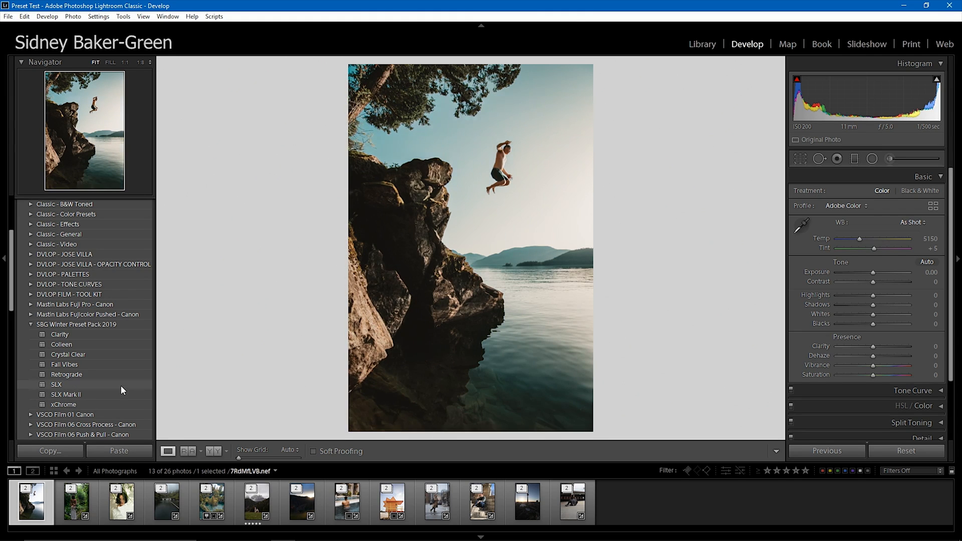
left_click(56, 385)
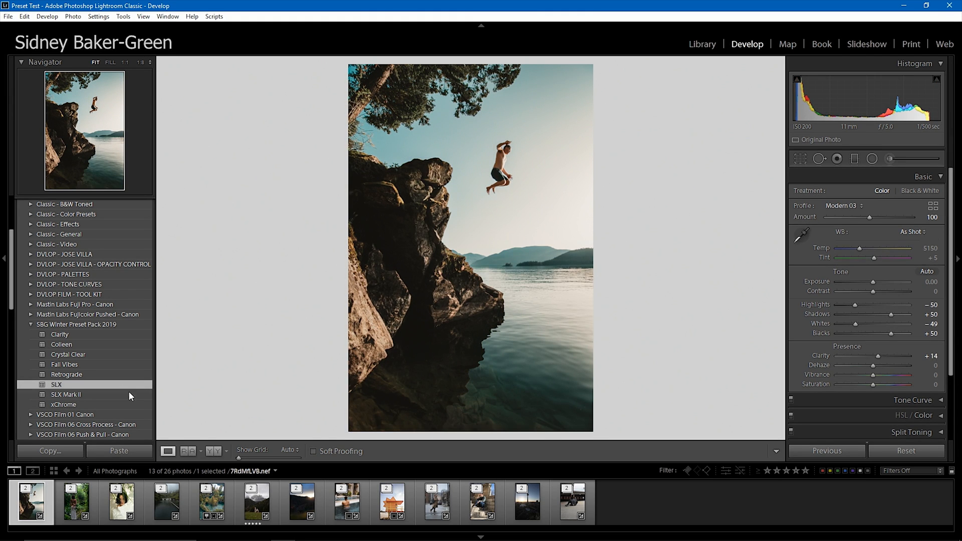
left_click(67, 395)
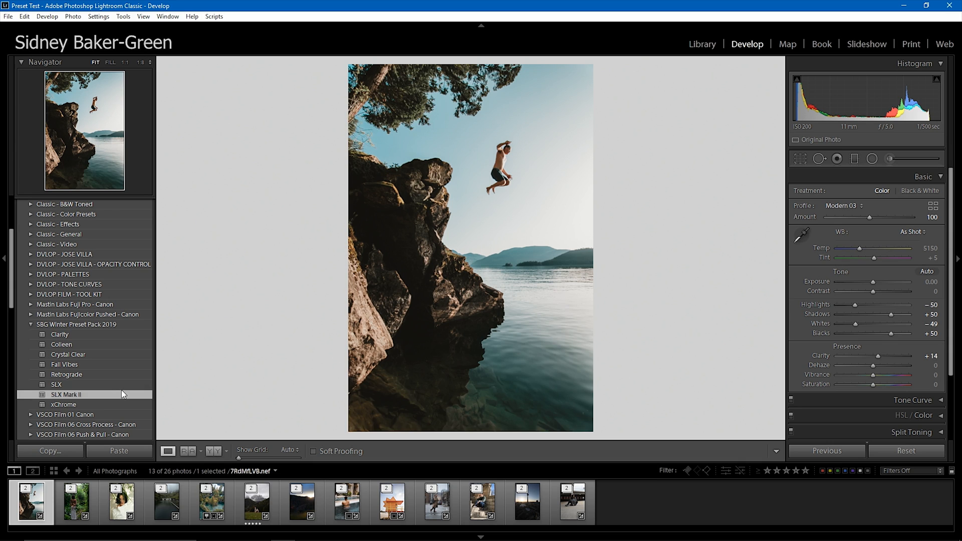
left_click(56, 385)
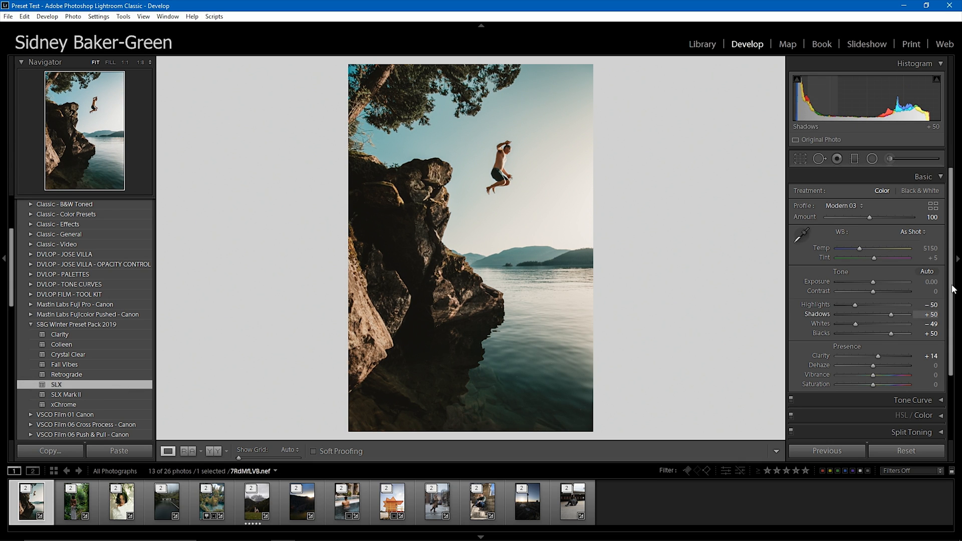
mouse_move(866, 248)
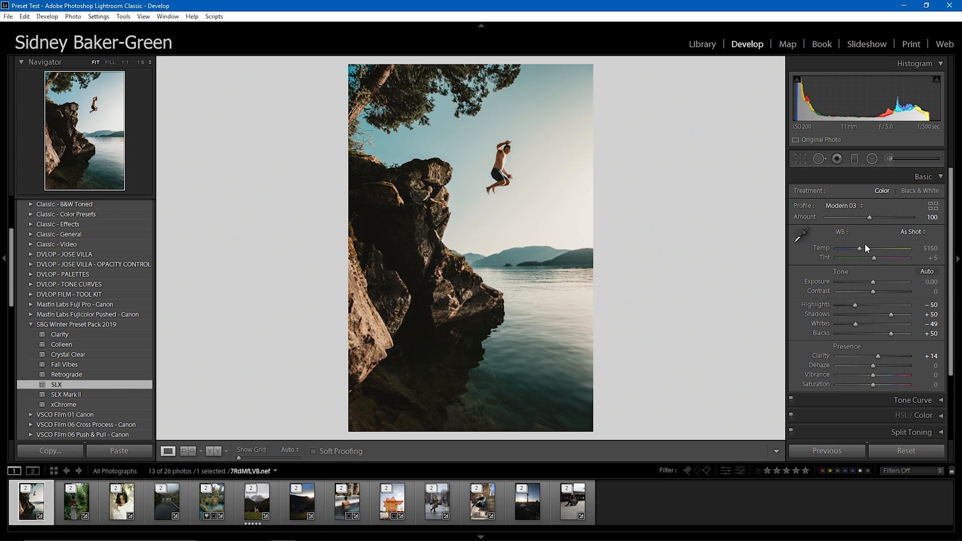
Warm Temp to 5750, lift Shadows to +65, then display the forest portrait enlarged.
left_click_drag(859, 248, 866, 249)
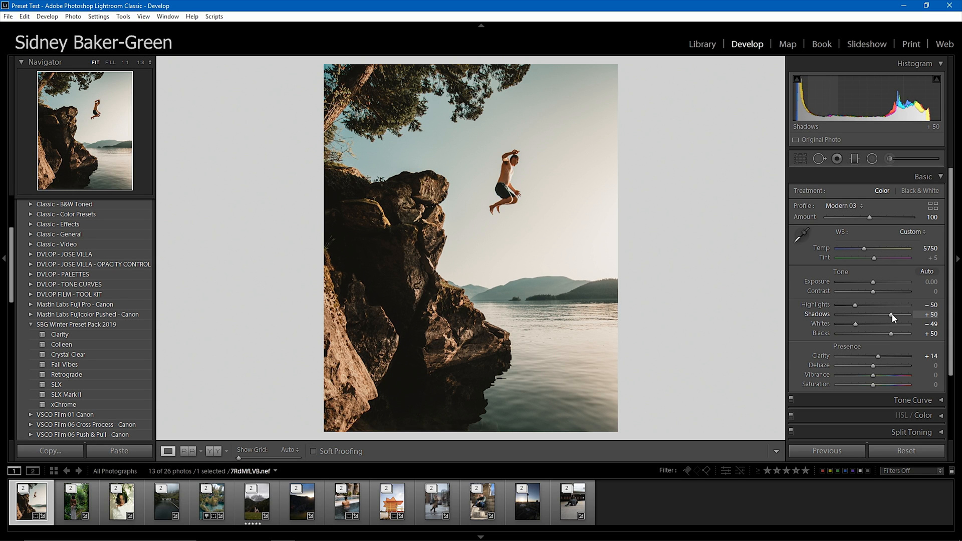
left_click_drag(886, 323, 894, 323)
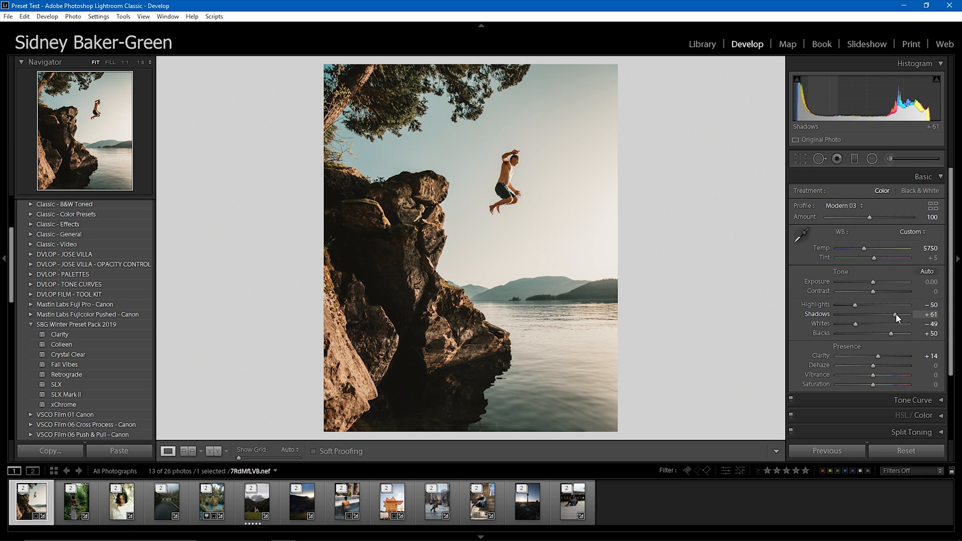
left_click_drag(893, 314, 899, 314)
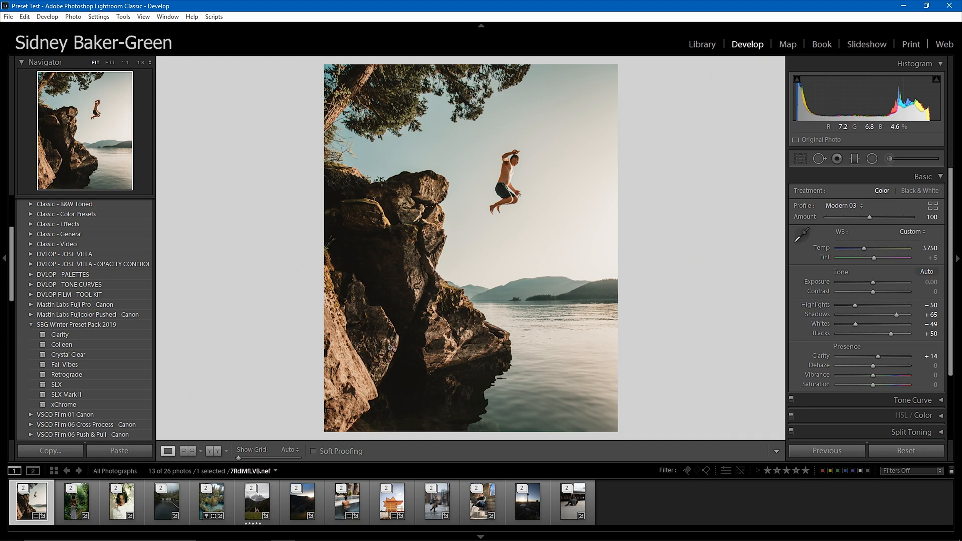
left_click(74, 502)
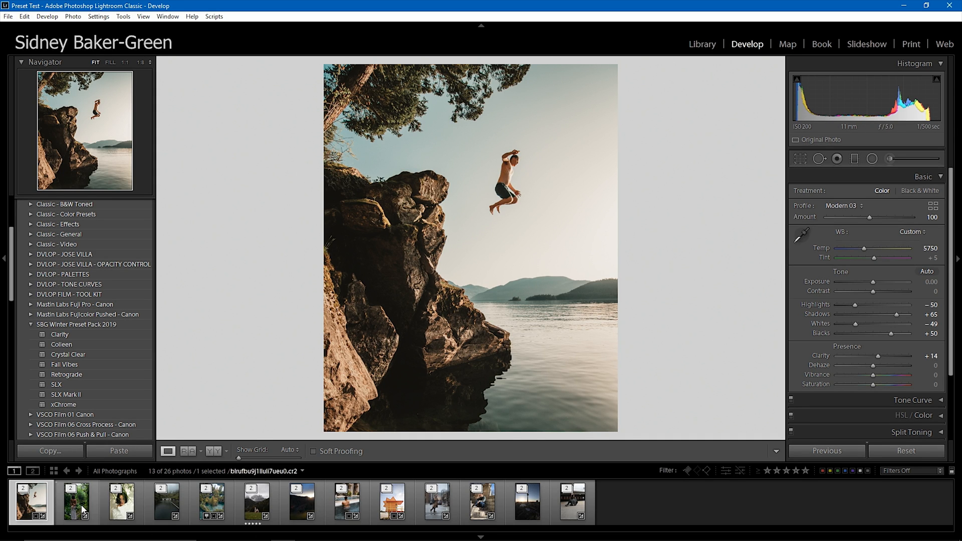
key("Tab")
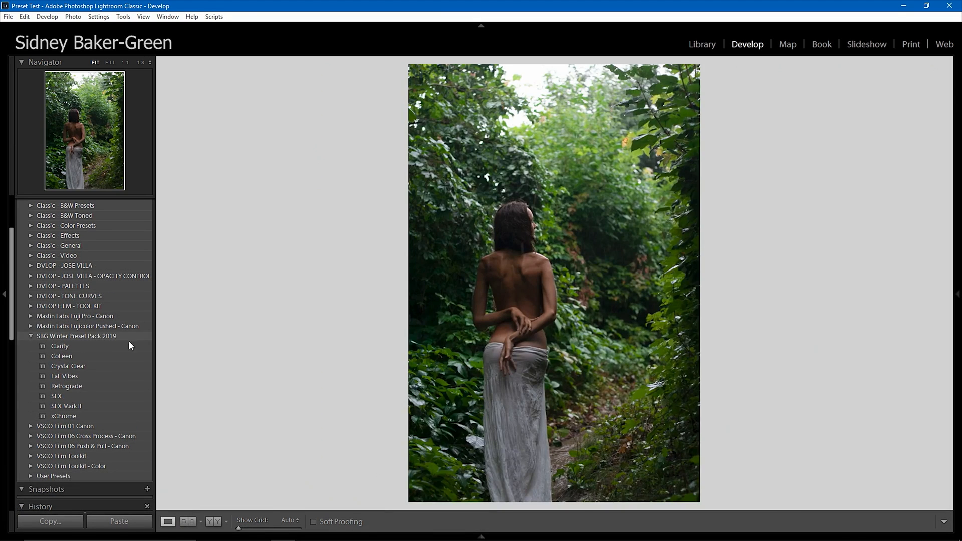
Apply the SLX preset, raise Exposure to +1.00, and exit Crop without changes.
left_click(56, 396)
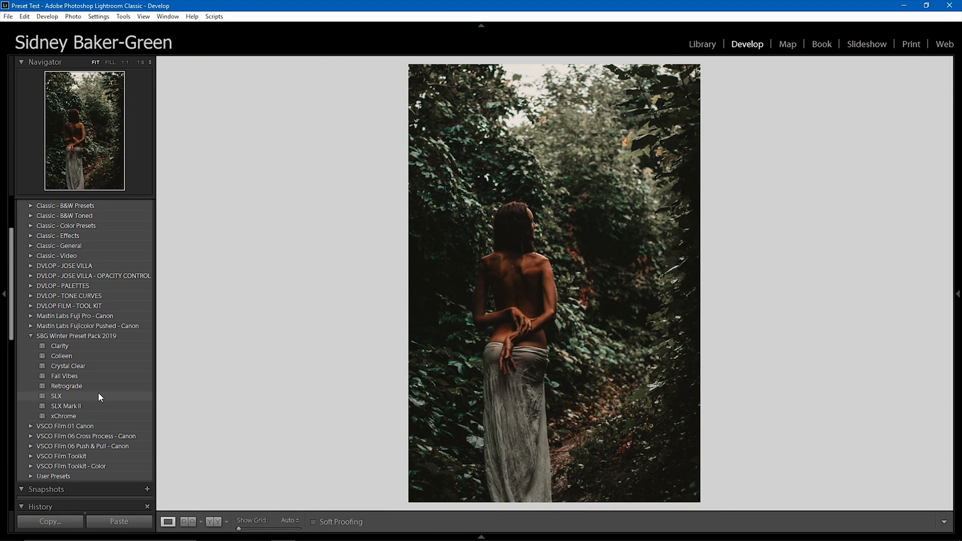
left_click(56, 396)
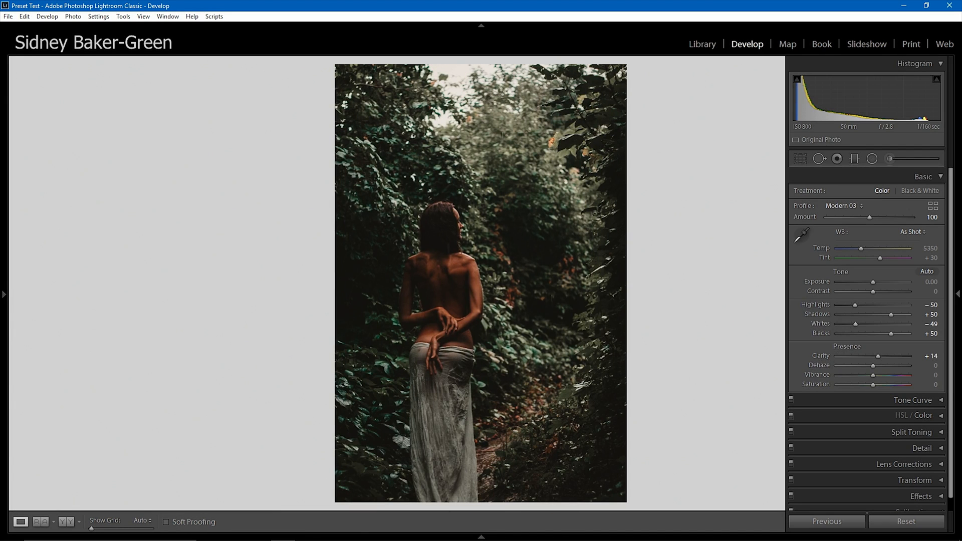
left_click_drag(886, 290, 893, 291)
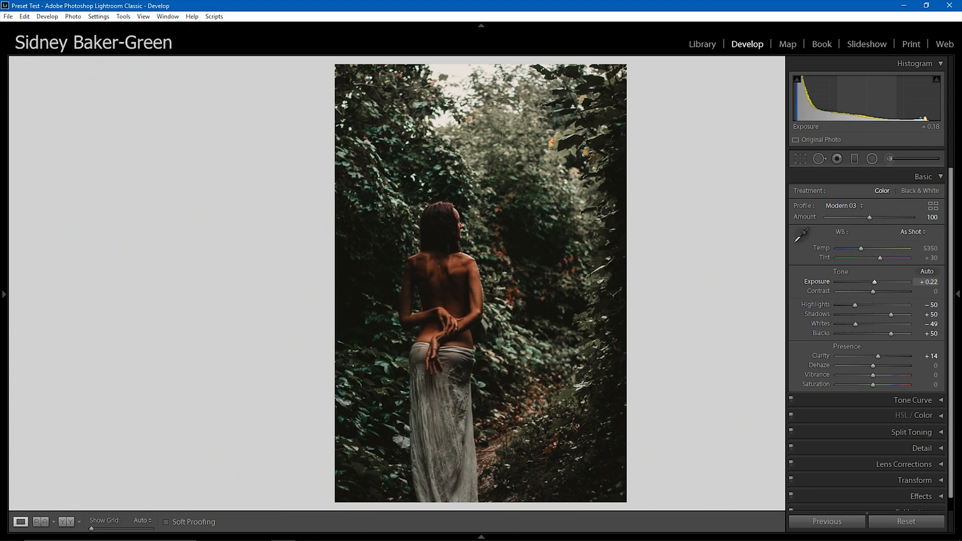
left_click_drag(876, 282, 887, 281)
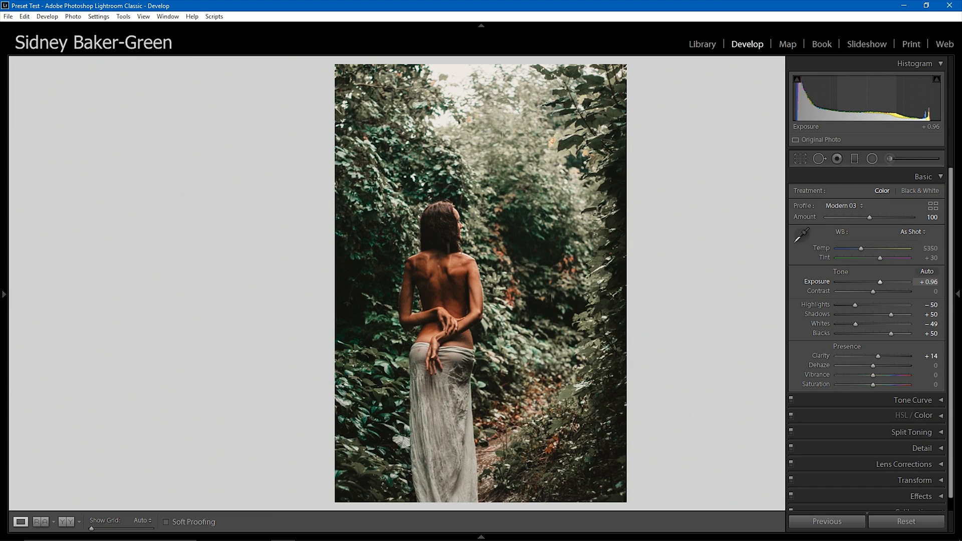
left_click_drag(879, 282, 881, 282)
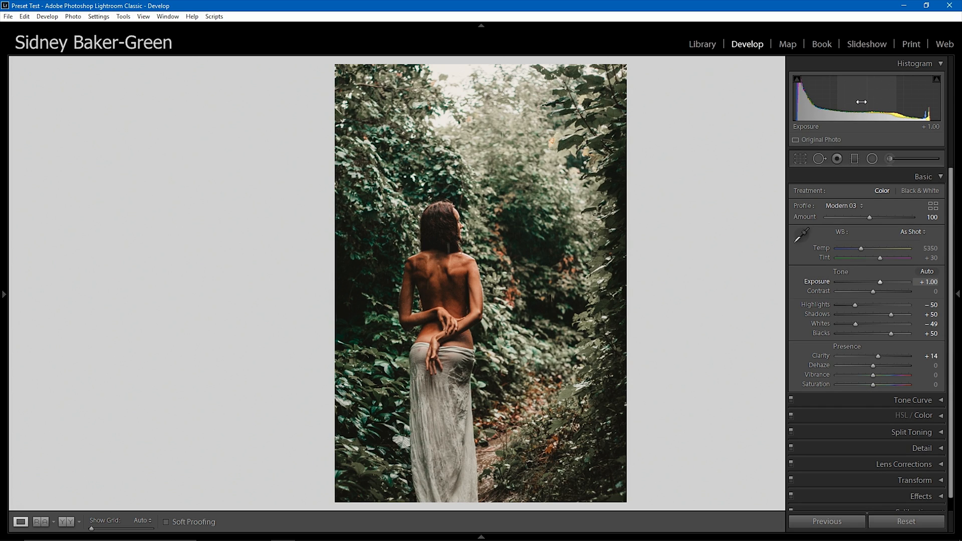
left_click(958, 294)
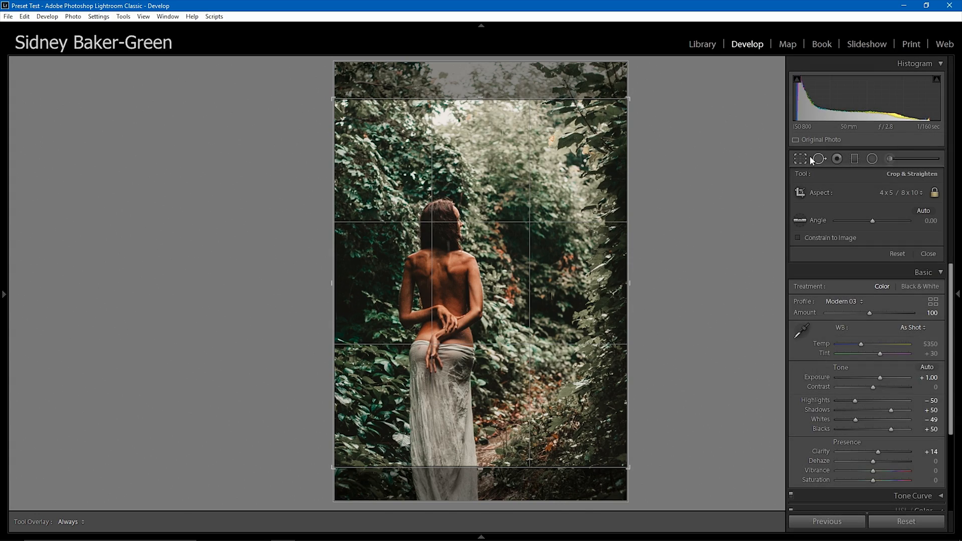
left_click(928, 254)
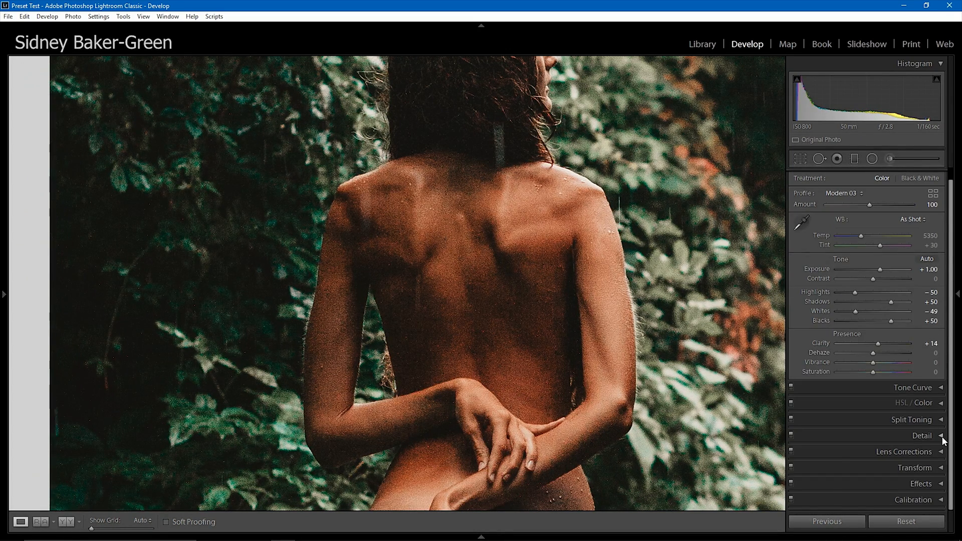
Raise Luminance noise reduction to 21 on the forest portrait, then reopen the left panel.
left_click(922, 435)
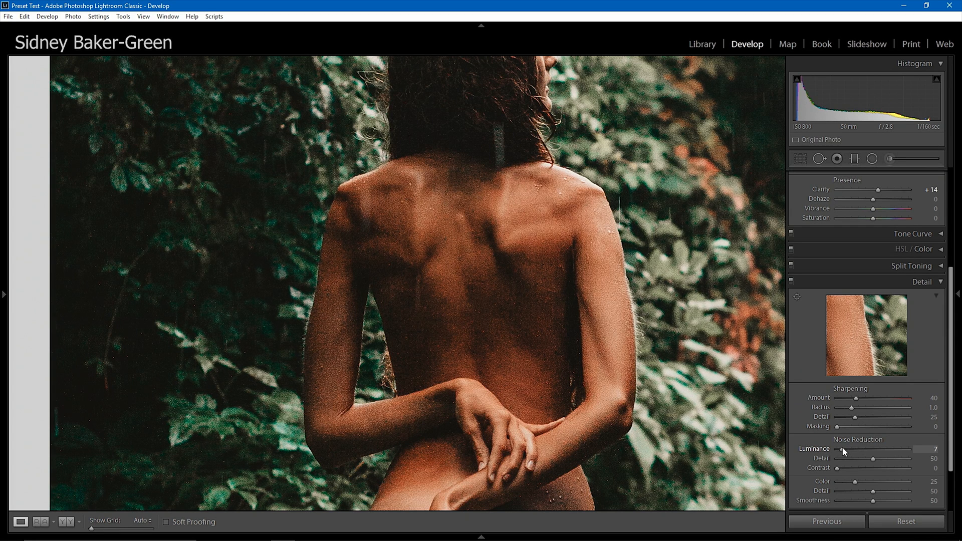
left_click_drag(846, 448, 858, 449)
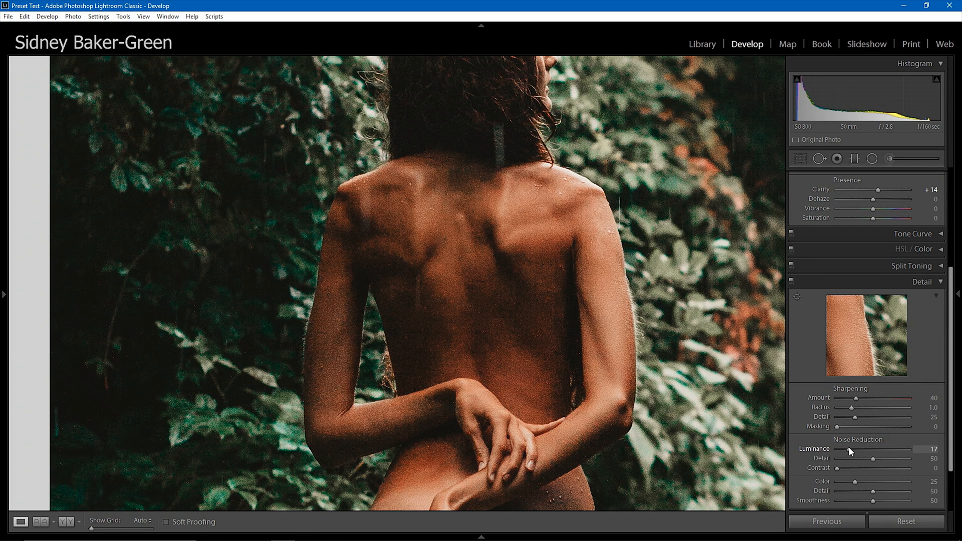
left_click_drag(856, 451, 858, 451)
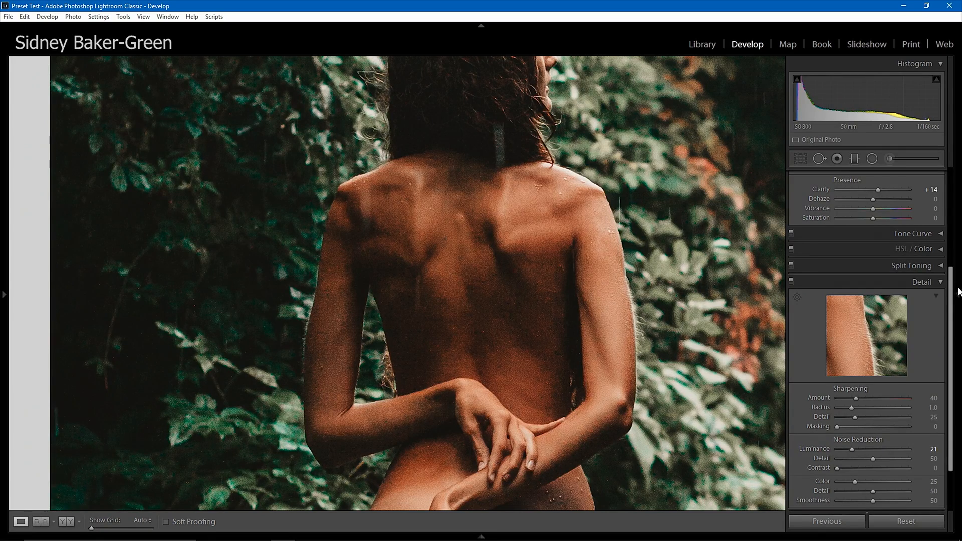
left_click(3, 295)
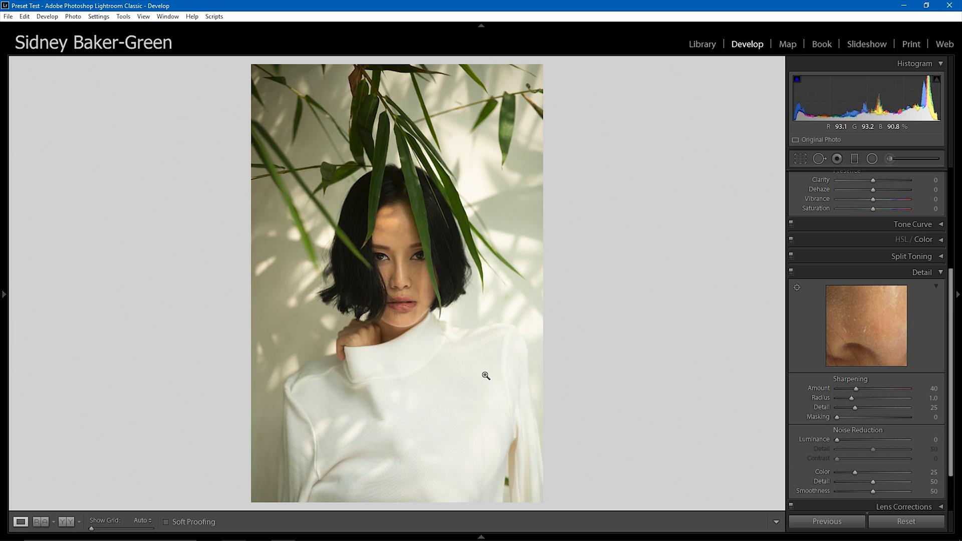
mouse_move(408, 362)
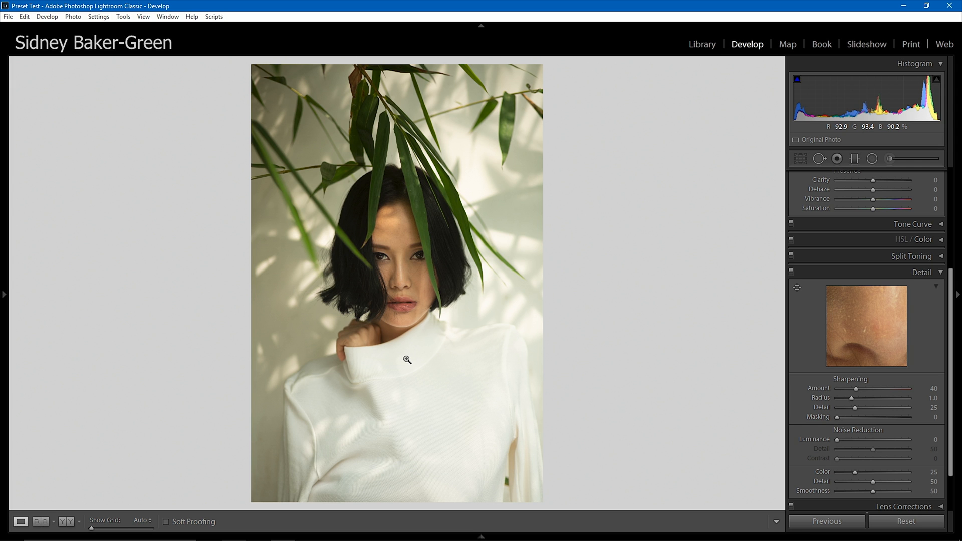
Apply the SLX preset from SBG Winter Preset Pack 2019 to the bamboo-leaf portrait.
left_click(5, 295)
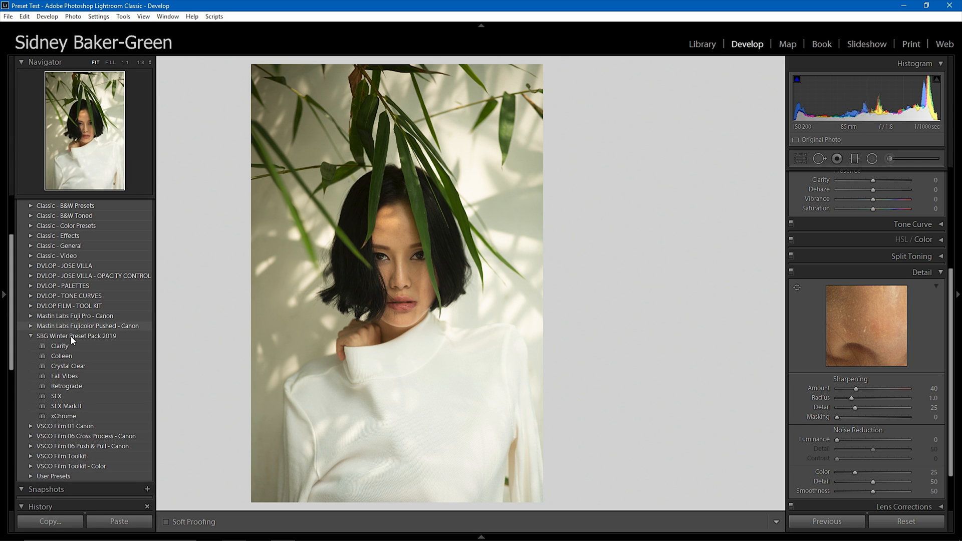
left_click(56, 396)
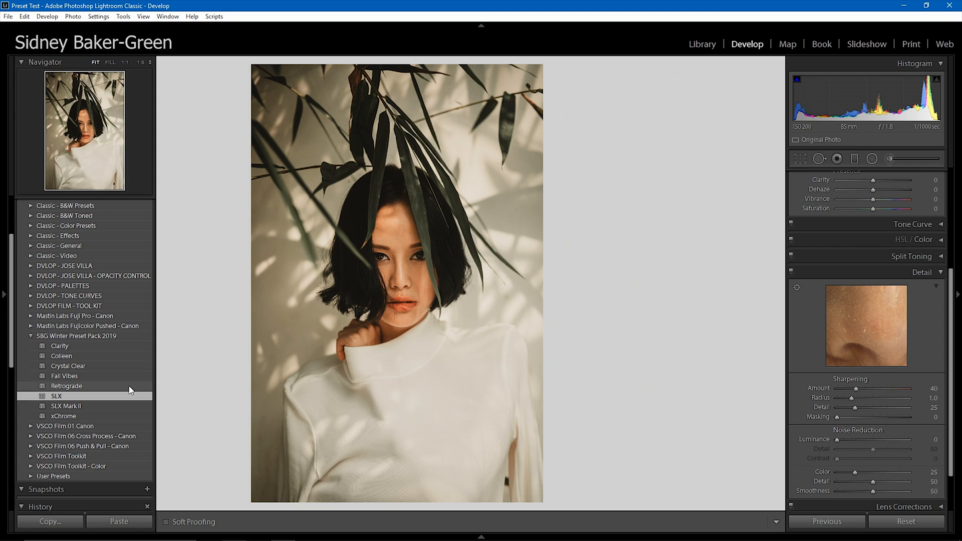
left_click(57, 397)
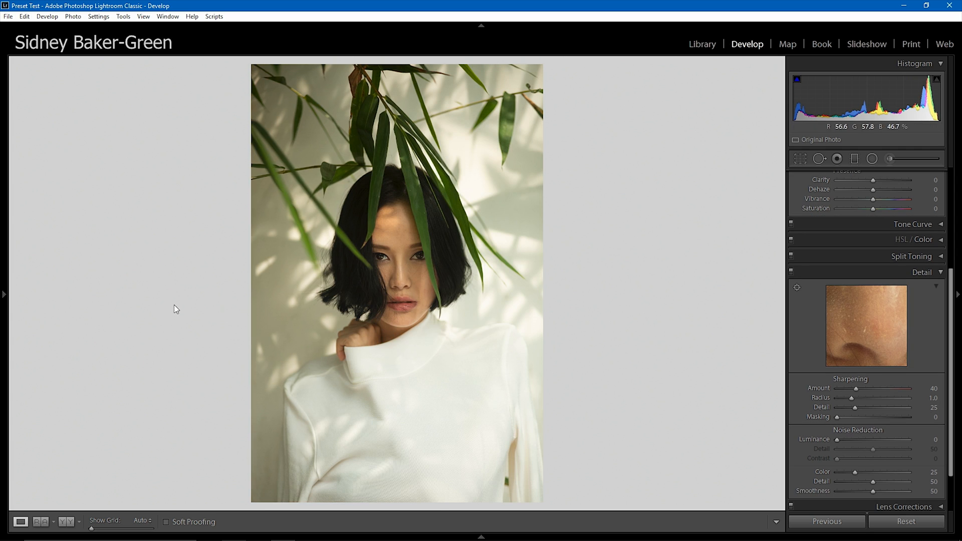
Crop the bamboo-leaf portrait to a 4 x 5 aspect ratio.
left_click(65, 405)
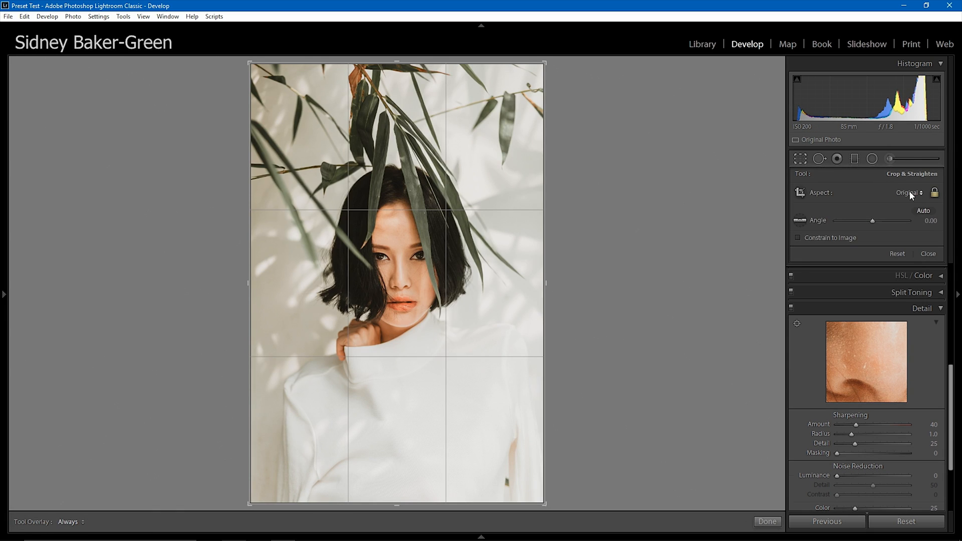
left_click(909, 192)
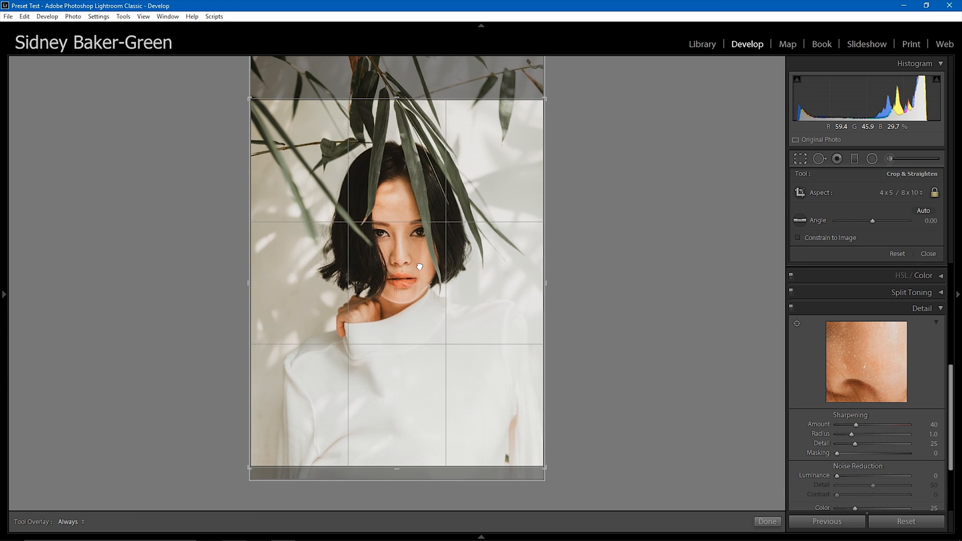
left_click(801, 158)
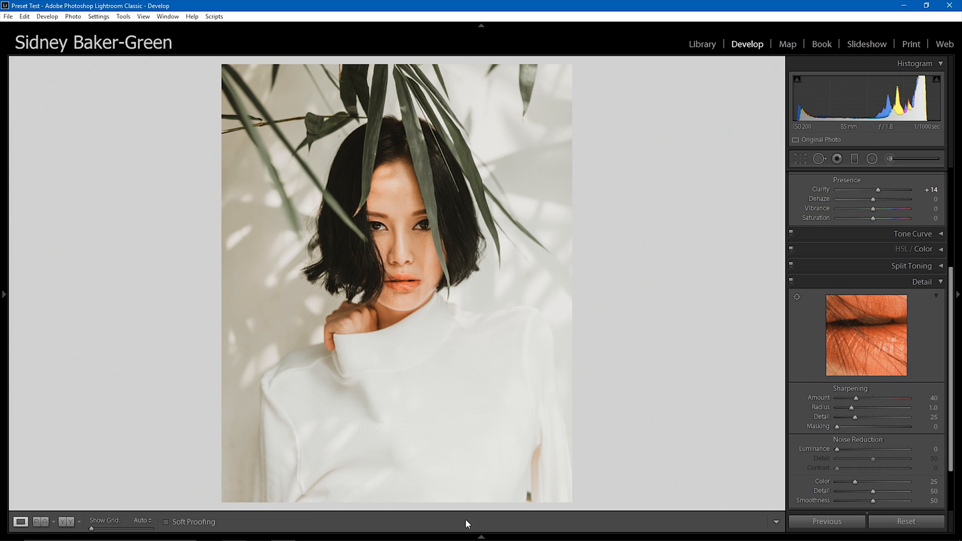
mouse_move(494, 520)
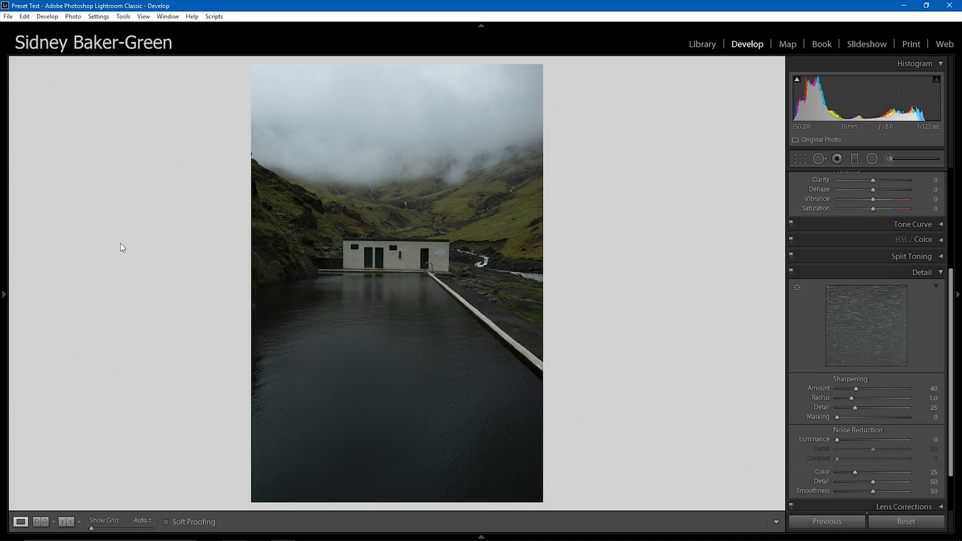
Apply a moody SBG Winter preset, straighten along the pool edge, and change the crop aspect.
left_click(4, 294)
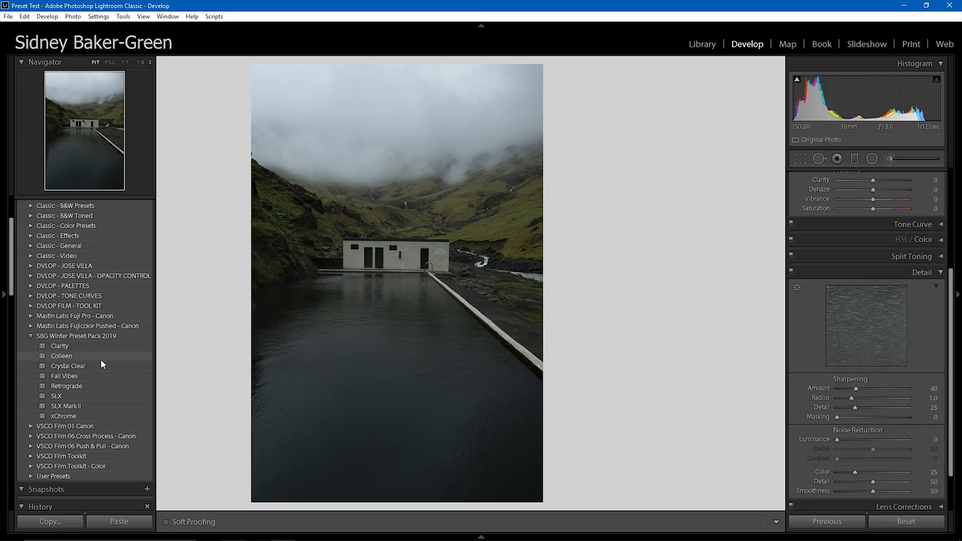
left_click(61, 355)
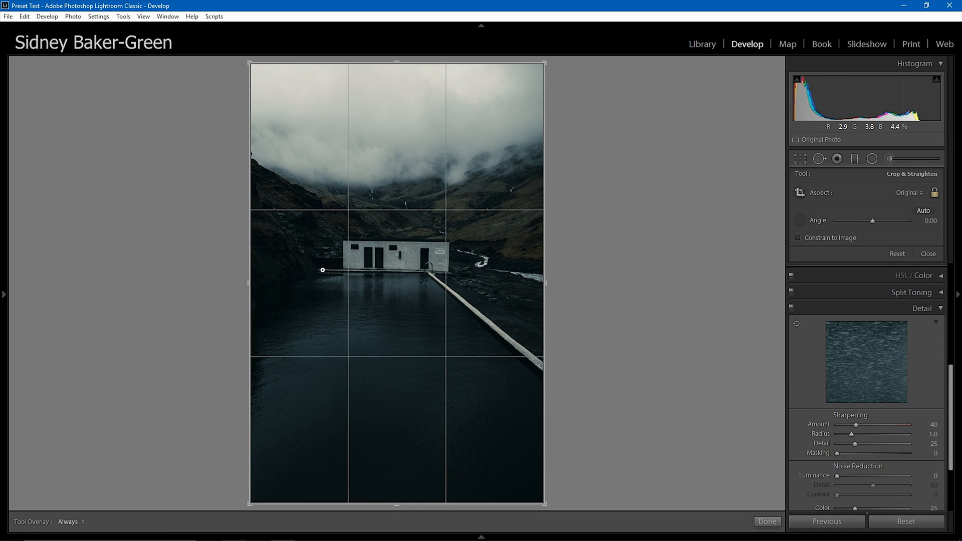
left_click_drag(323, 270, 421, 270)
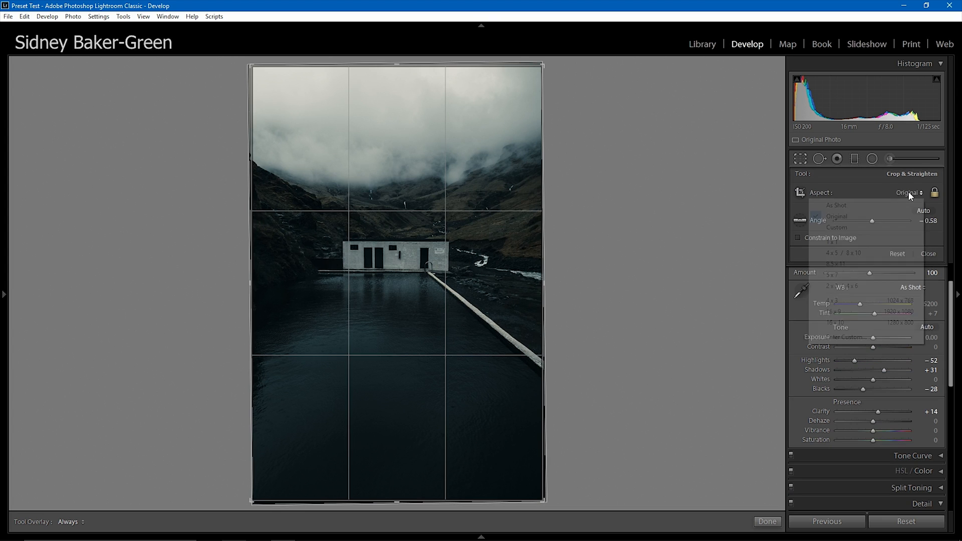
left_click(848, 253)
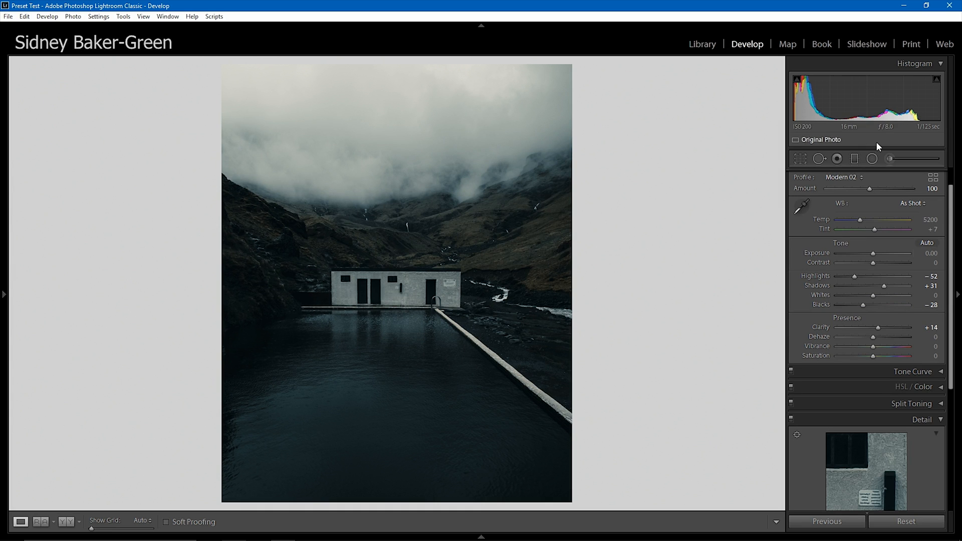
Raise Exposure to about +0.78, Temp to about 5681, and Saturation to +100.
left_click_drag(875, 254, 887, 254)
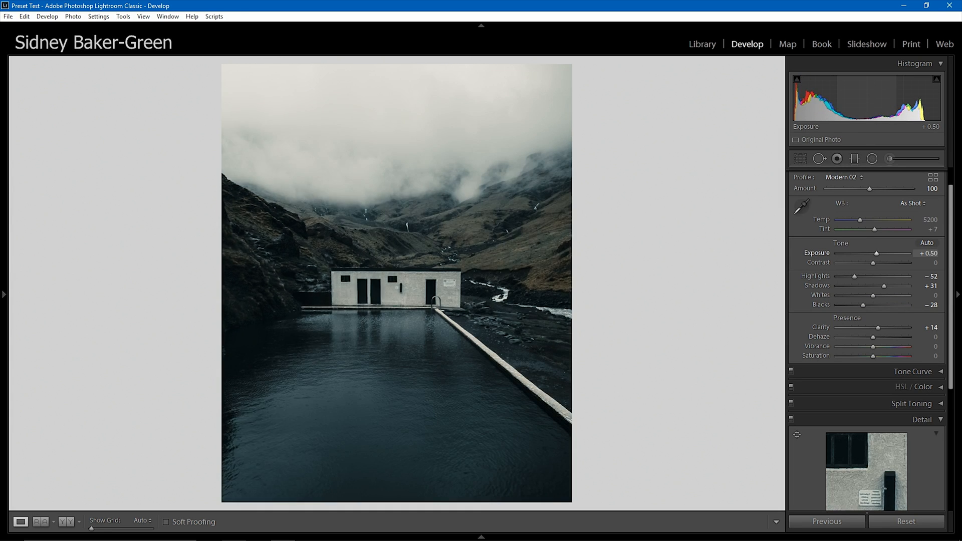
left_click_drag(876, 254, 880, 254)
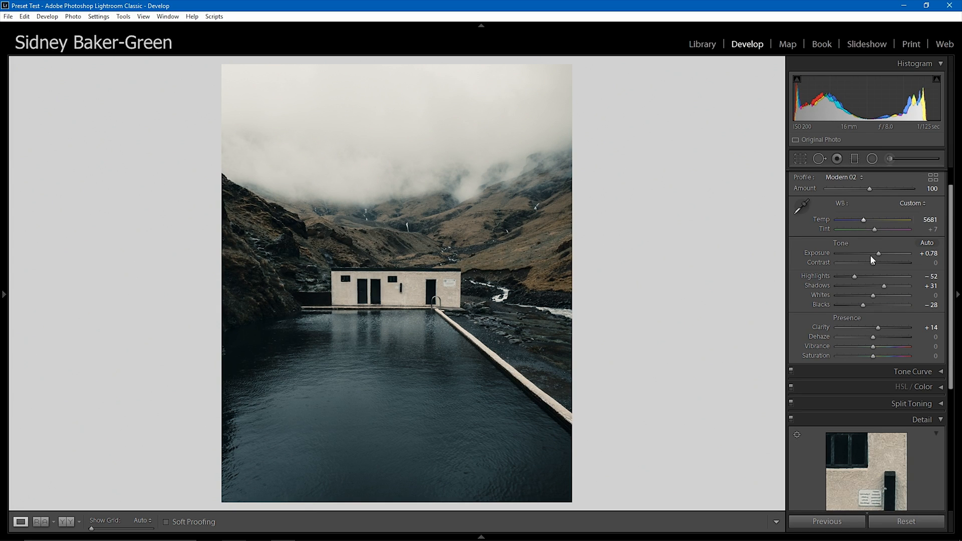
left_click_drag(856, 356, 908, 355)
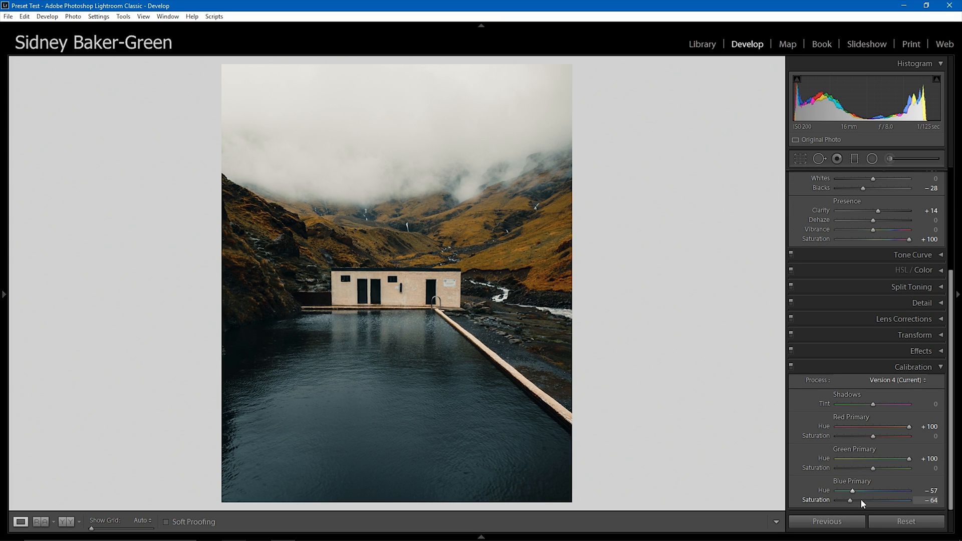
Set Blue Primary Hue -33 and Saturation -6, Yellow Hue +30, and Tint +17.
left_click_drag(841, 490, 850, 490)
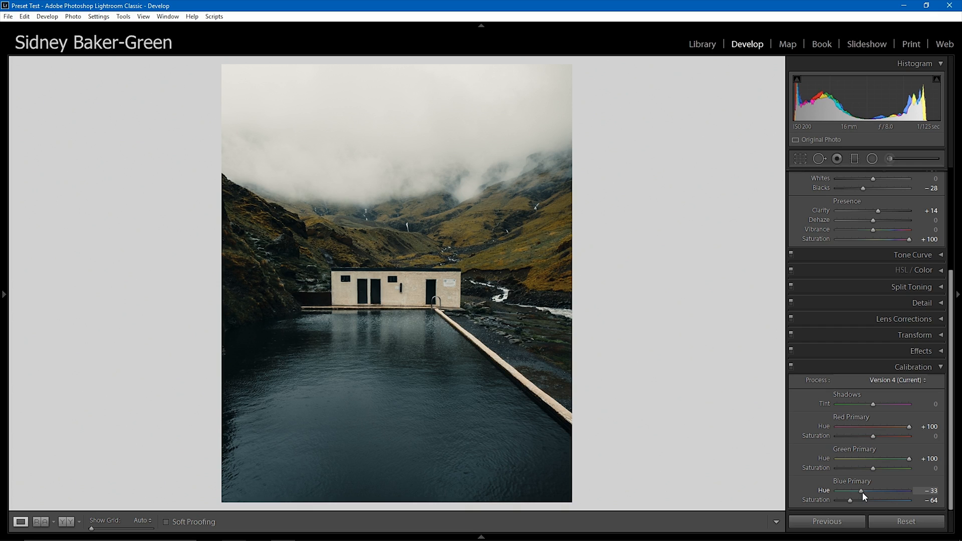
left_click_drag(850, 499, 867, 500)
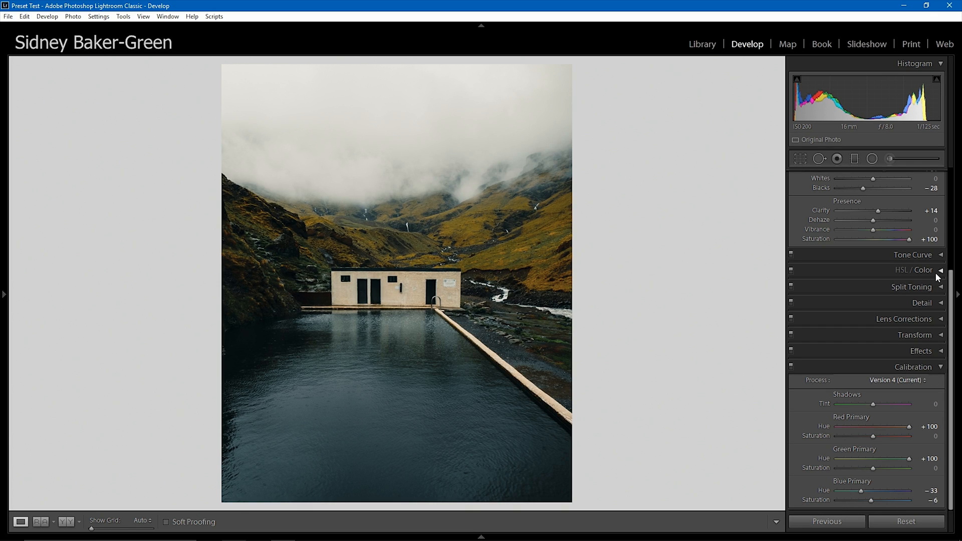
left_click(921, 270)
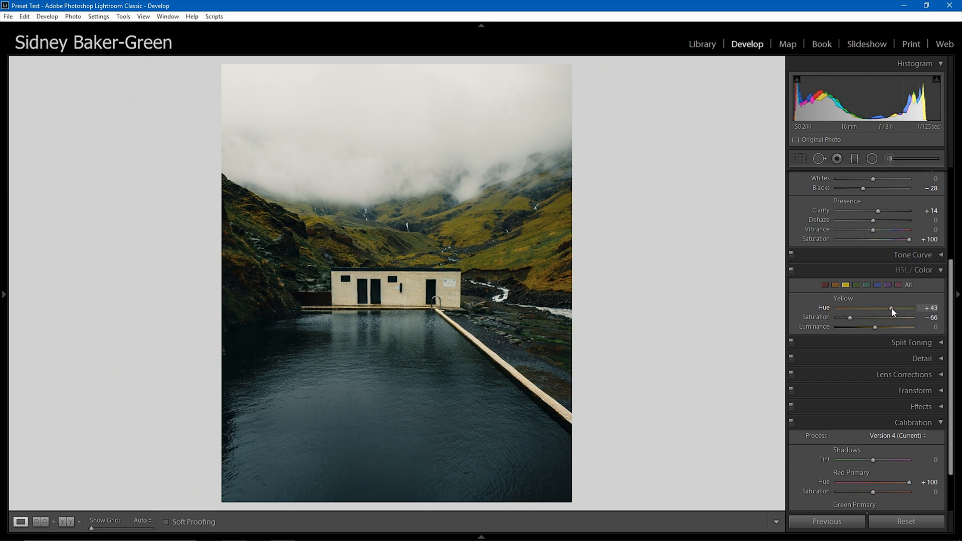
left_click_drag(905, 309, 888, 308)
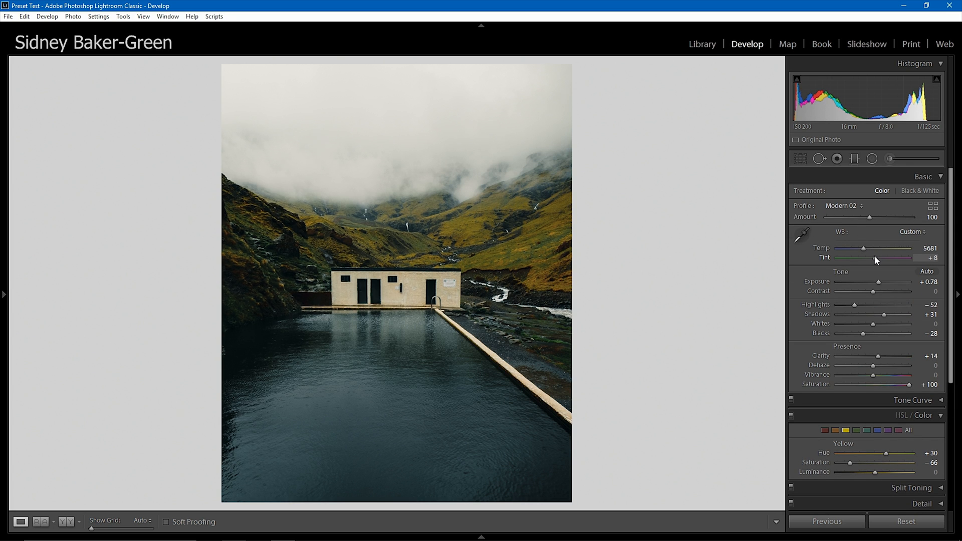
left_click_drag(878, 257, 887, 257)
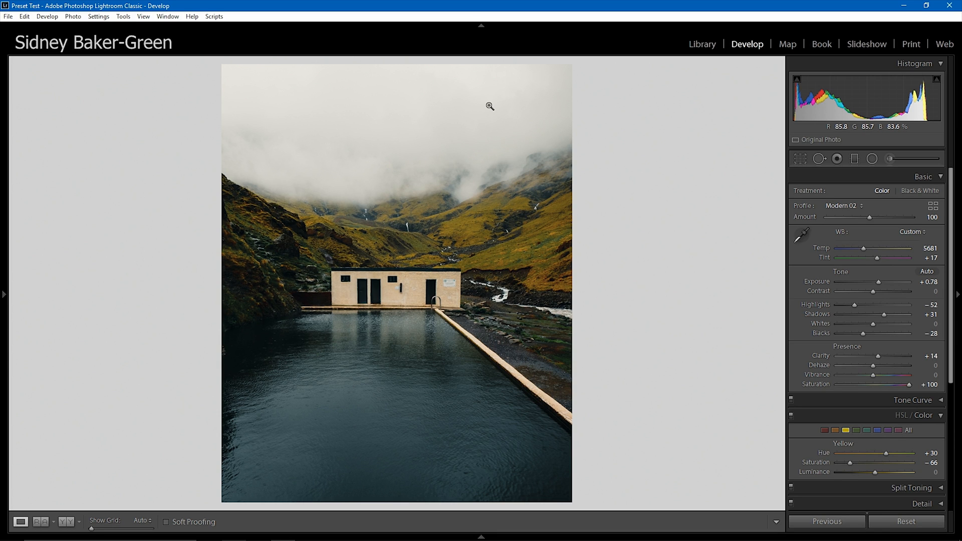
left_click(936, 416)
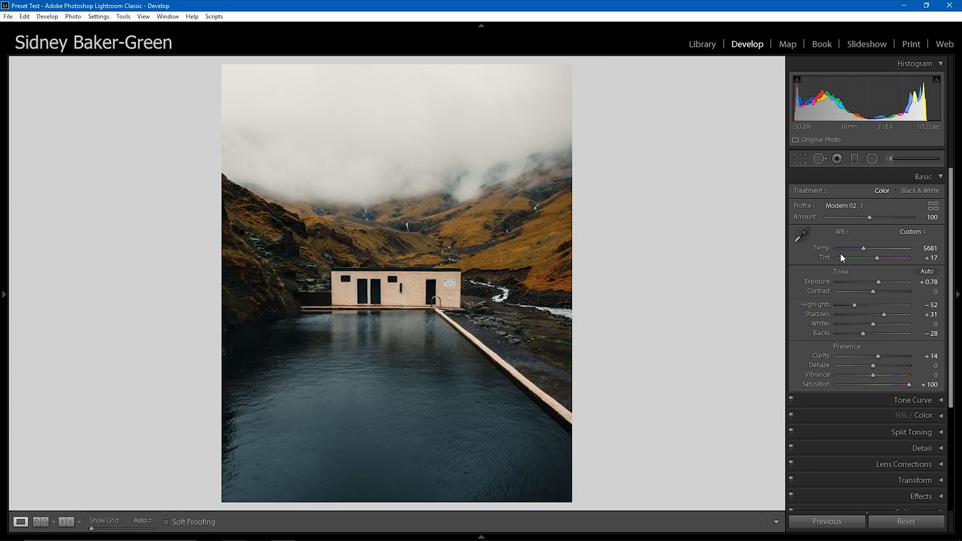
mouse_move(446, 406)
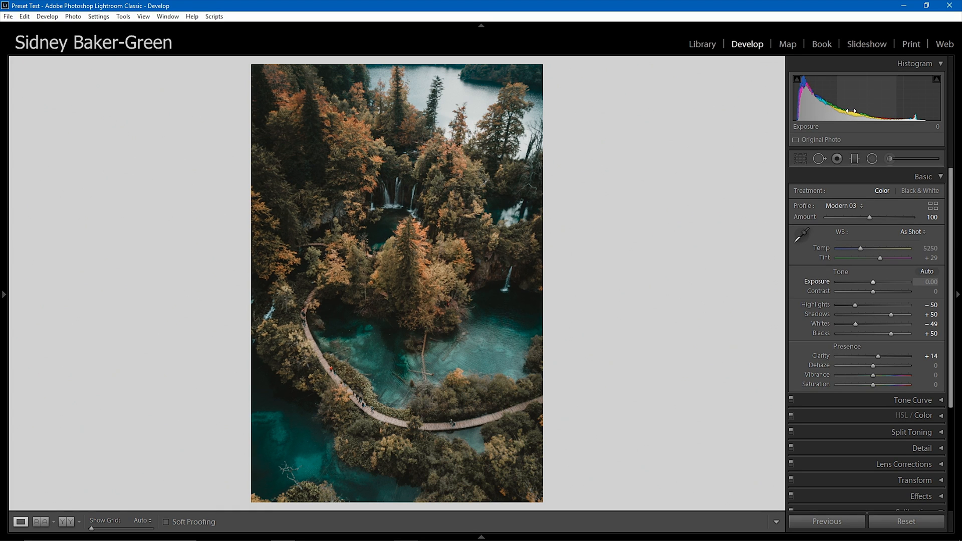
Set Exposure +0.26, Blacks -18, Saturation +28 and crop the forest photo to 4x5.
left_click_drag(889, 282, 893, 282)
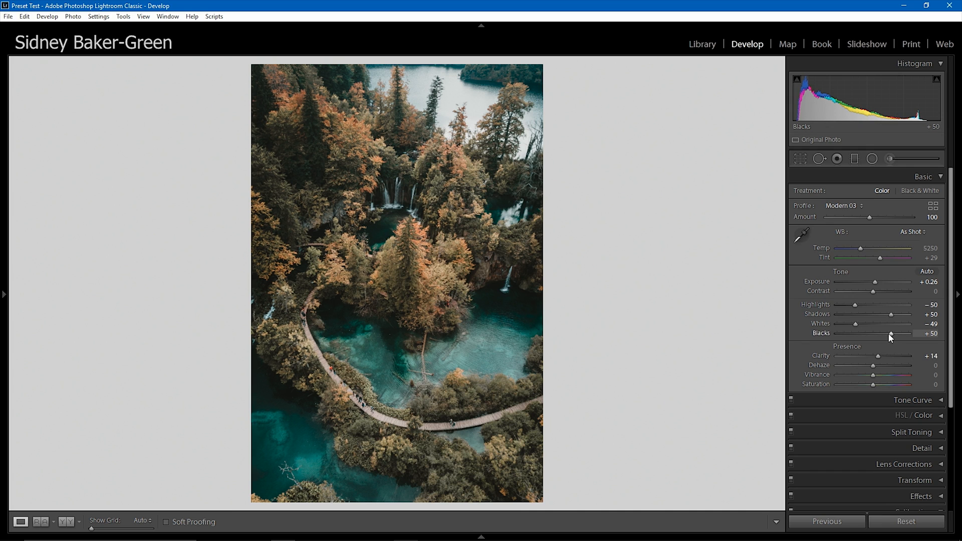
left_click_drag(915, 334, 876, 333)
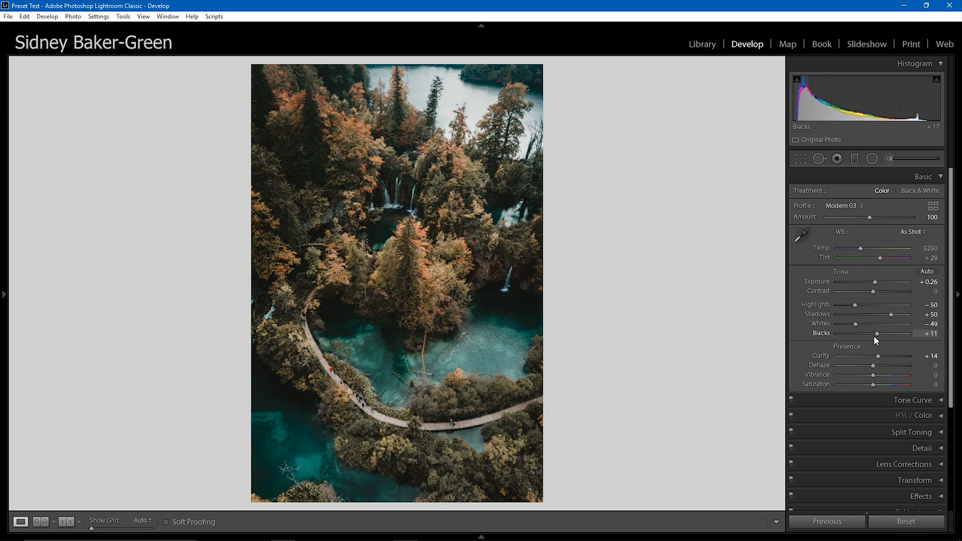
left_click_drag(893, 333, 866, 334)
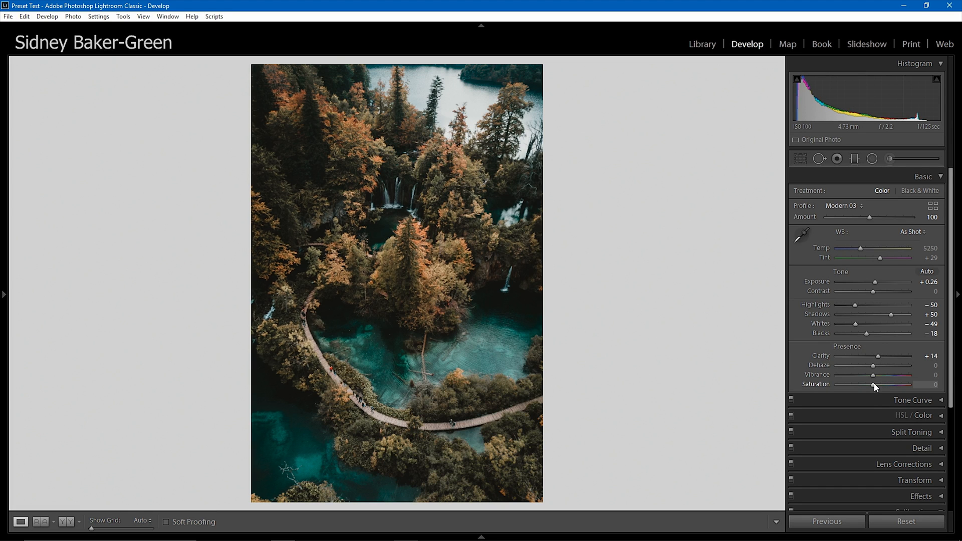
left_click_drag(877, 385, 884, 384)
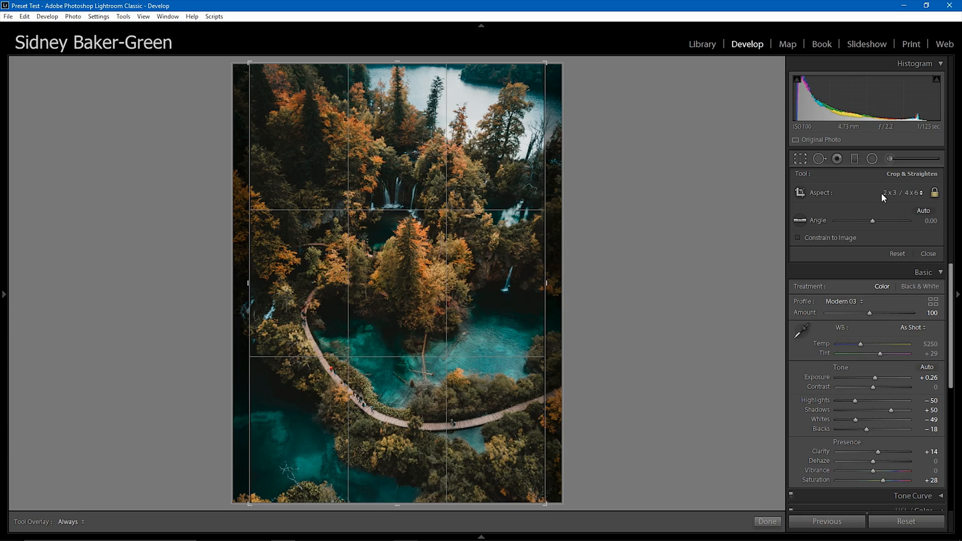
left_click(896, 192)
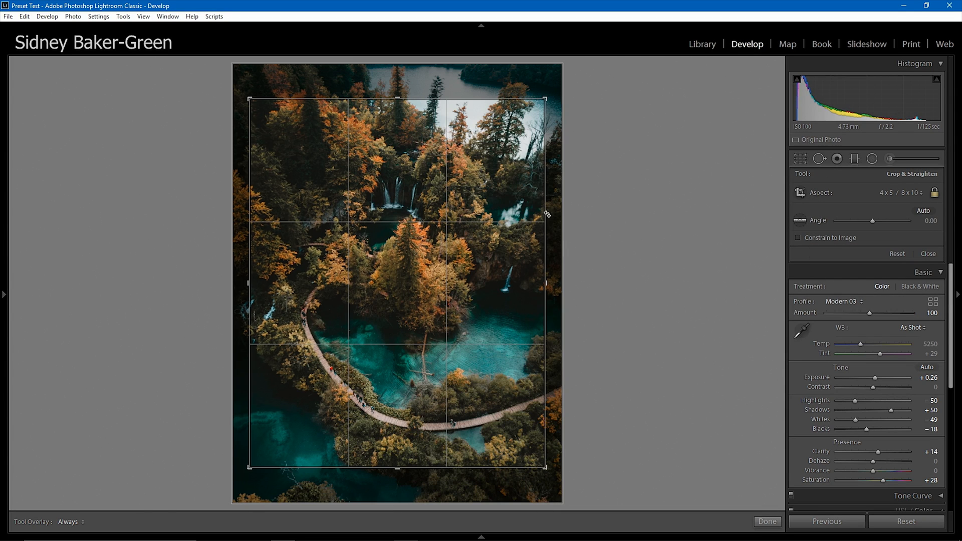
left_click(909, 193)
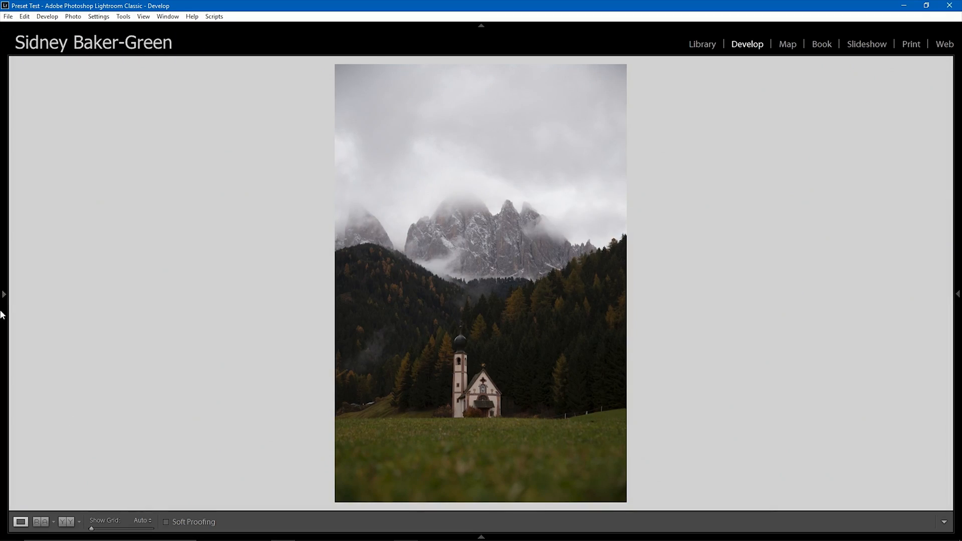
Apply the SBG Winter Fall Vibes preset and raise Exposure to about +1.40.
left_click(65, 376)
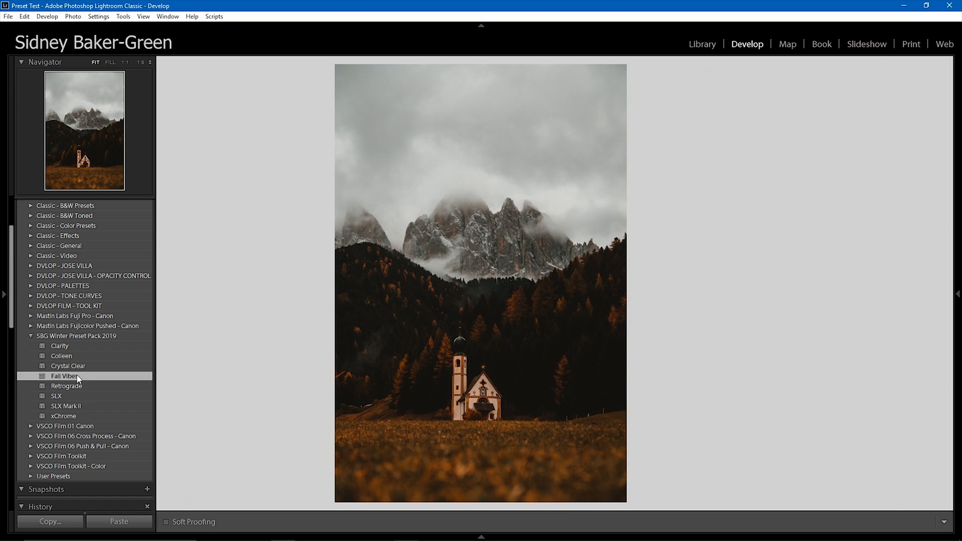
left_click(65, 376)
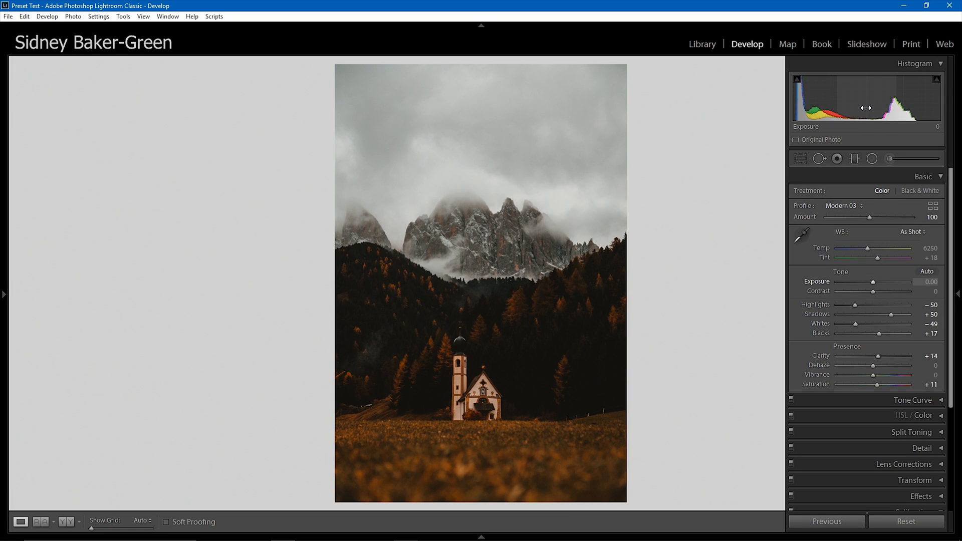
left_click_drag(877, 282, 896, 282)
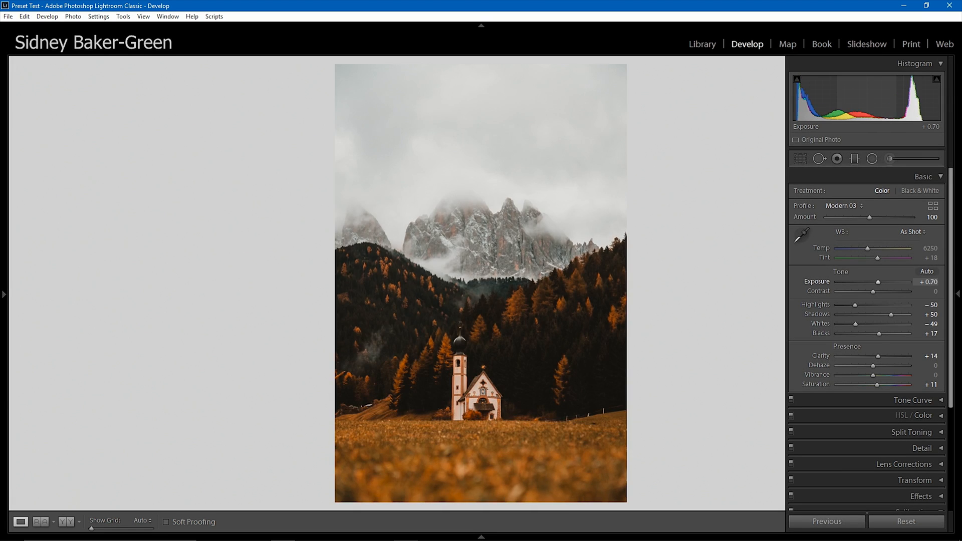
left_click_drag(879, 282, 900, 281)
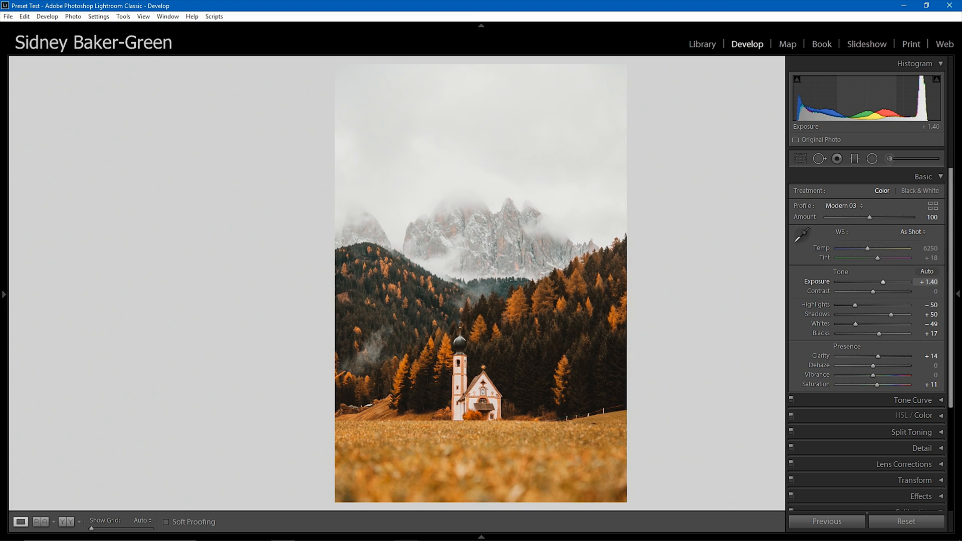
Crop the church photo with a new 4x5 aspect ratio and confirm it.
left_click(957, 295)
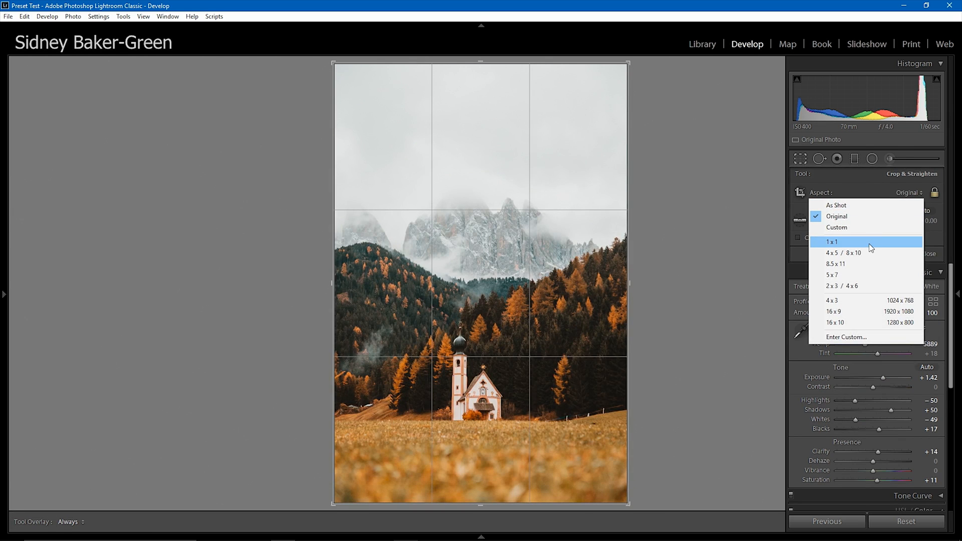
left_click(833, 241)
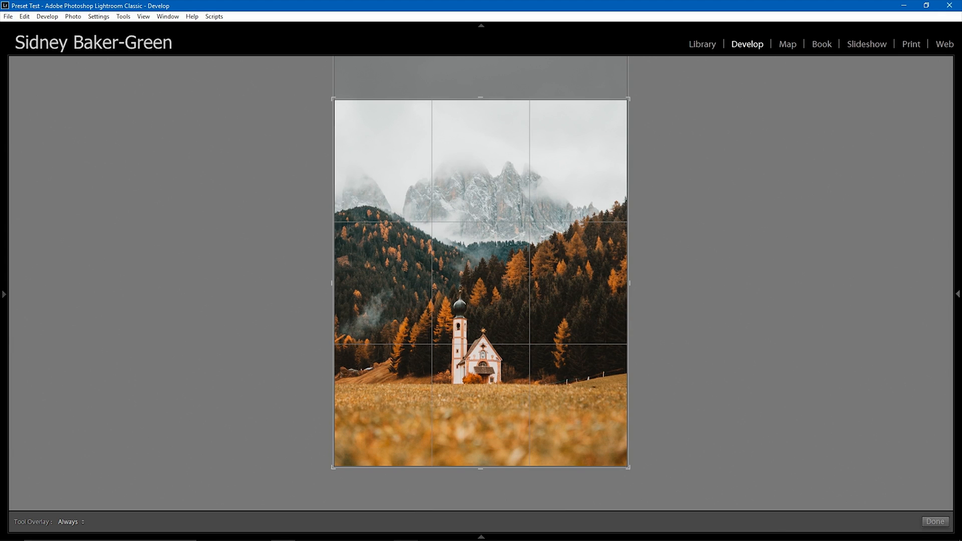
left_click(935, 522)
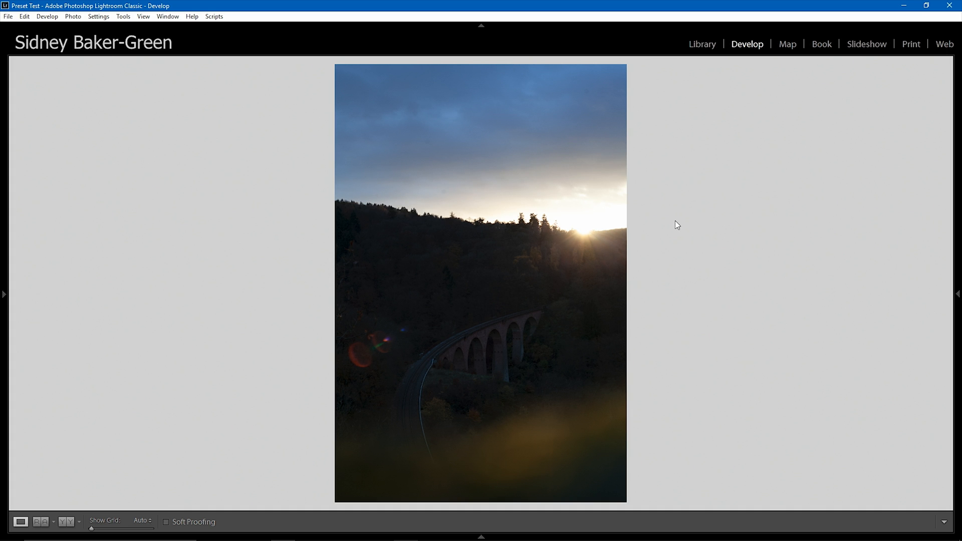
mouse_move(473, 229)
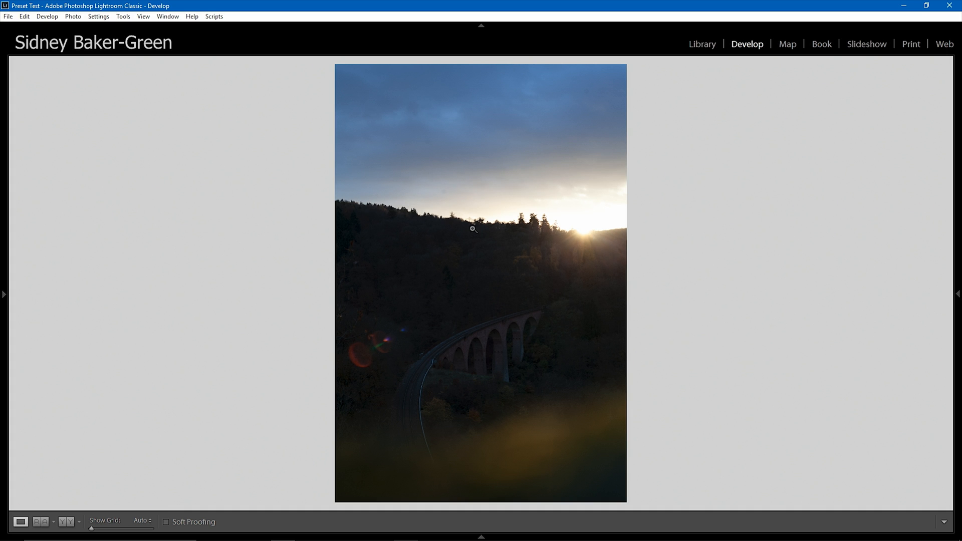
mouse_move(461, 280)
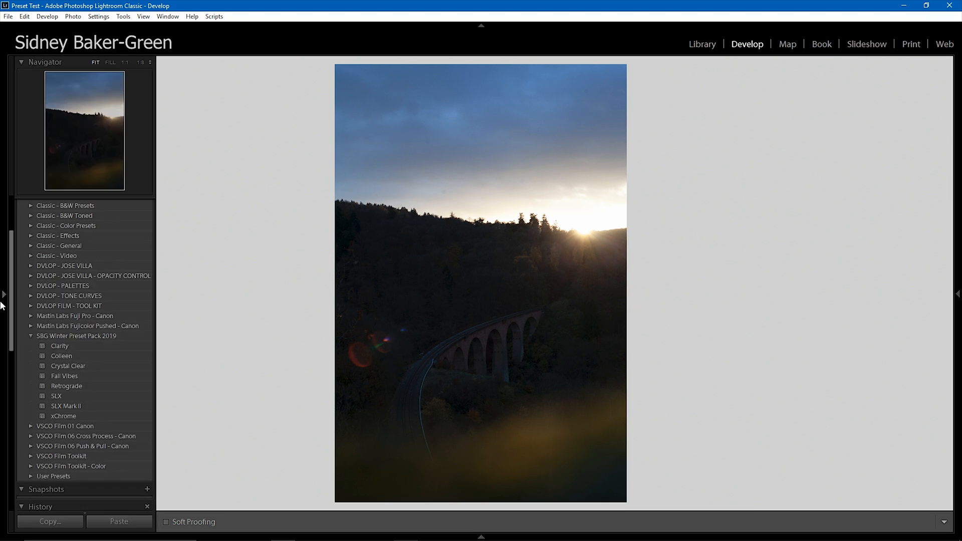
Apply the Colleen preset to the viaduct photo and set Exposure to +0.50.
left_click(61, 356)
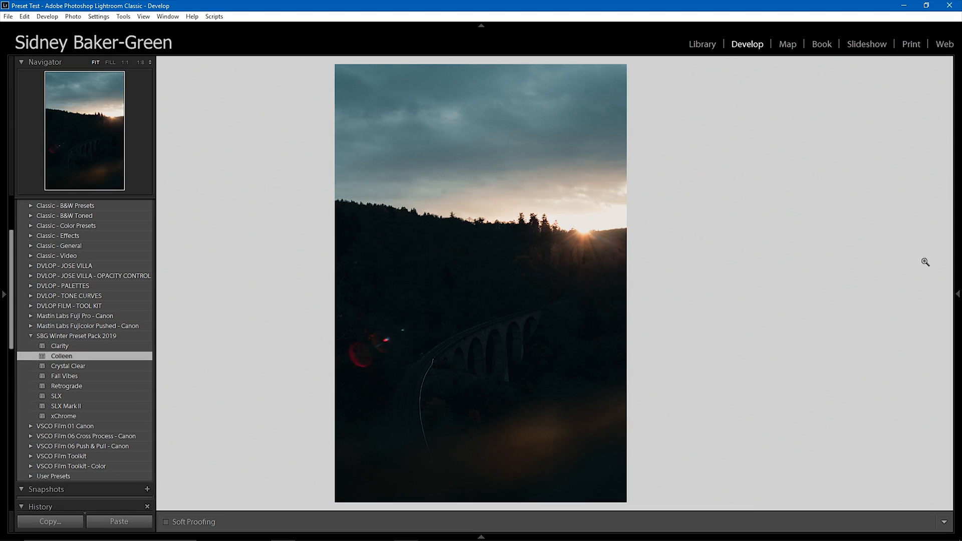
left_click(62, 356)
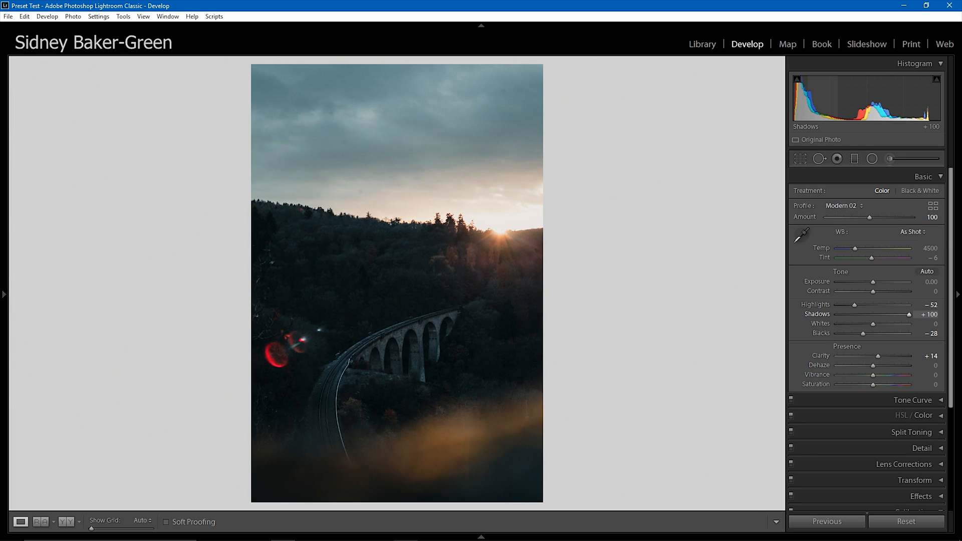
left_click_drag(882, 282, 890, 282)
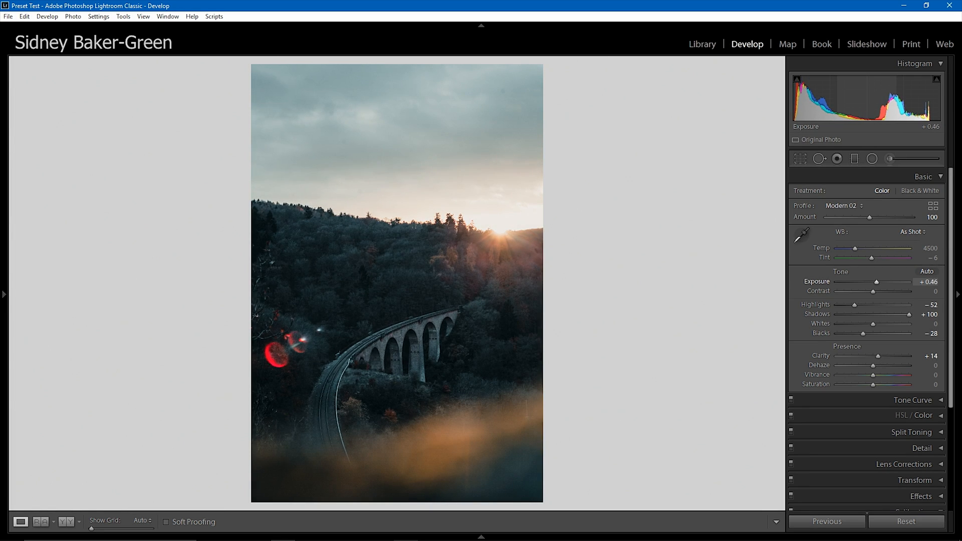
left_click_drag(891, 281, 893, 281)
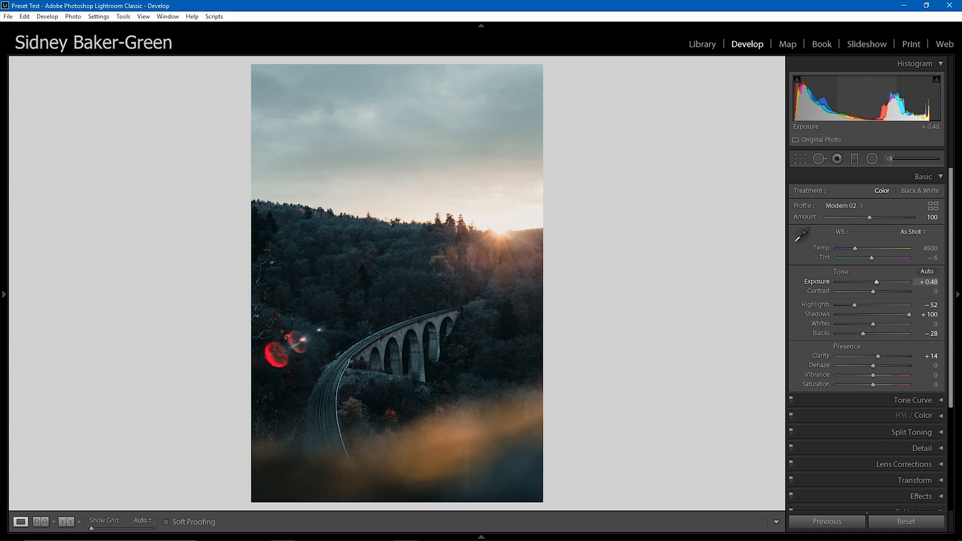
left_click_drag(890, 282, 891, 281)
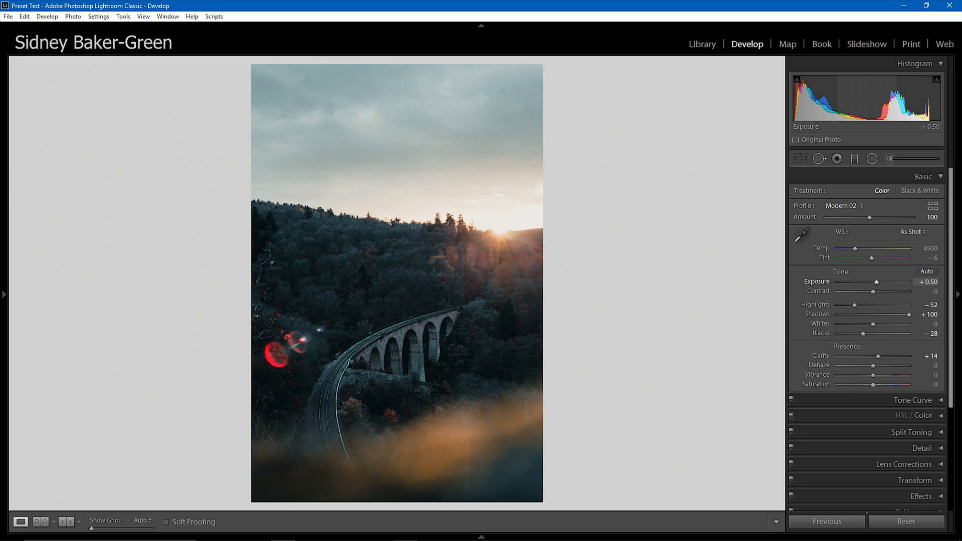
mouse_move(875, 334)
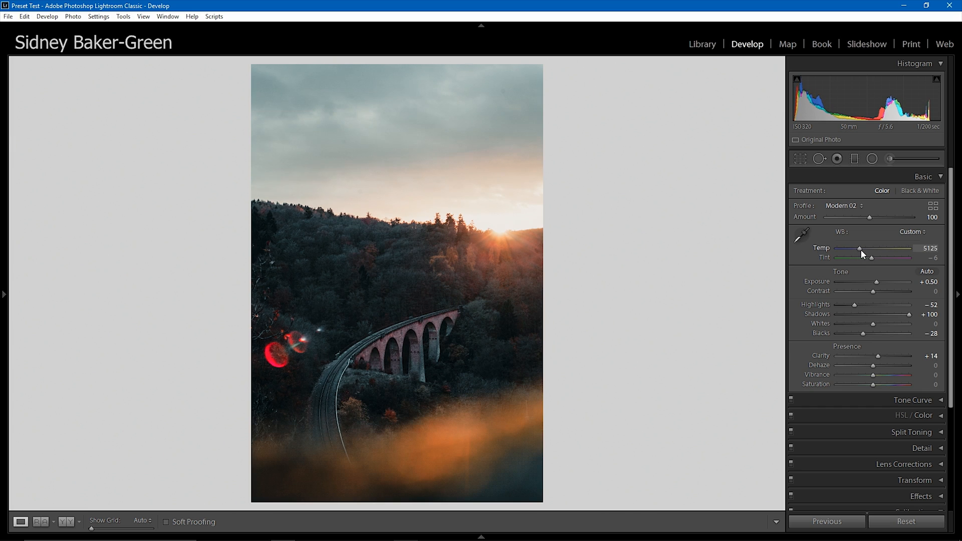
Set white balance Temp to about 6028 and Tint to about -29.
left_click_drag(859, 249, 866, 249)
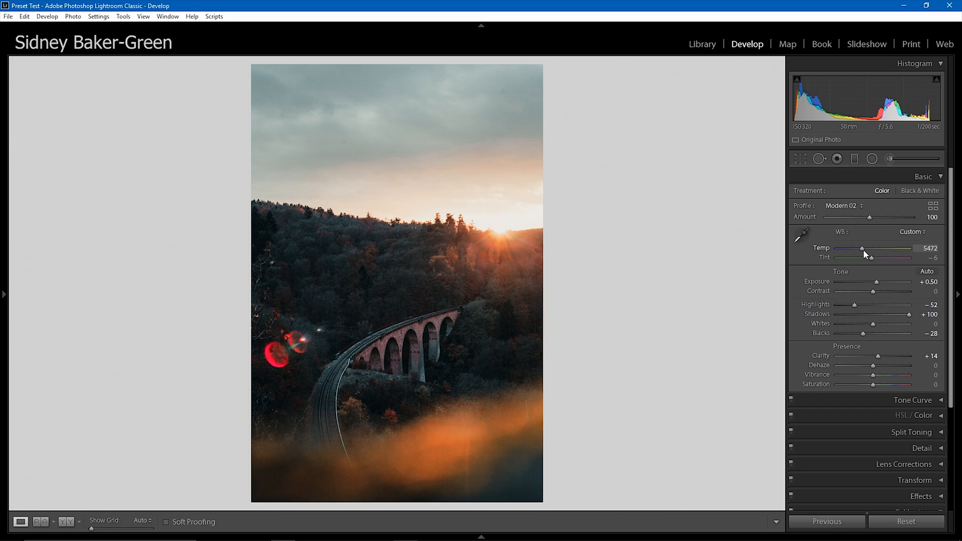
left_click_drag(863, 248, 868, 248)
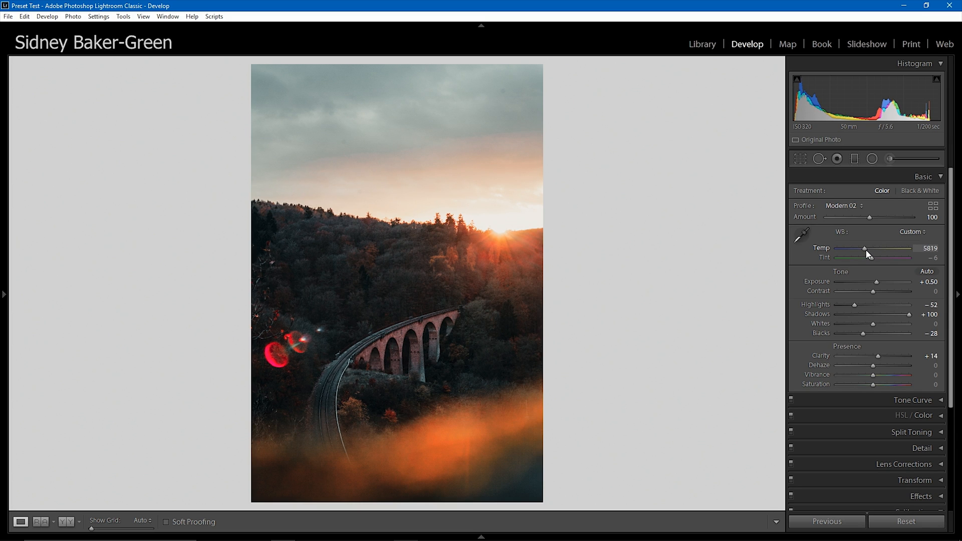
left_click_drag(865, 250, 875, 249)
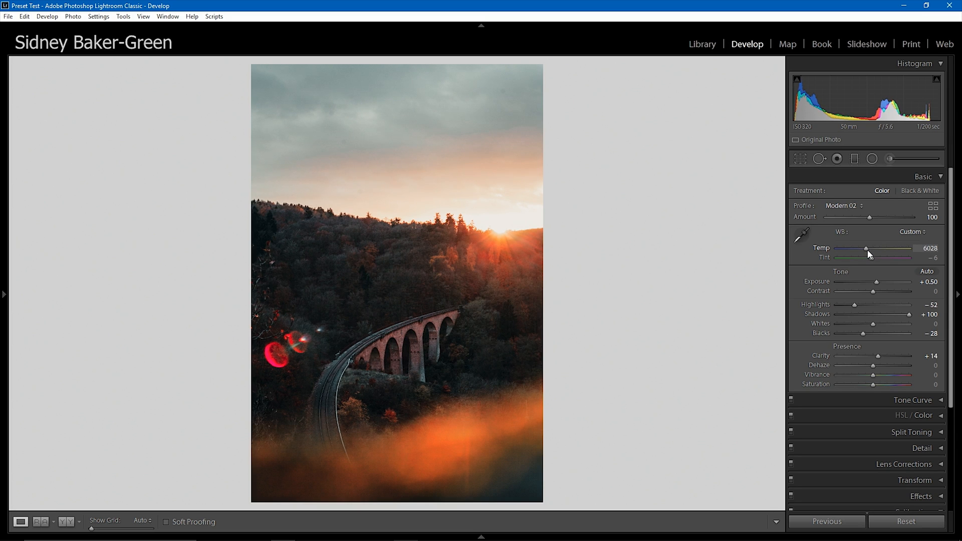
left_click_drag(893, 258, 886, 258)
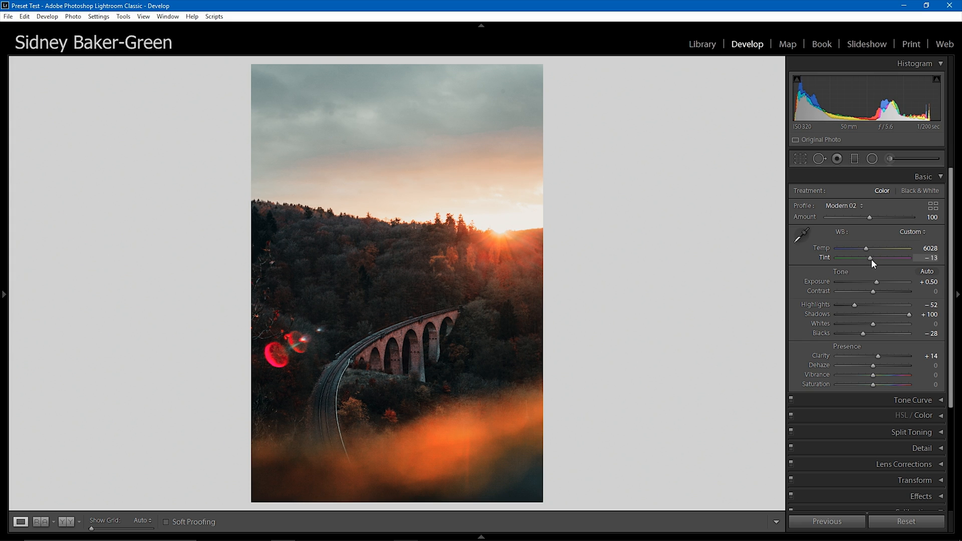
left_click_drag(887, 257, 882, 258)
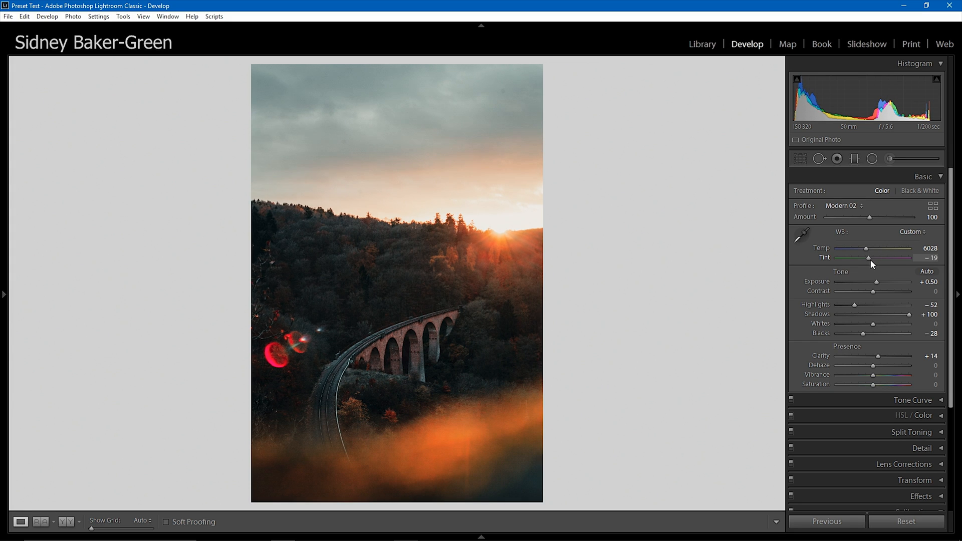
left_click_drag(885, 258, 881, 258)
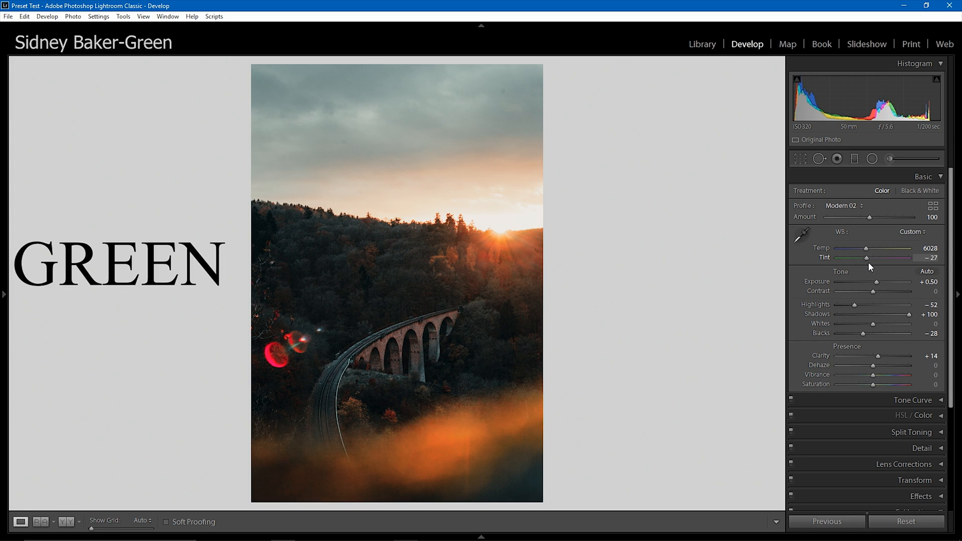
left_click_drag(868, 257, 866, 258)
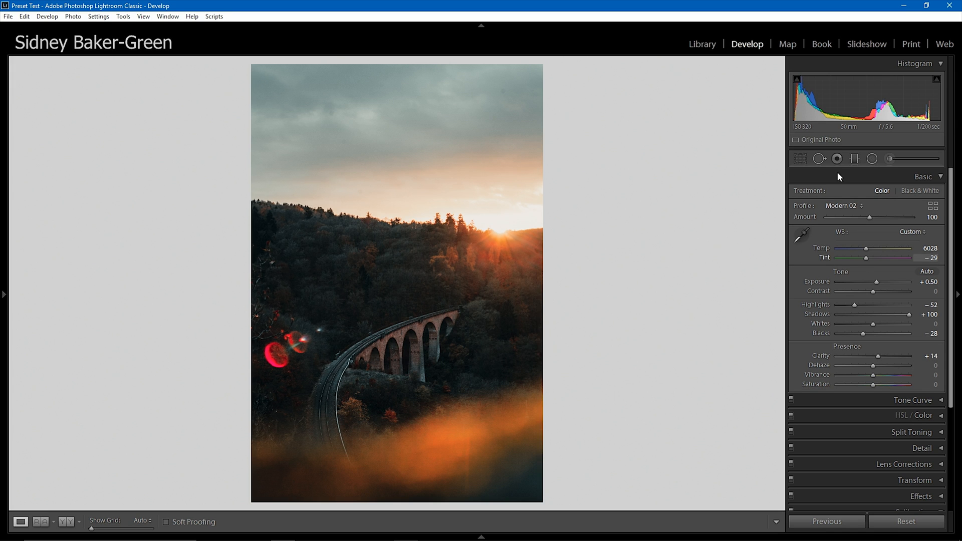
Raise the viaduct photo's Exposure to +0.94 and set Dehaze to about +26.
left_click_drag(882, 282, 890, 281)
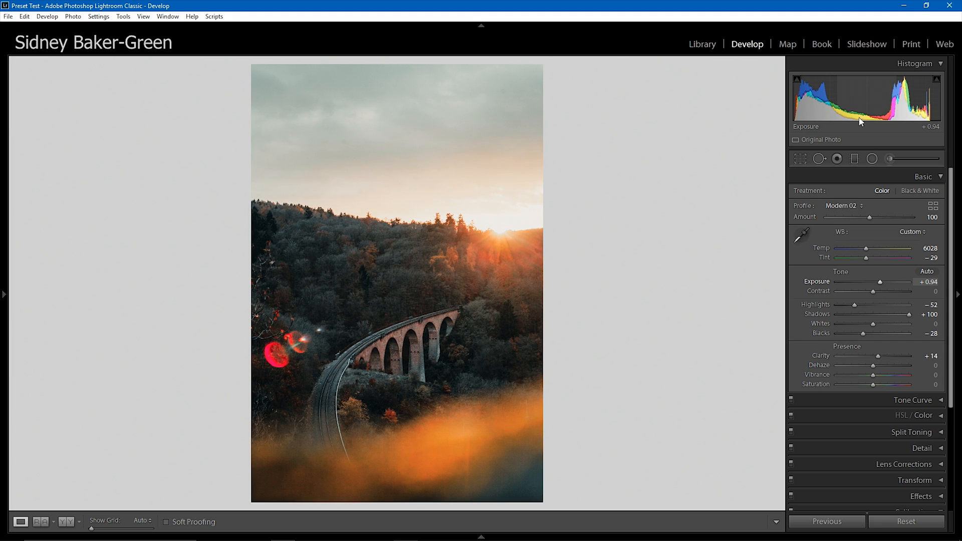
left_click_drag(880, 366, 896, 365)
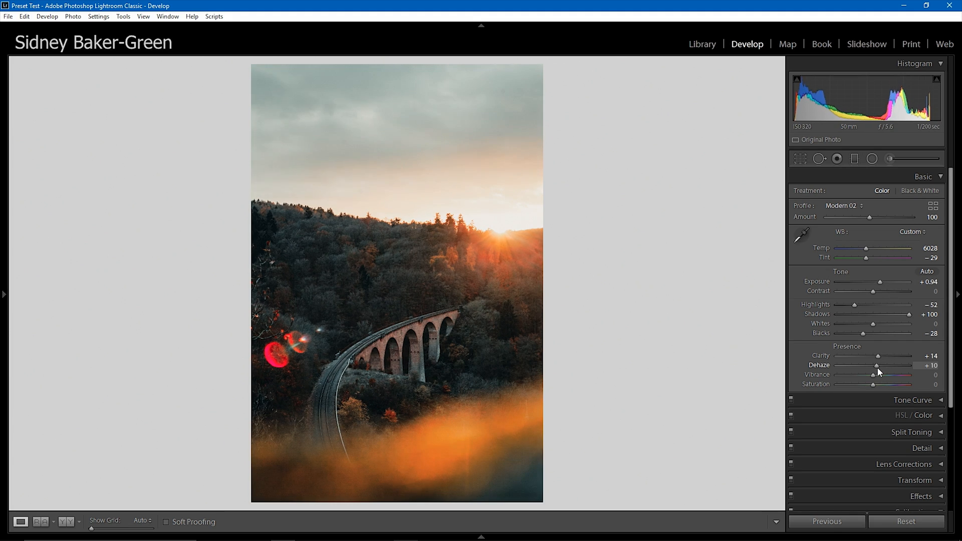
left_click_drag(858, 365, 877, 366)
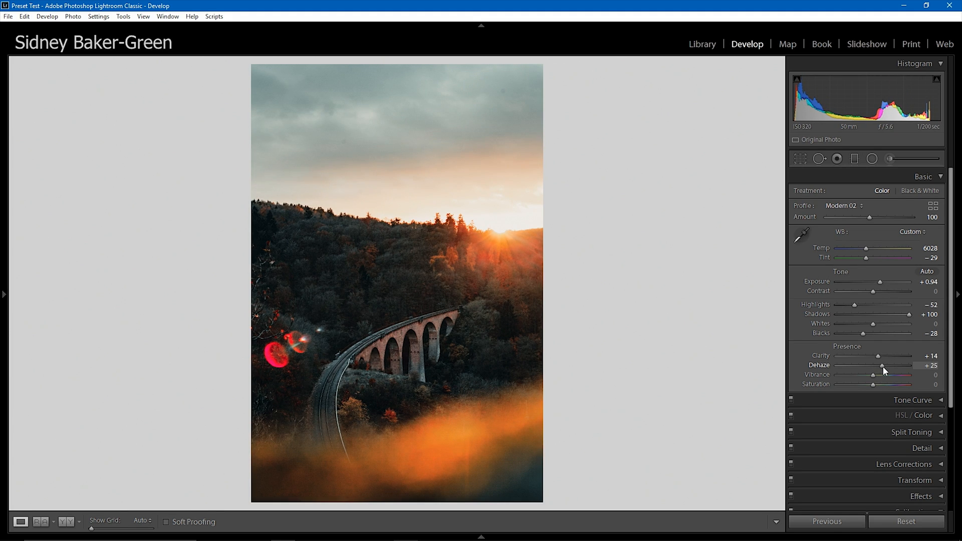
left_click_drag(877, 365, 886, 366)
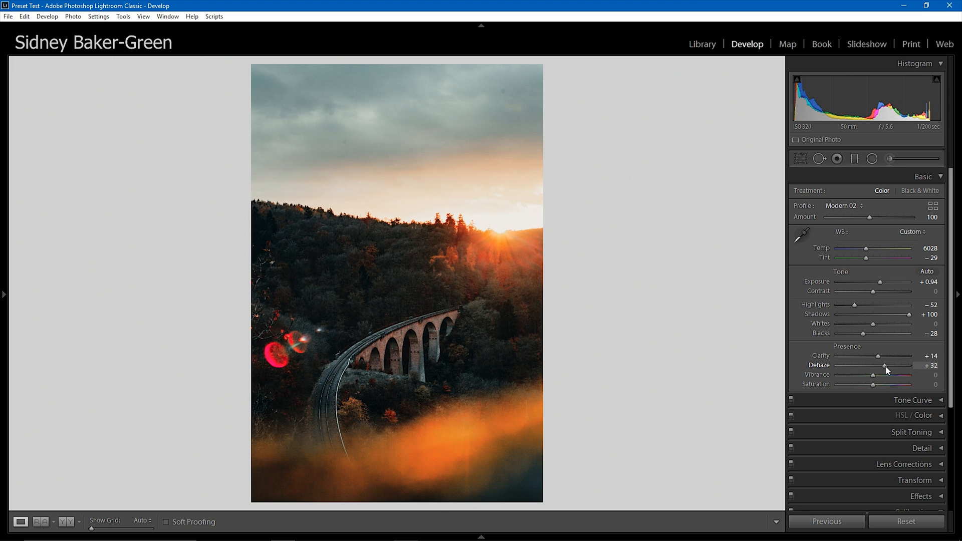
left_click_drag(889, 373, 879, 374)
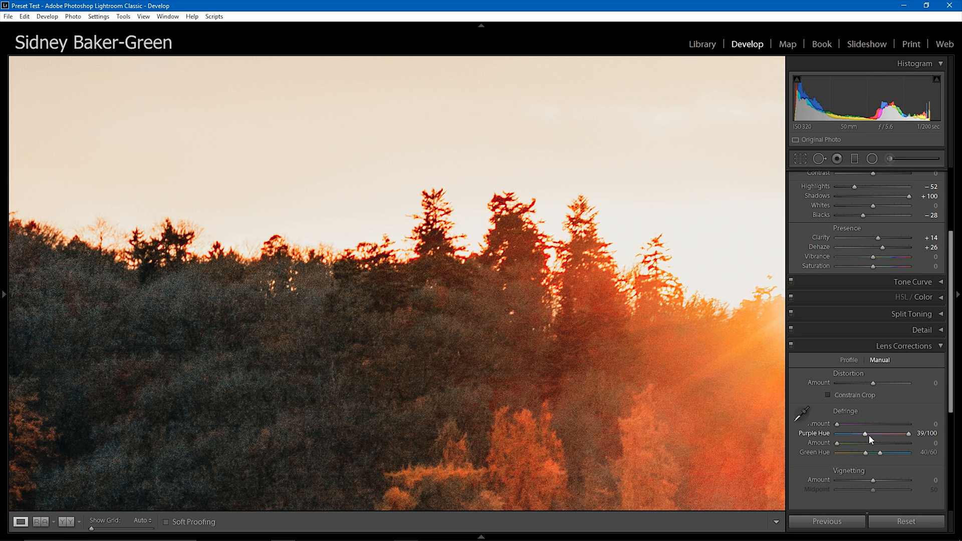
Set Defringe Purple Amount 4 and Purple Hue 47/100, then fit the photo in view.
left_click_drag(835, 424, 850, 424)
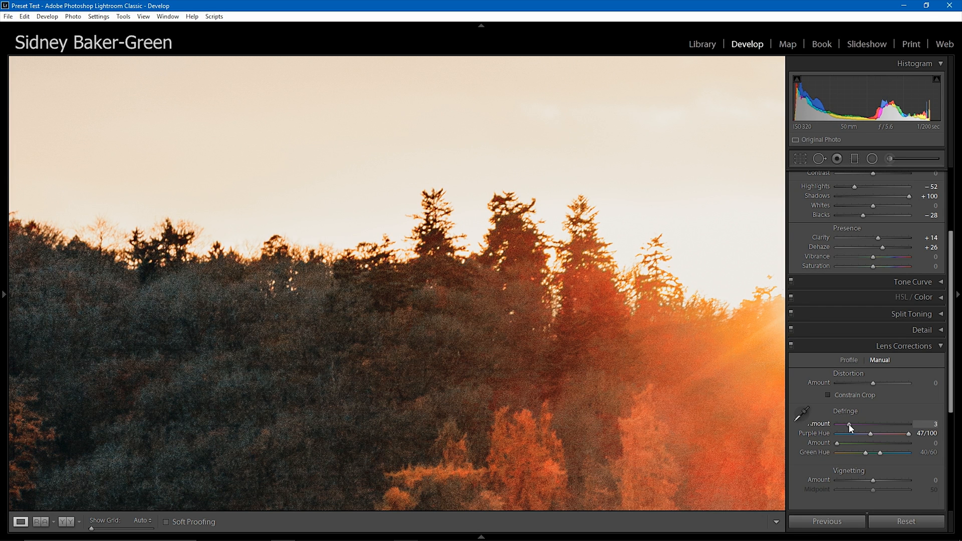
left_click_drag(847, 423, 850, 423)
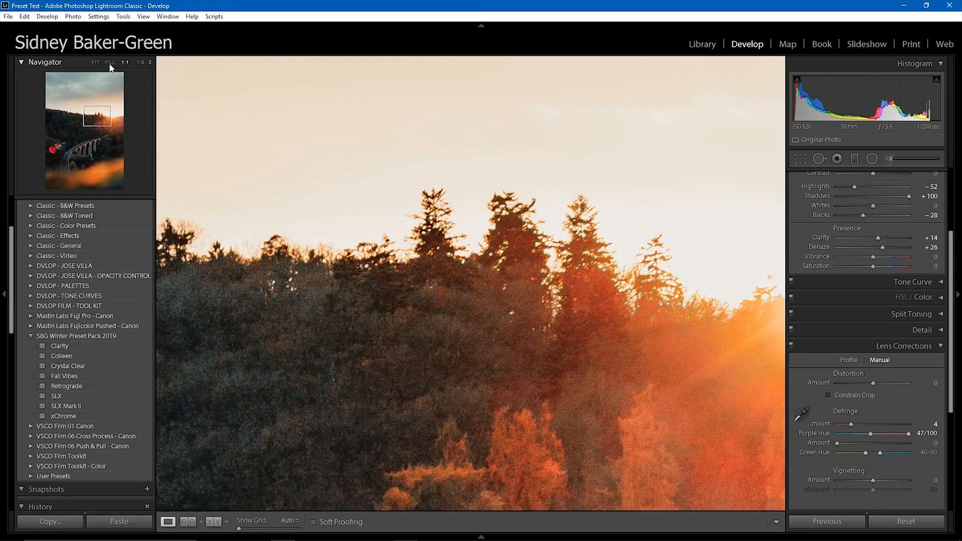
left_click(95, 62)
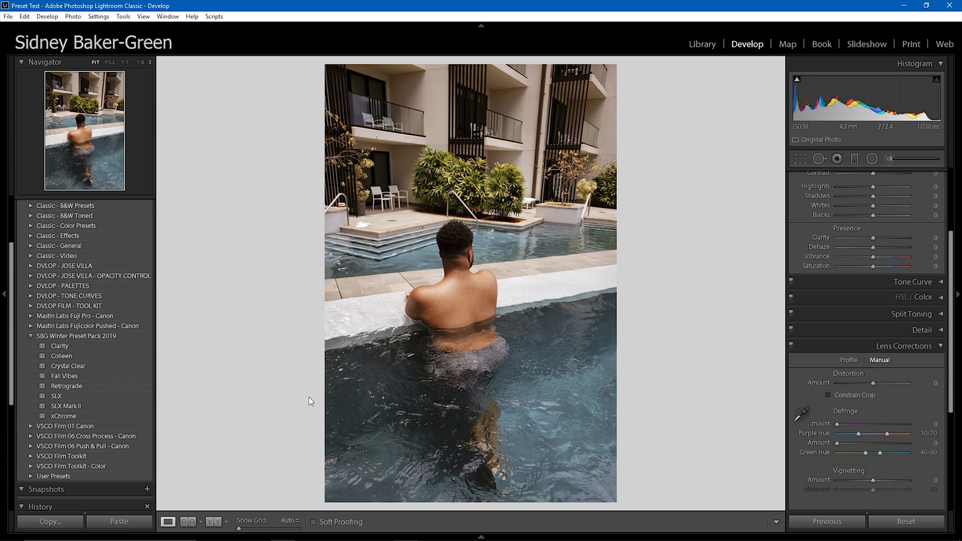
mouse_move(171, 421)
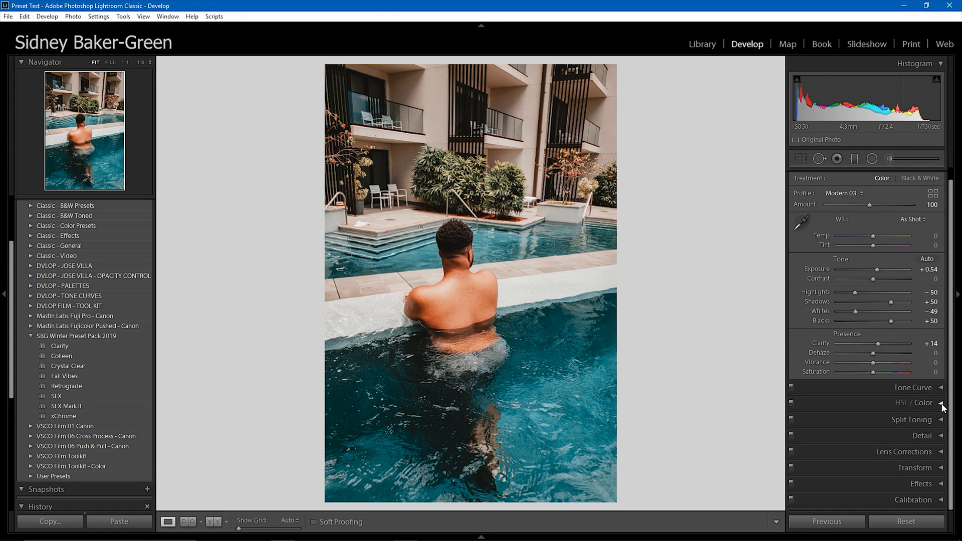
In HSL/Color, shift the Orange hue up to +21, then back to +6.
left_click(913, 403)
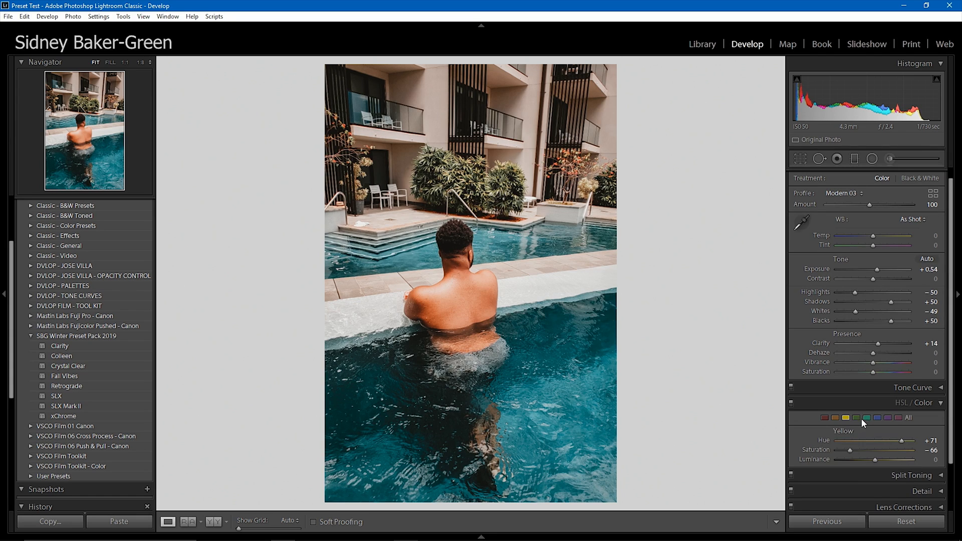
left_click(845, 418)
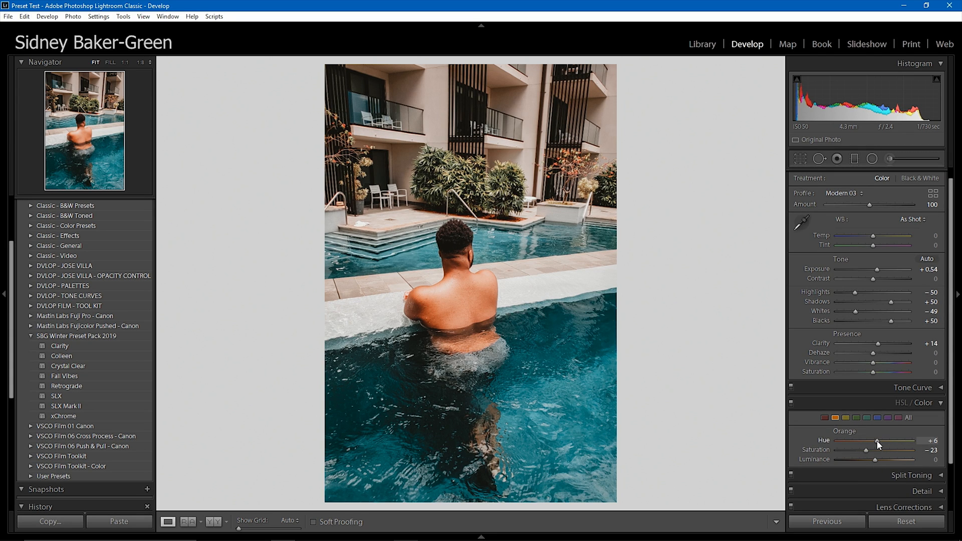
left_click_drag(878, 440, 887, 440)
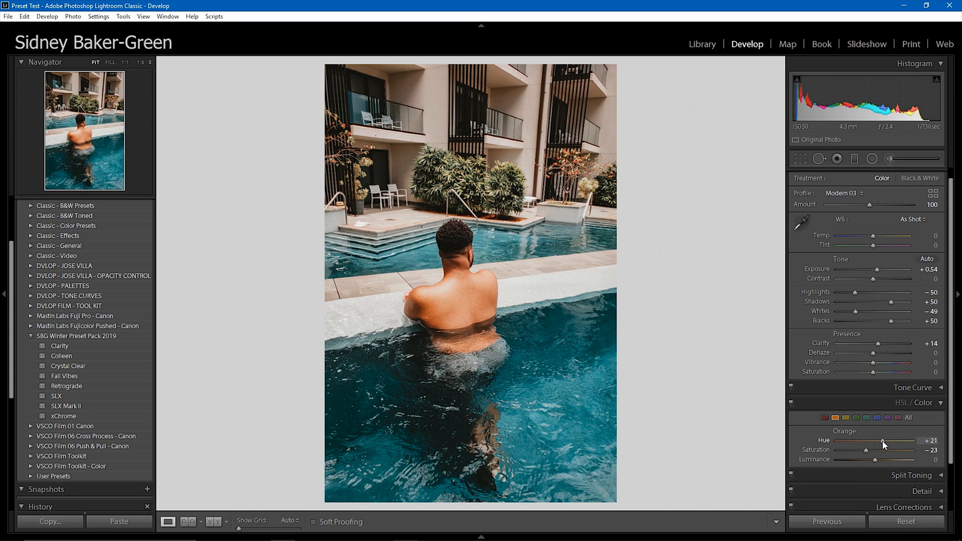
mouse_move(924, 448)
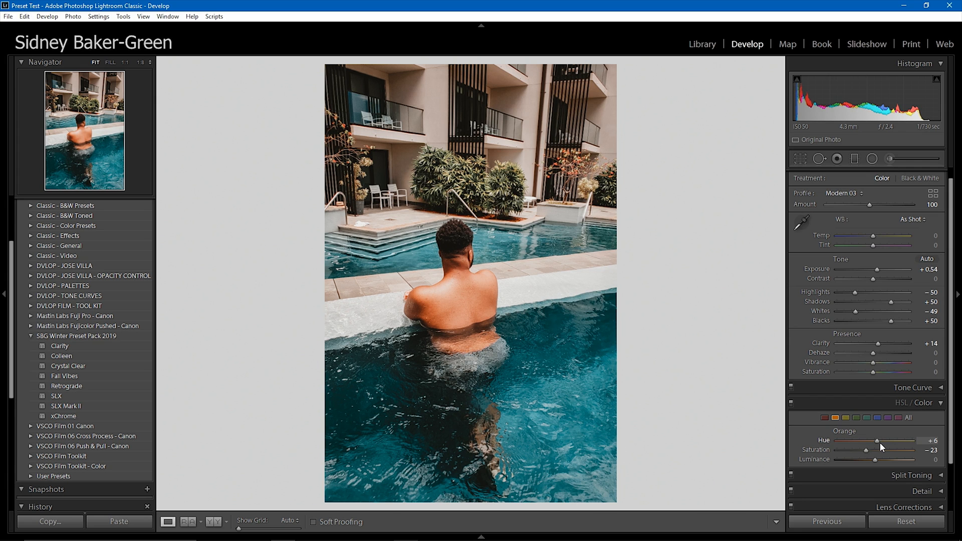
left_click_drag(878, 440, 887, 440)
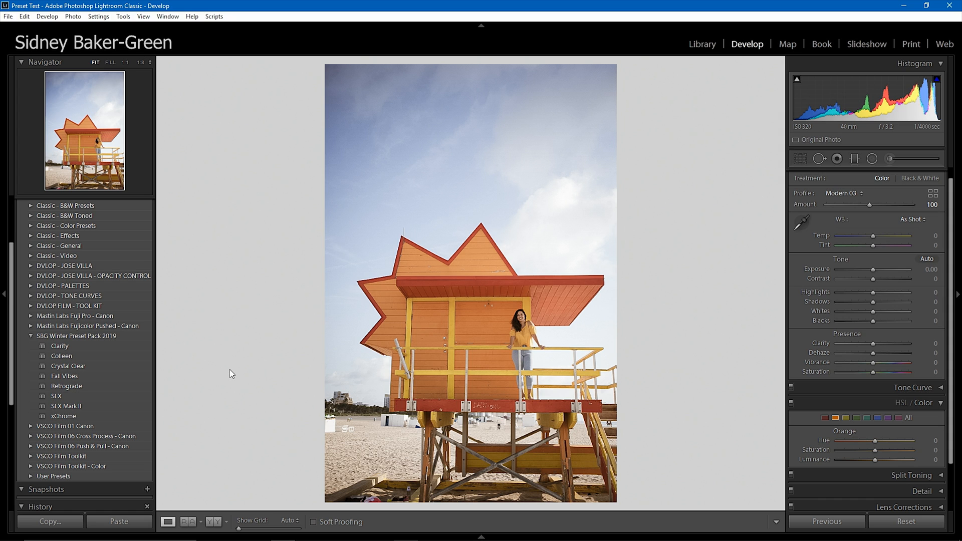
mouse_move(229, 393)
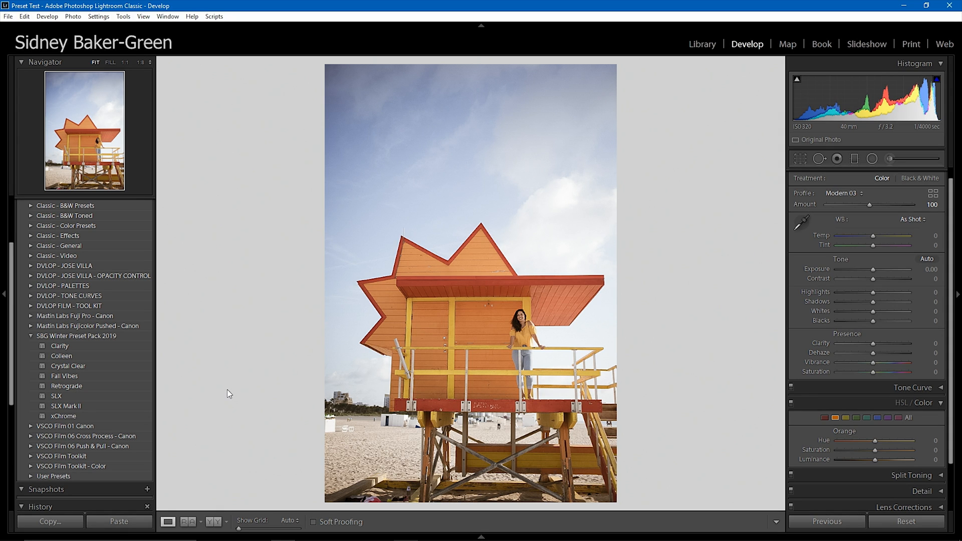
Apply SLX Mark II to the tower photo, crop with Custom aspect, and try Retrograde.
left_click(65, 407)
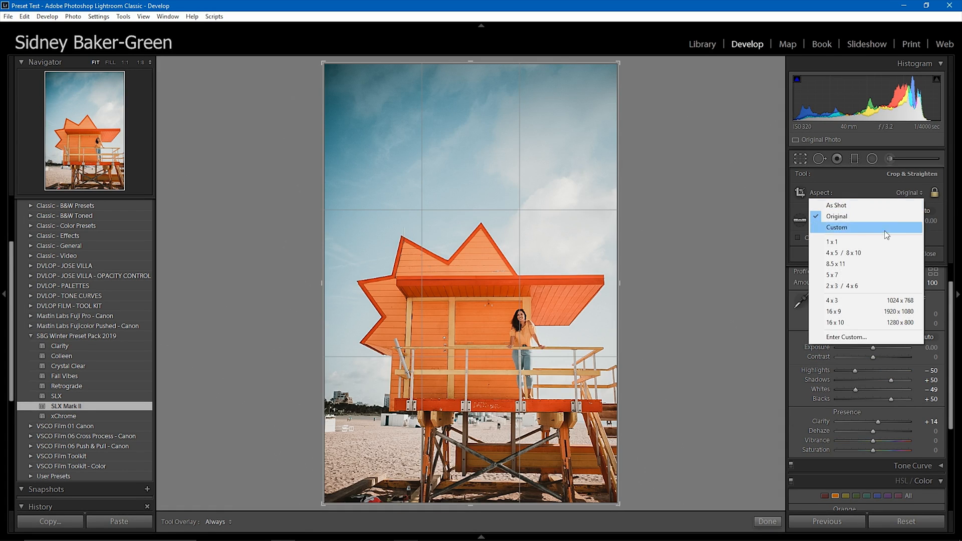
left_click(846, 252)
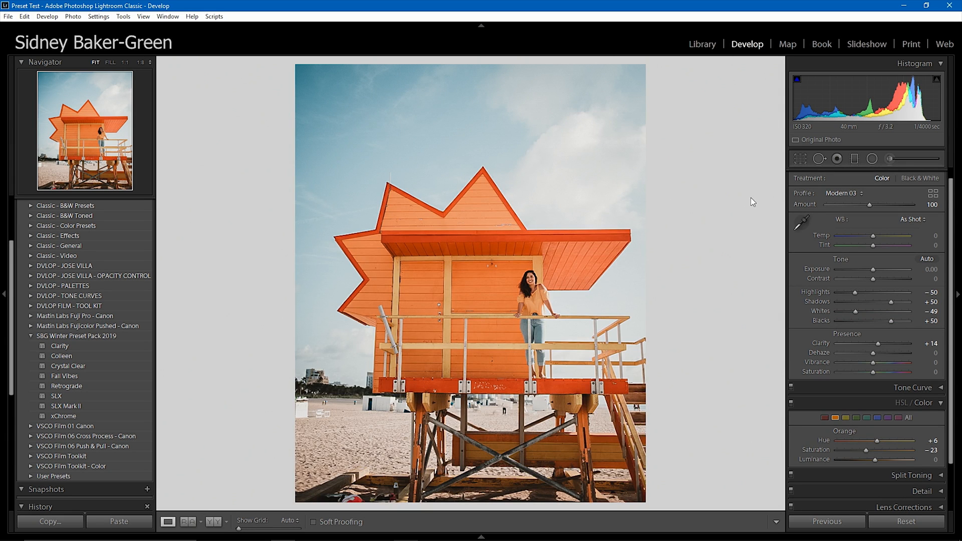
mouse_move(687, 282)
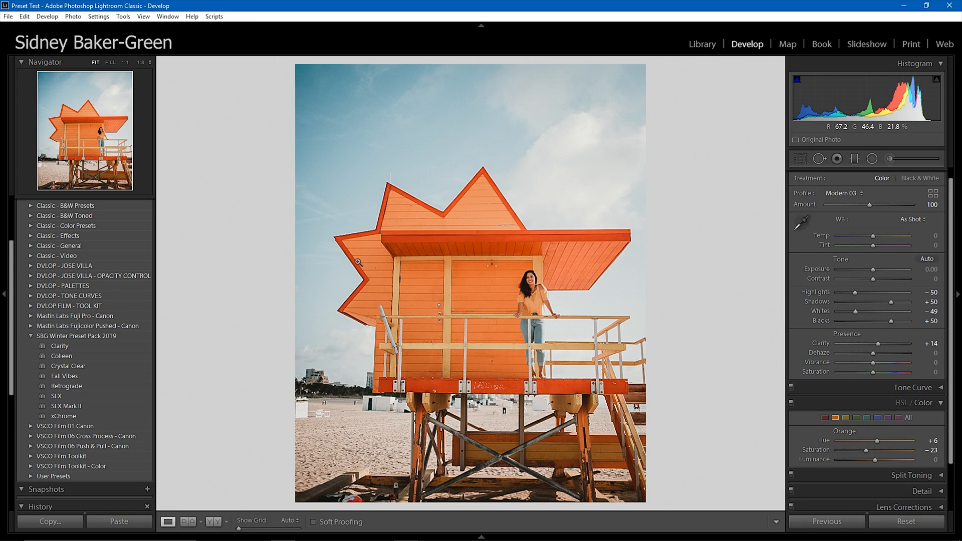
mouse_move(342, 290)
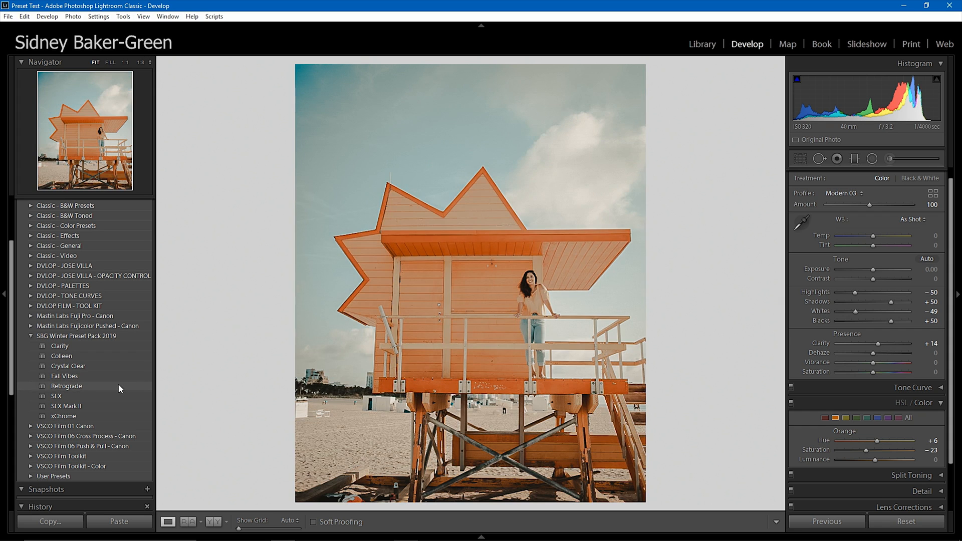
left_click(66, 386)
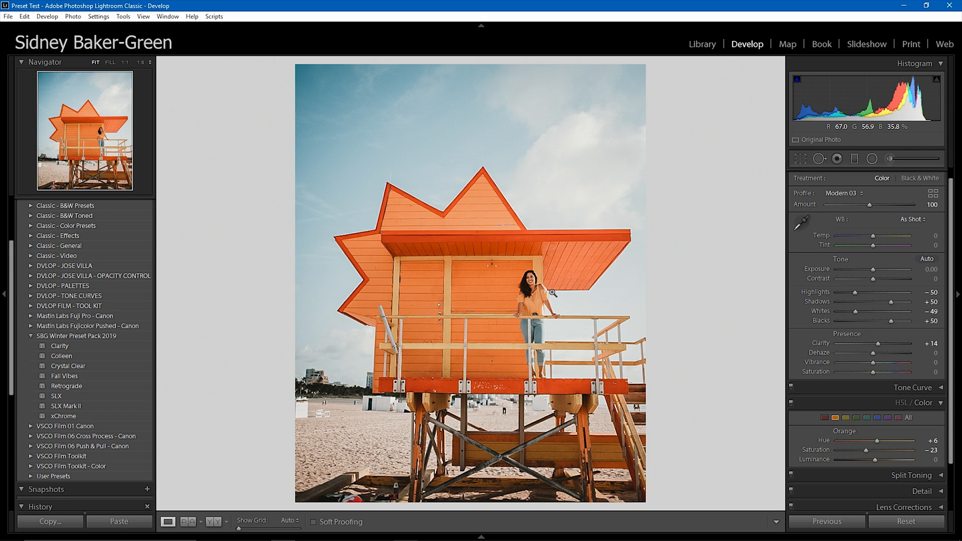
left_click(905, 521)
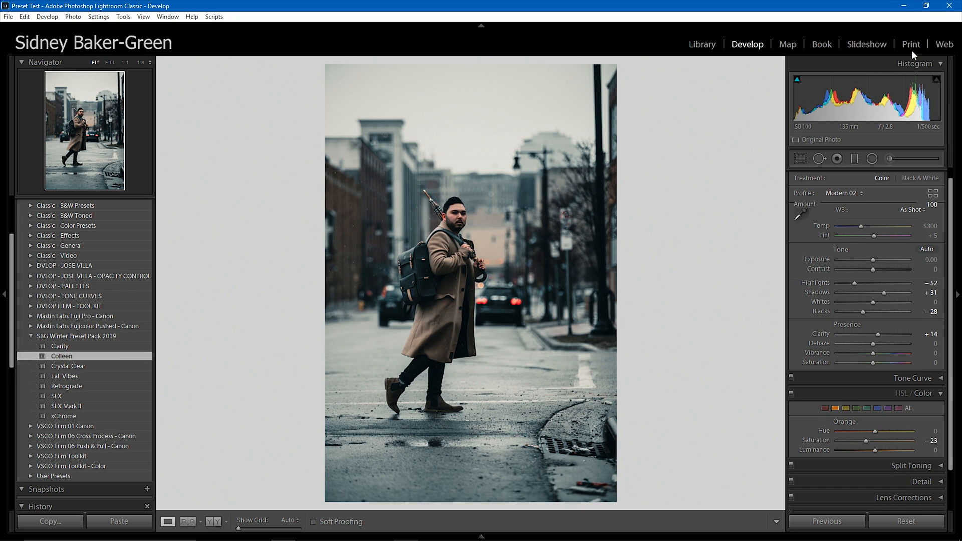
Warm the street photo's Temp to about 6306, then apply the xChrome preset.
left_click_drag(855, 235, 868, 235)
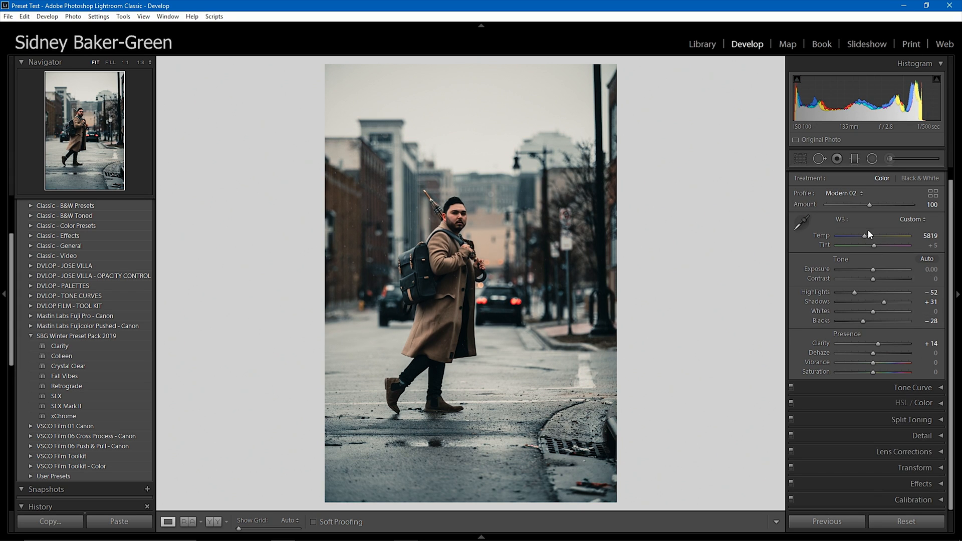
left_click_drag(858, 238, 868, 238)
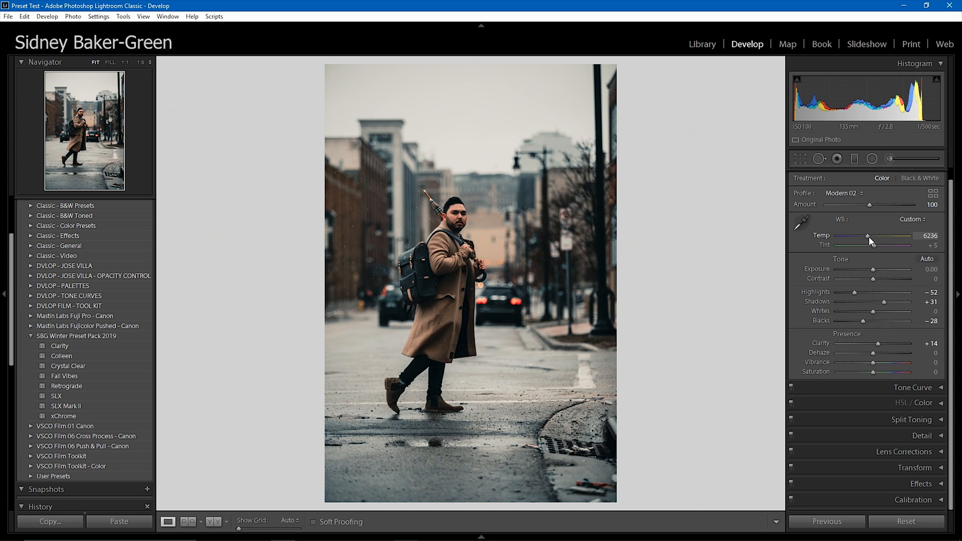
left_click_drag(867, 237, 870, 238)
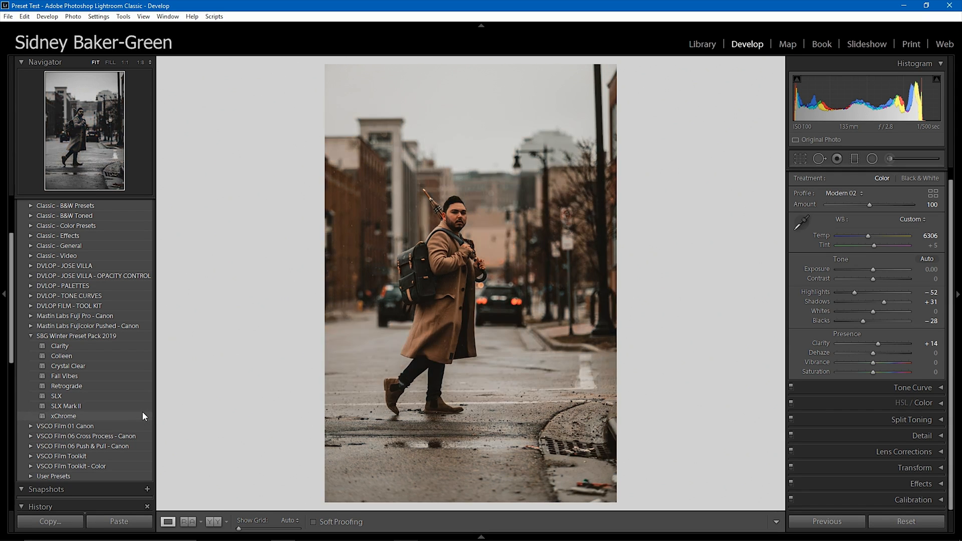
double_click(63, 416)
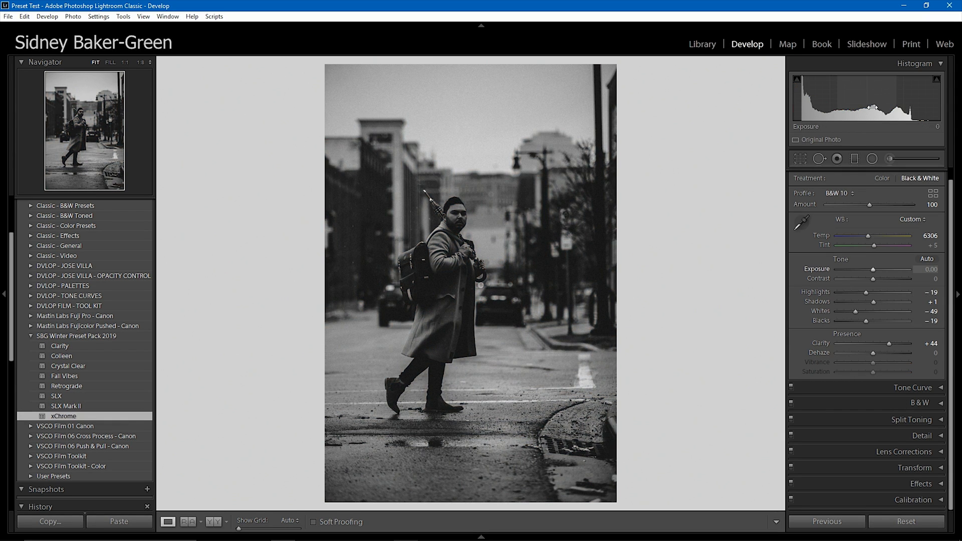
left_click_drag(890, 268, 900, 269)
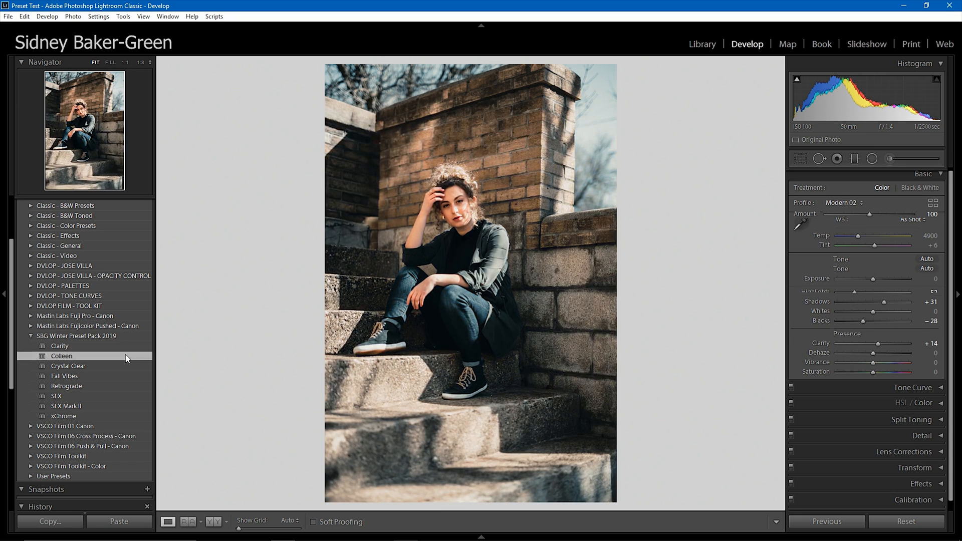
Try Crystal Clear, settle on Colleen for the stairs portrait, and set crop Aspect to Custom.
left_click(61, 355)
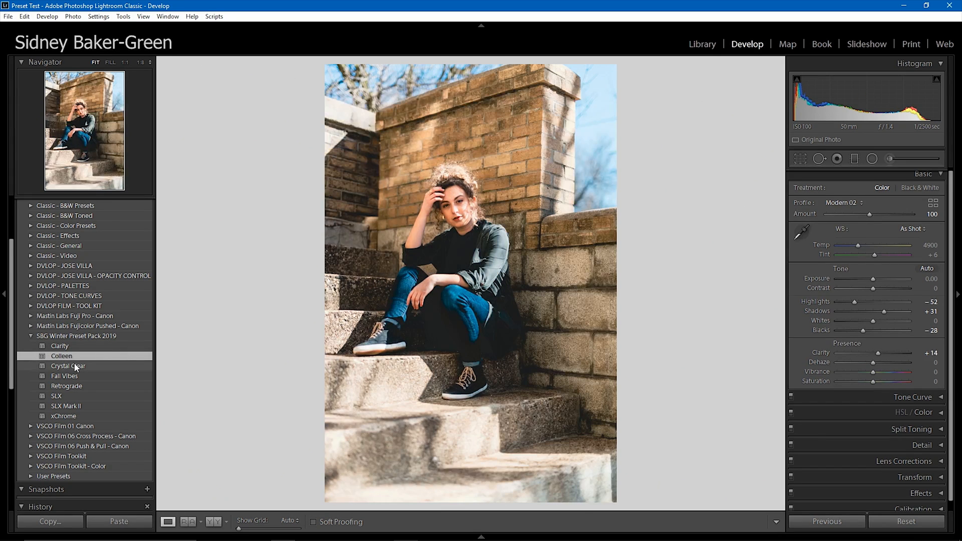
left_click(67, 366)
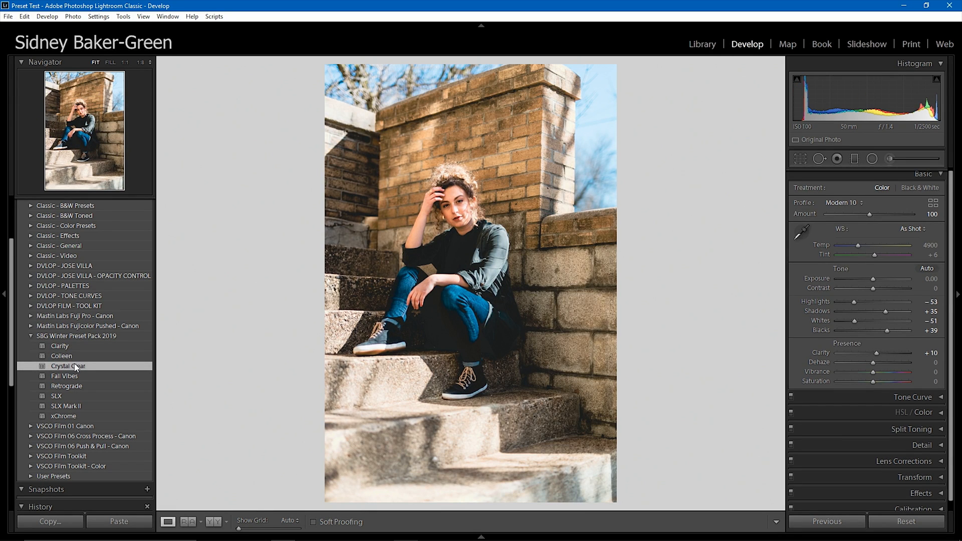
left_click(61, 357)
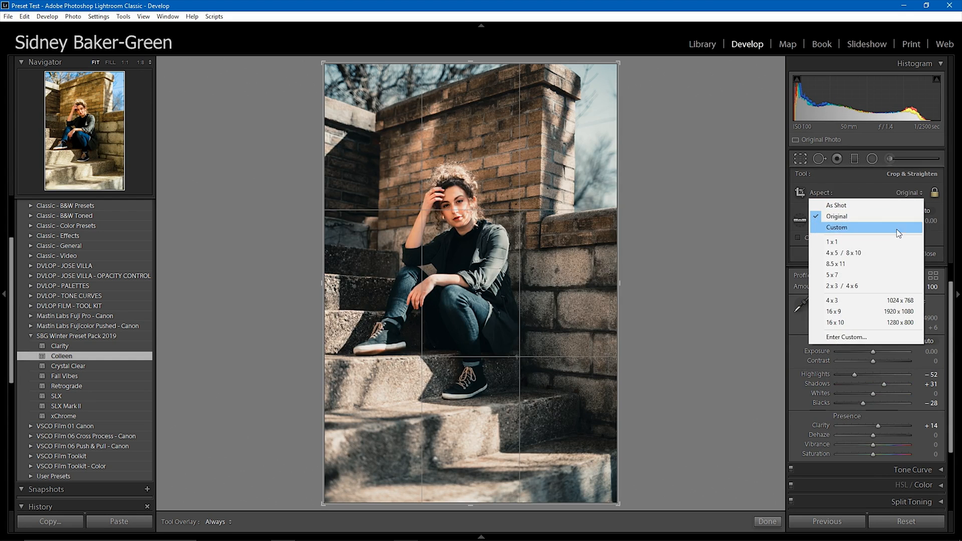
left_click(848, 252)
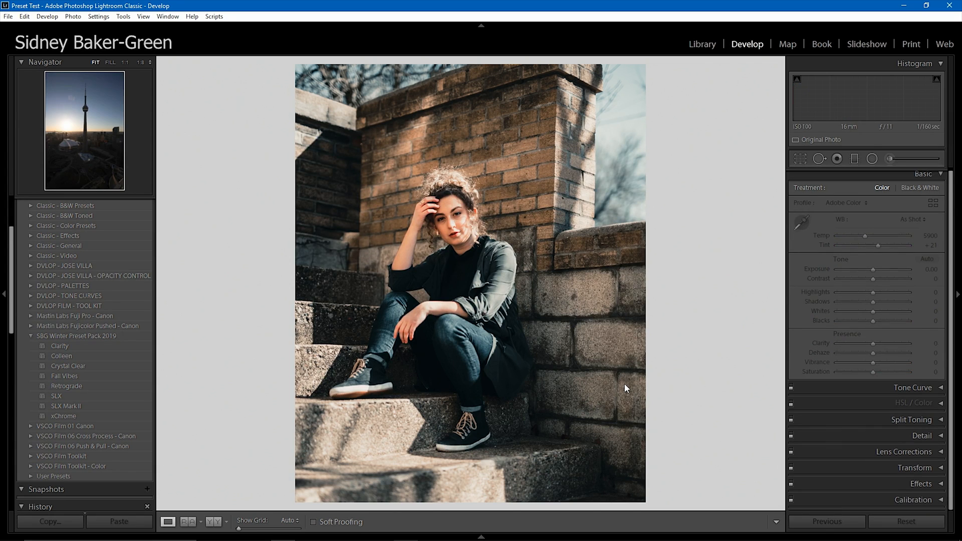
Apply the Colleen preset to the tower sunset photo and select the Adjustment Brush.
left_click(61, 356)
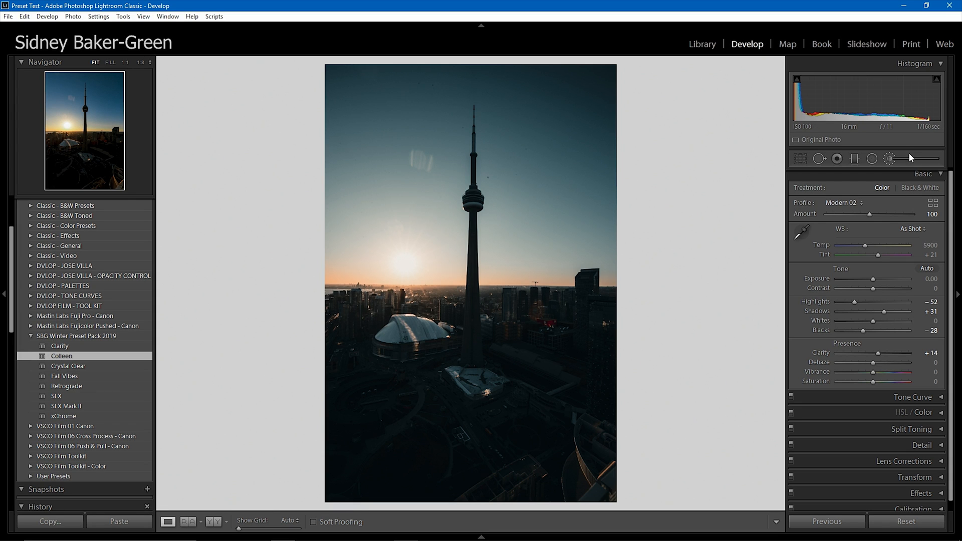
mouse_move(888, 158)
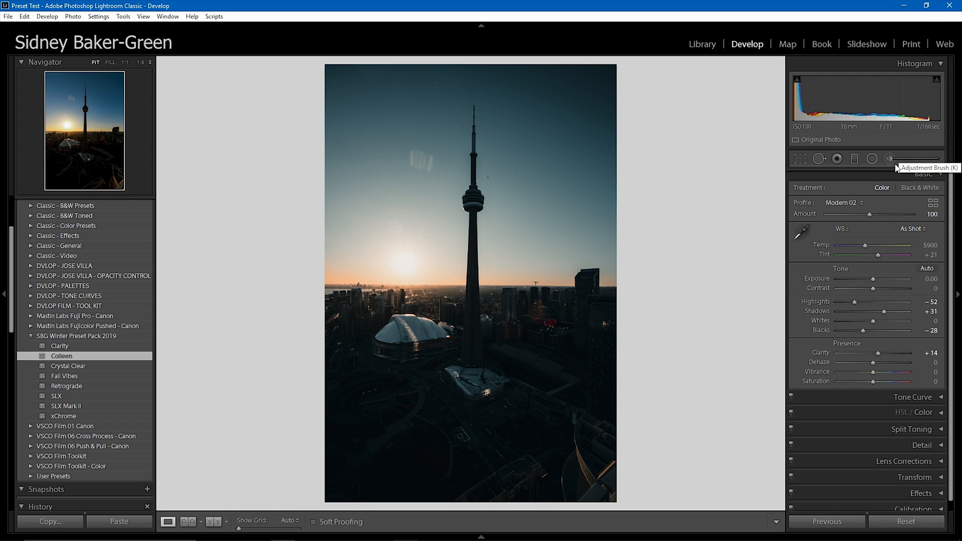
mouse_move(875, 145)
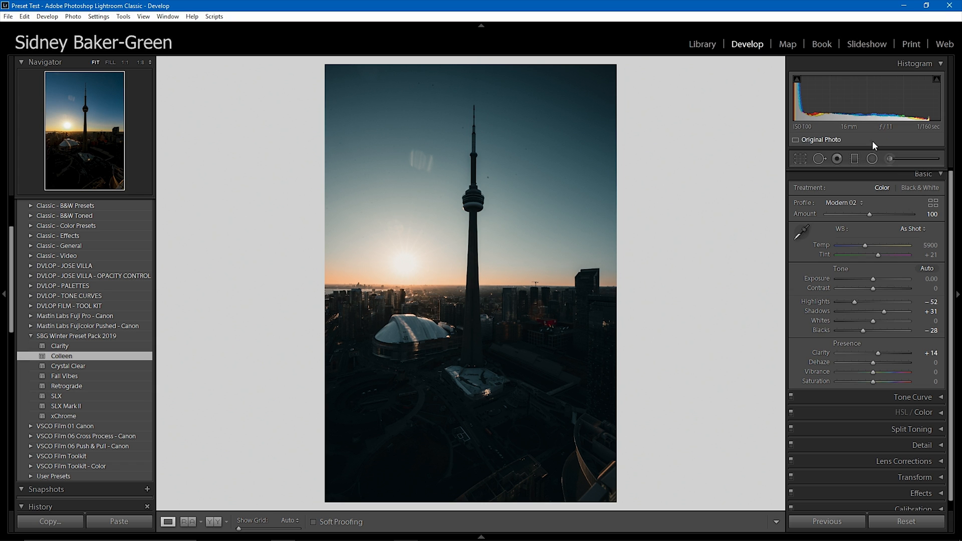
left_click(872, 159)
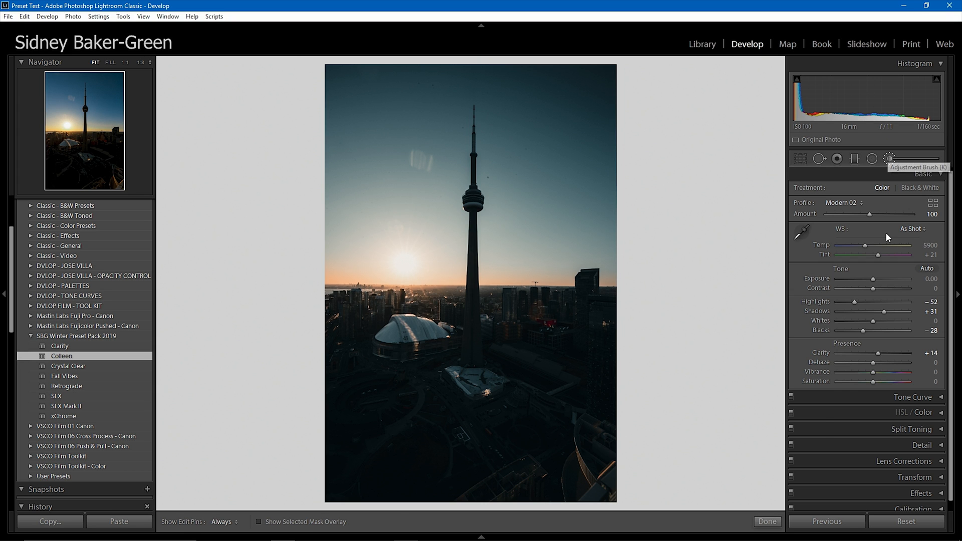
Set the ground brush adjustment to Exposure +1.74, Clarity +63, Dehaze +20 and Temp +19.
left_click(905, 159)
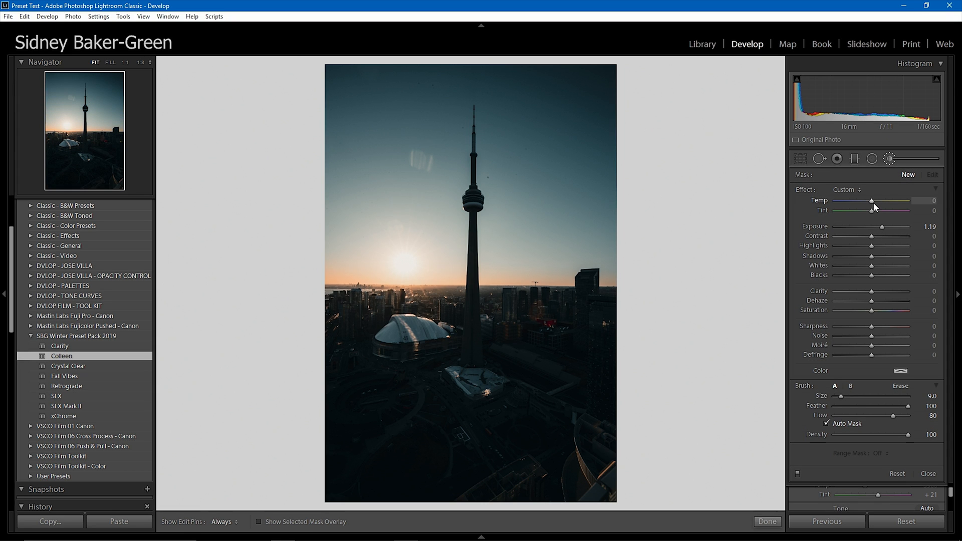
mouse_move(878, 205)
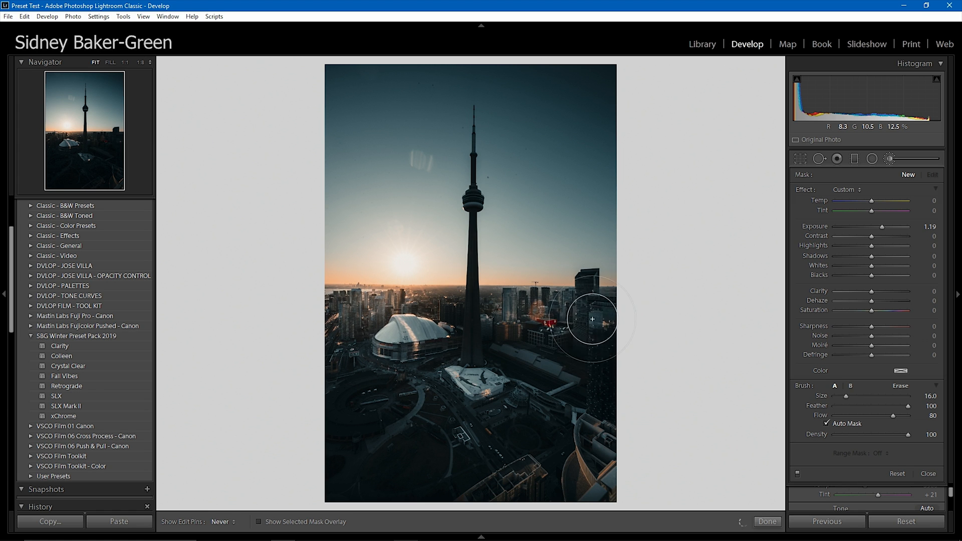
mouse_move(283, 420)
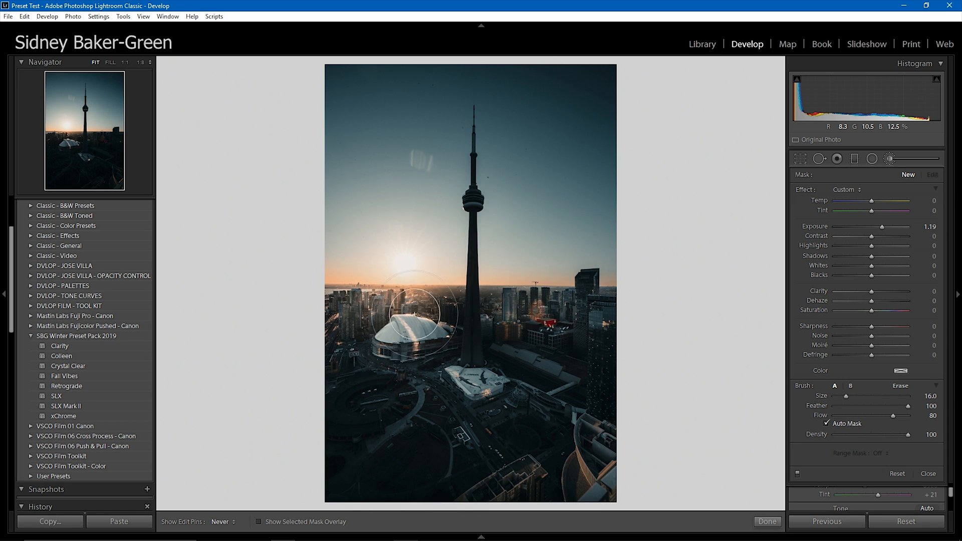
mouse_move(601, 363)
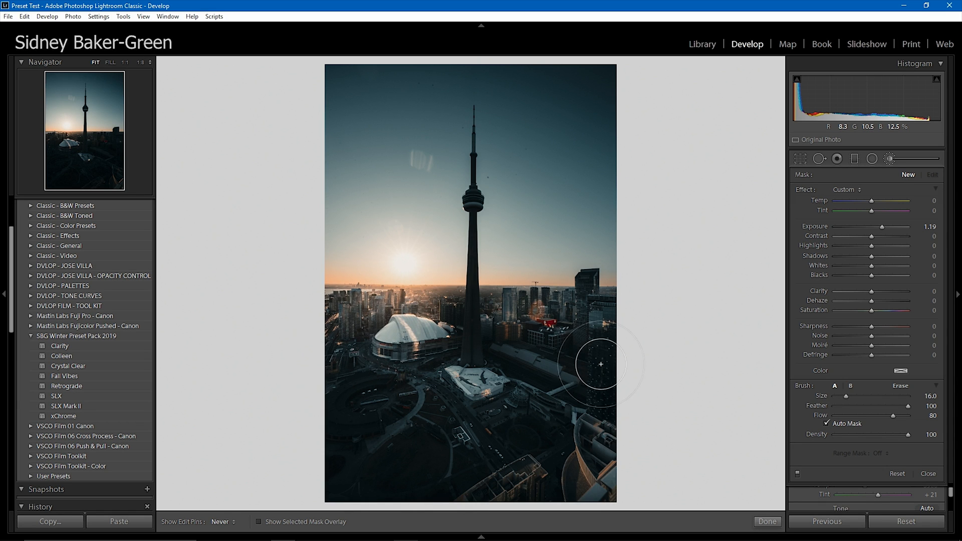
mouse_move(614, 437)
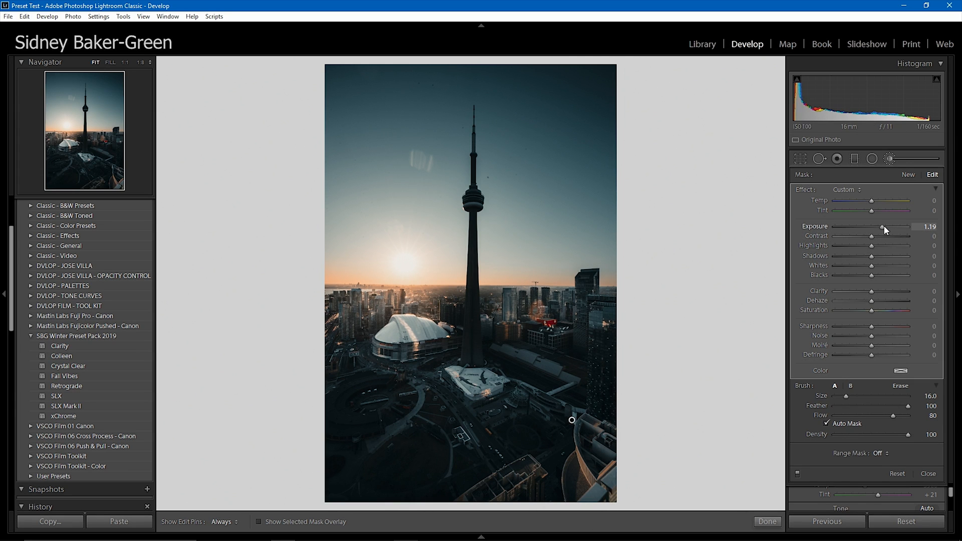
left_click_drag(883, 227, 902, 227)
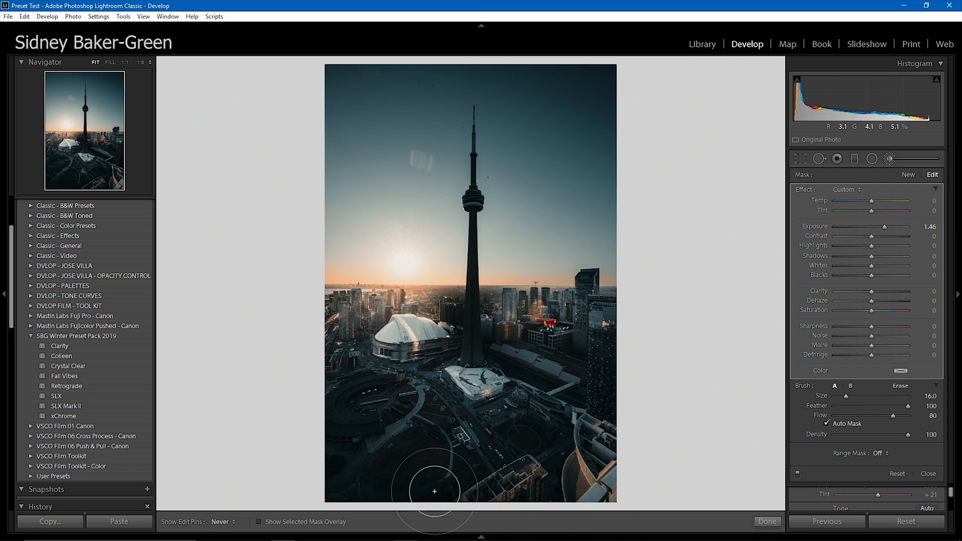
left_click_drag(873, 293, 877, 293)
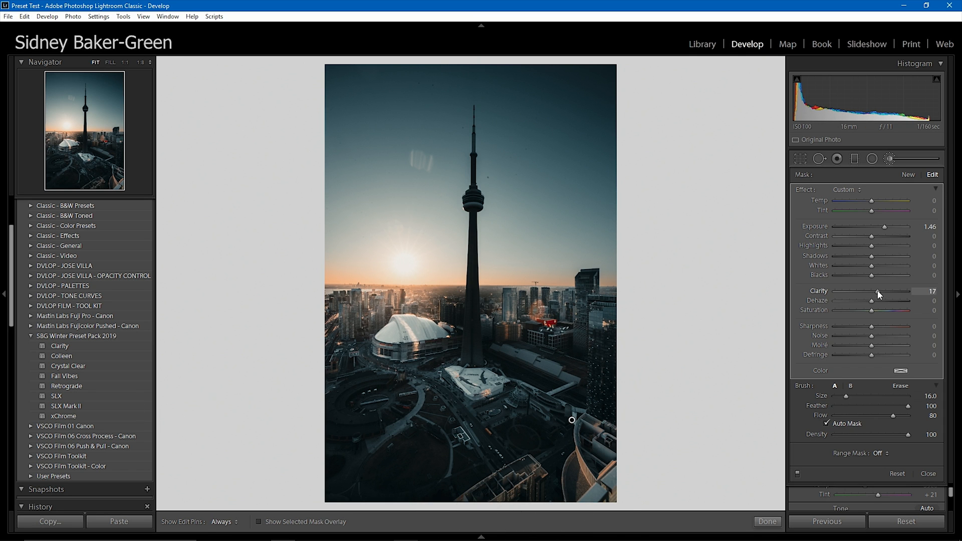
left_click_drag(878, 293, 893, 293)
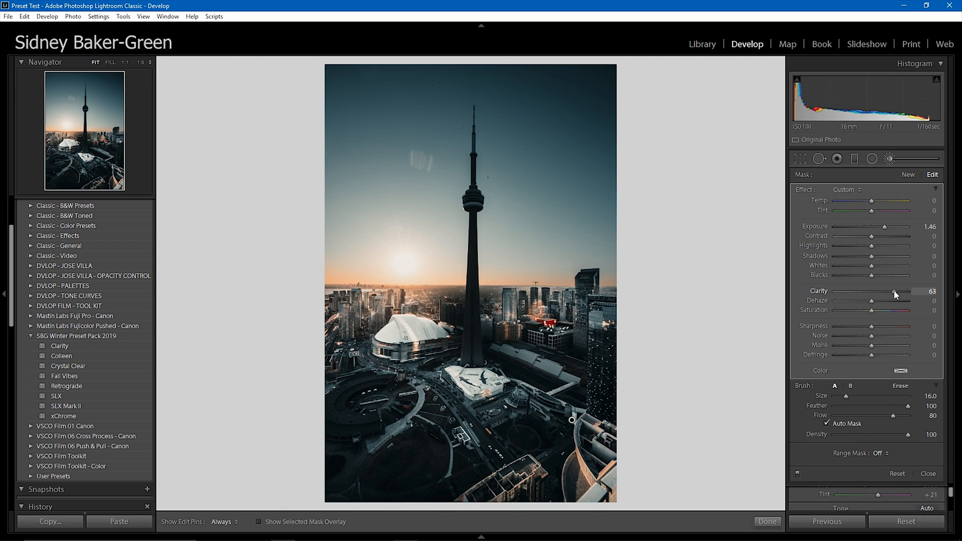
left_click_drag(871, 301, 882, 301)
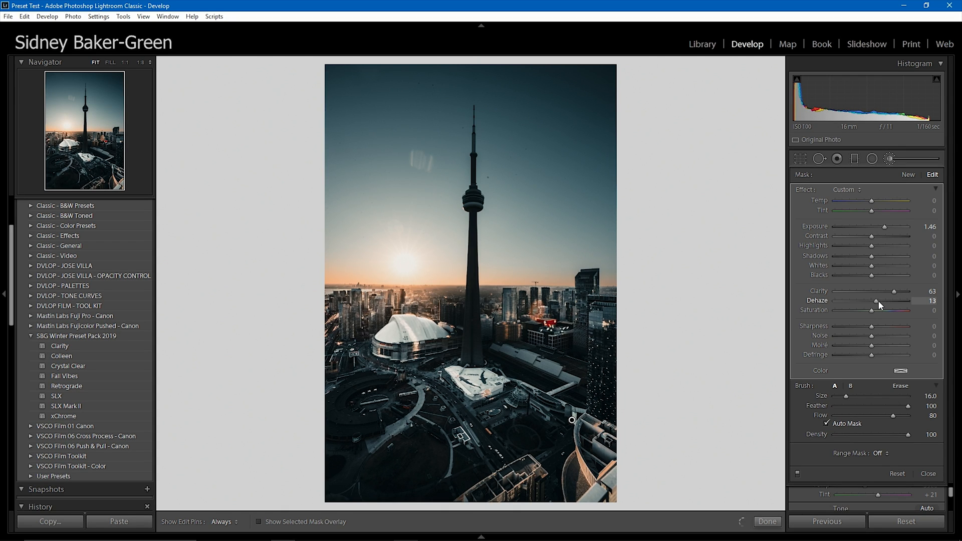
left_click_drag(890, 301, 899, 302)
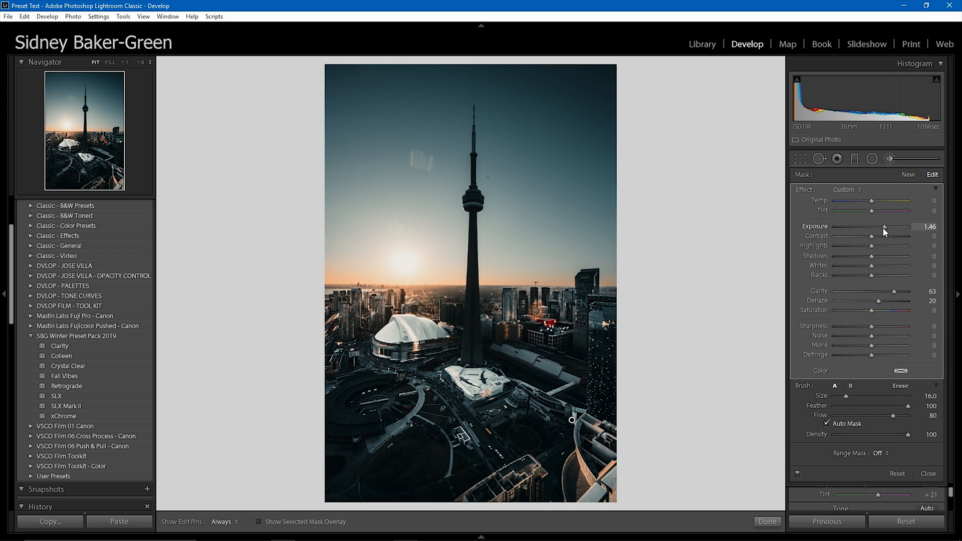
left_click_drag(902, 226, 913, 227)
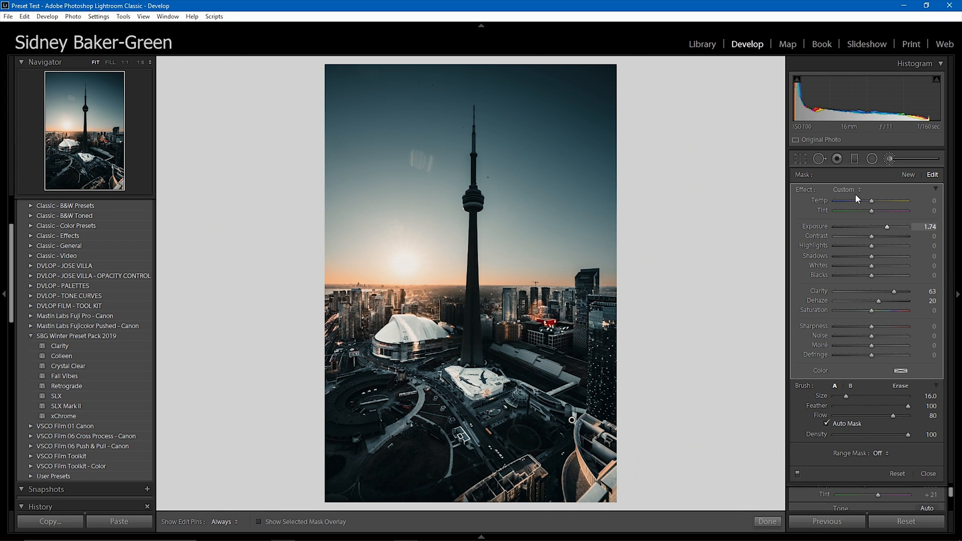
left_click_drag(850, 200, 872, 200)
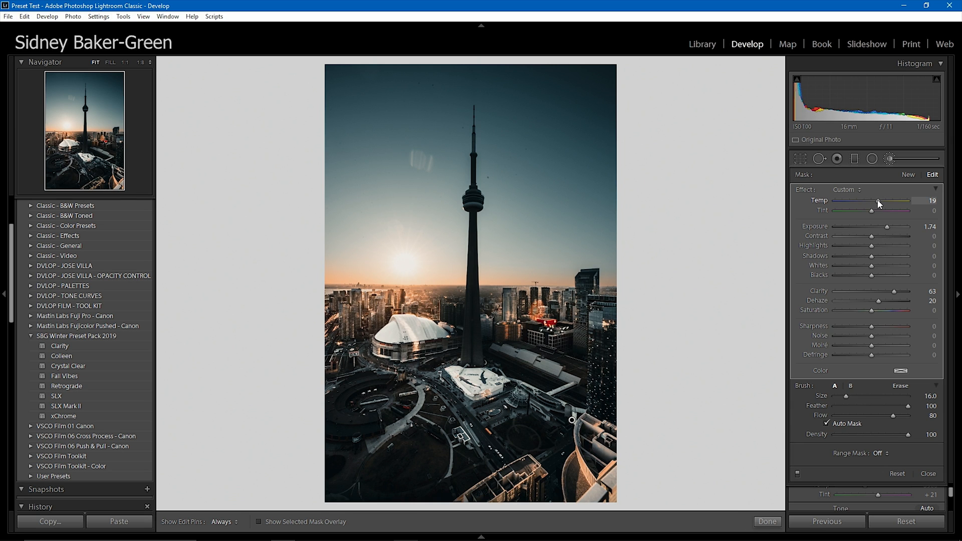
mouse_move(876, 204)
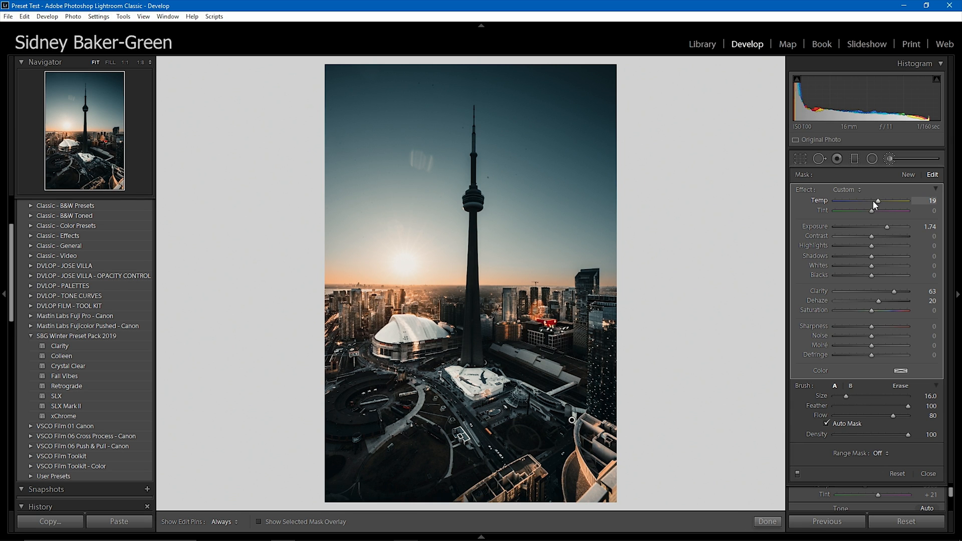
mouse_move(874, 259)
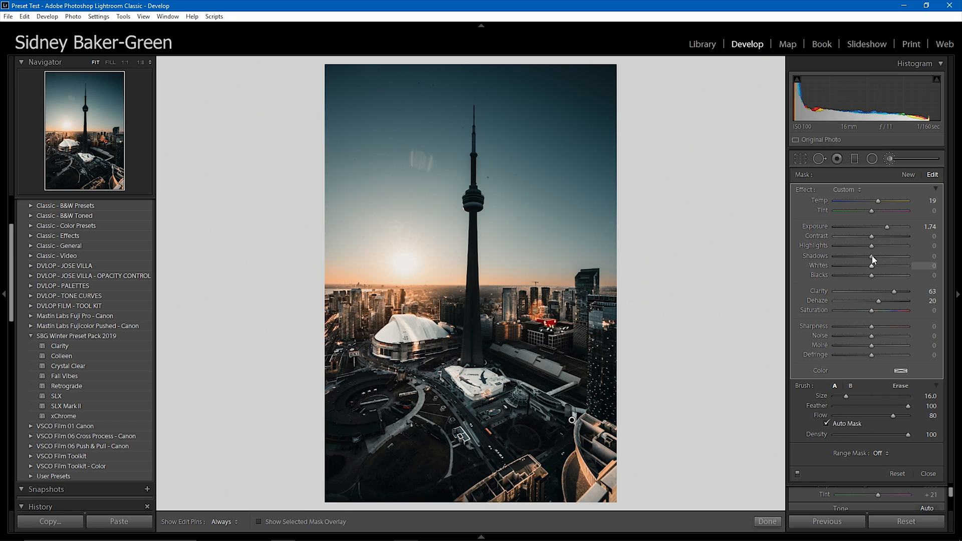
Paint a new brush adjustment over the CN Tower with Temp +27, Clarity +30 and Exposure +2.01.
left_click_drag(872, 257, 883, 257)
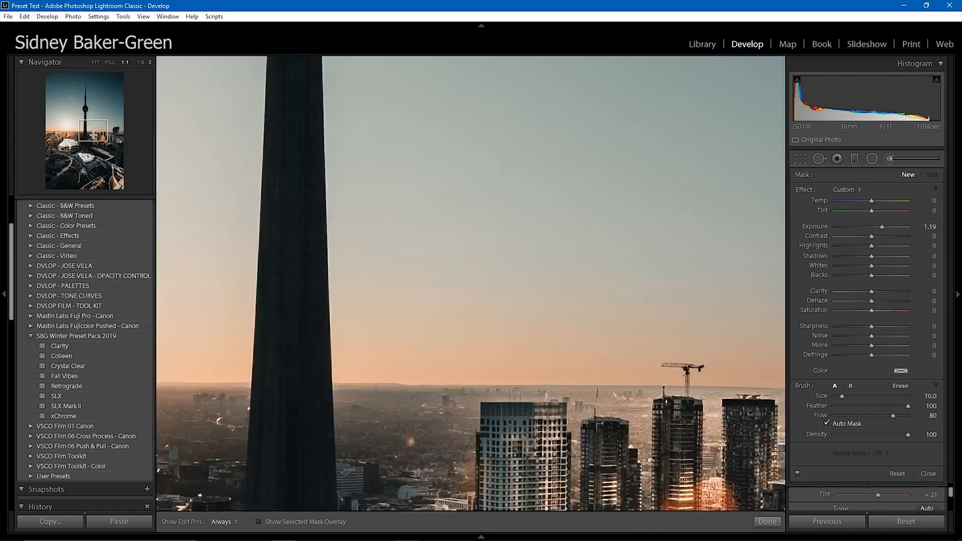
left_click_drag(864, 201, 878, 201)
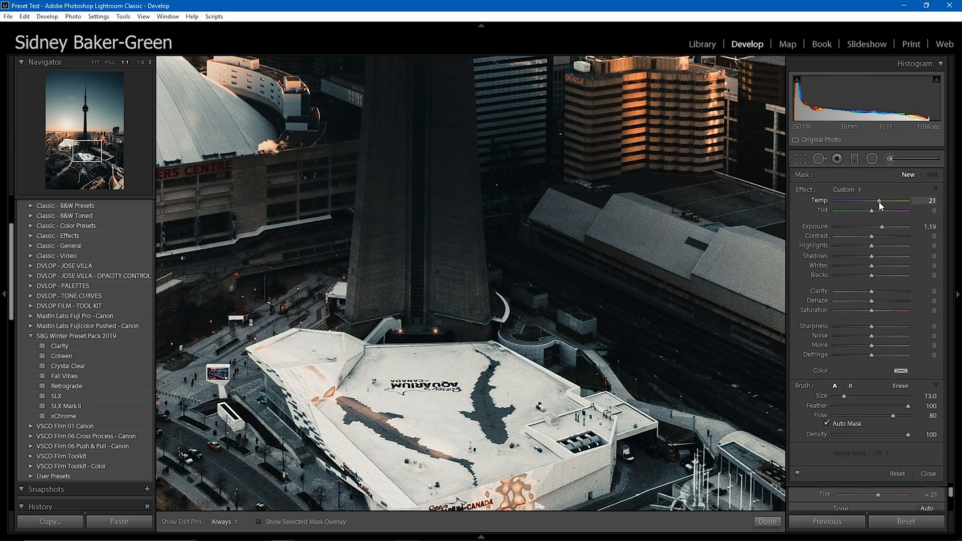
left_click_drag(868, 294, 875, 295)
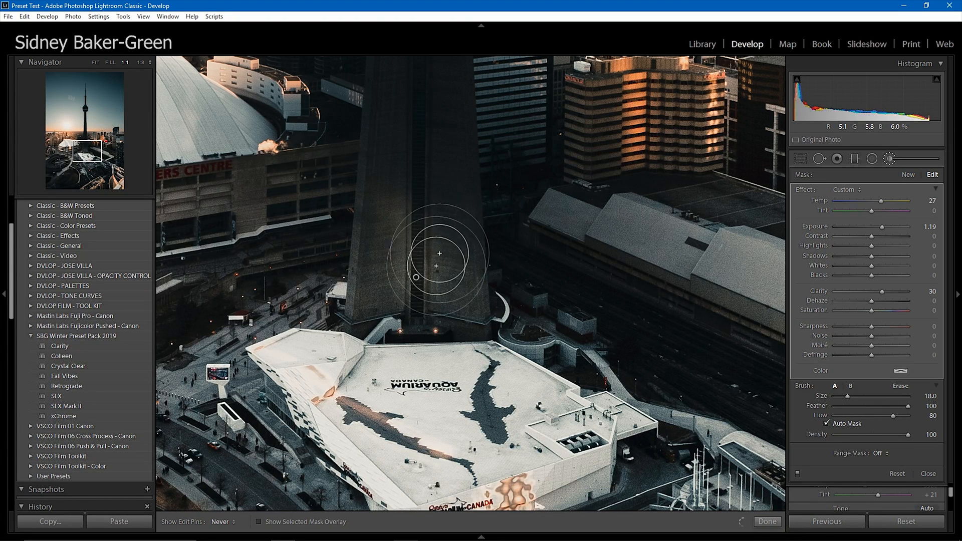
left_click_drag(876, 226, 892, 226)
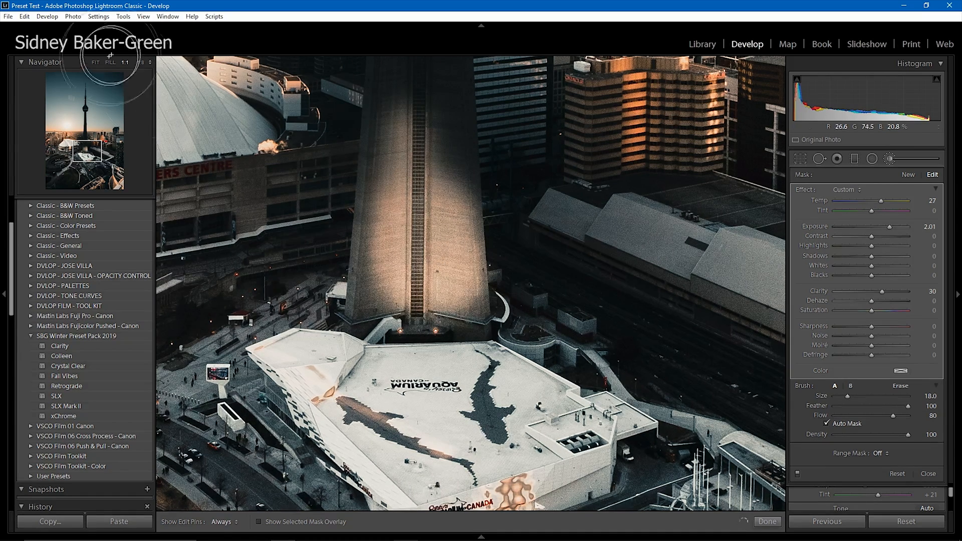
left_click(110, 62)
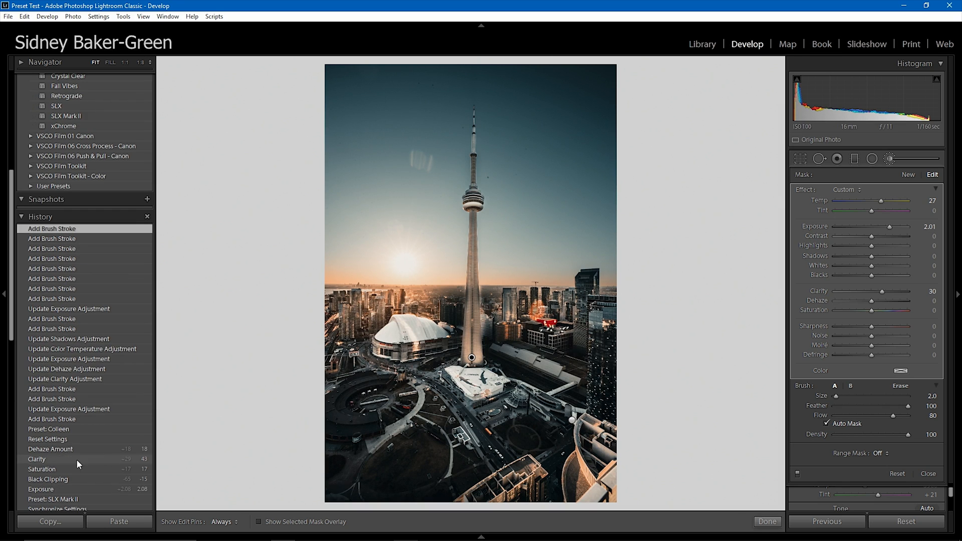
Select the parking-garage backpack portrait in the Filmstrip.
scroll("down", 3)
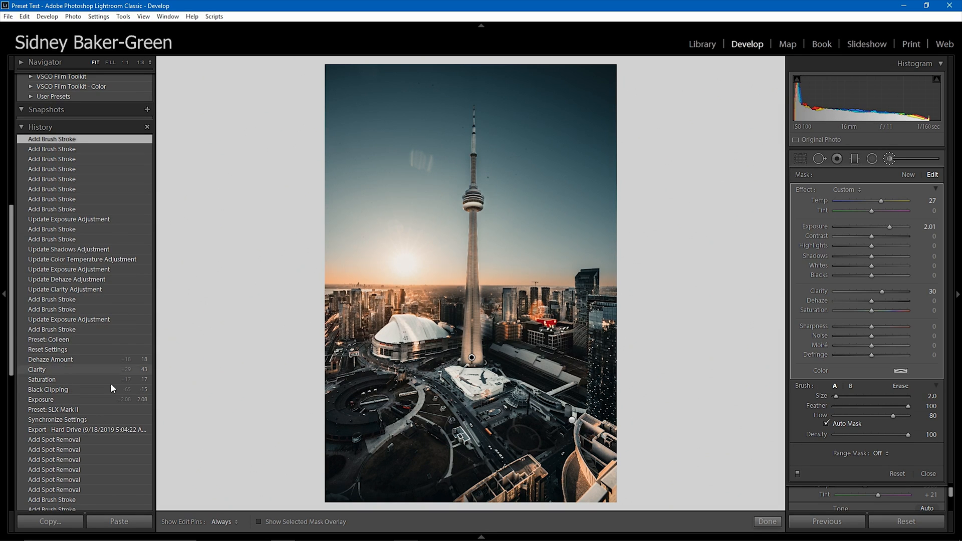
left_click(85, 429)
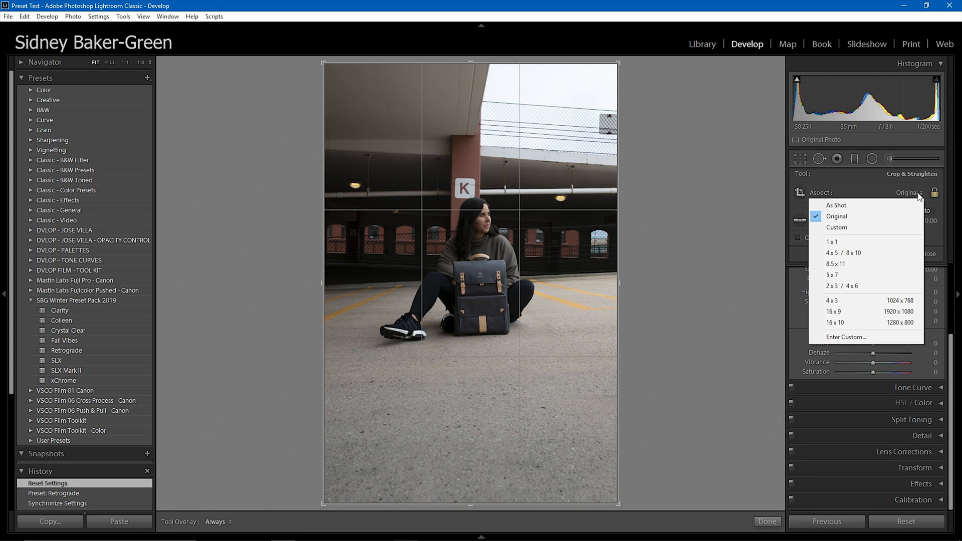
Set the crop ratio to 4 x 5, then try the Colleen and Crystal Clear presets.
left_click(845, 252)
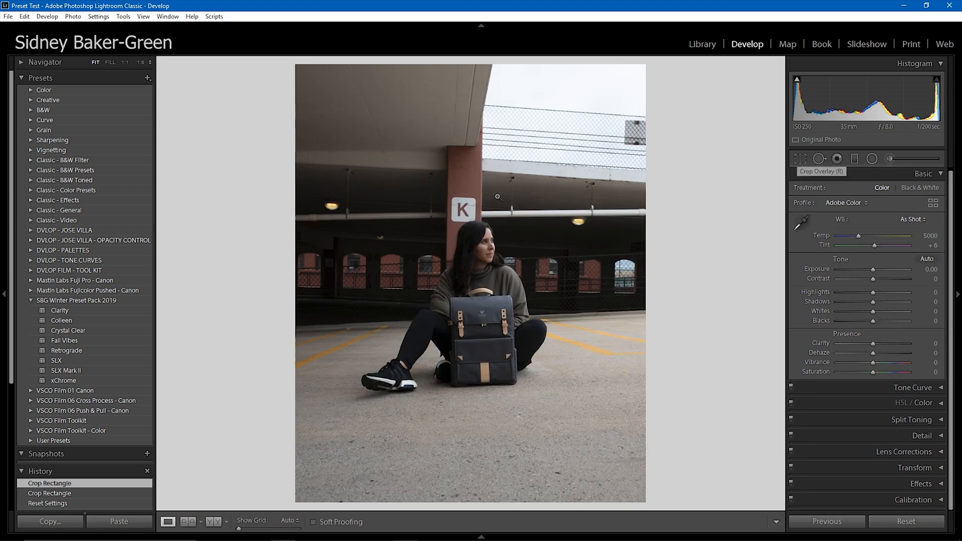
mouse_move(263, 327)
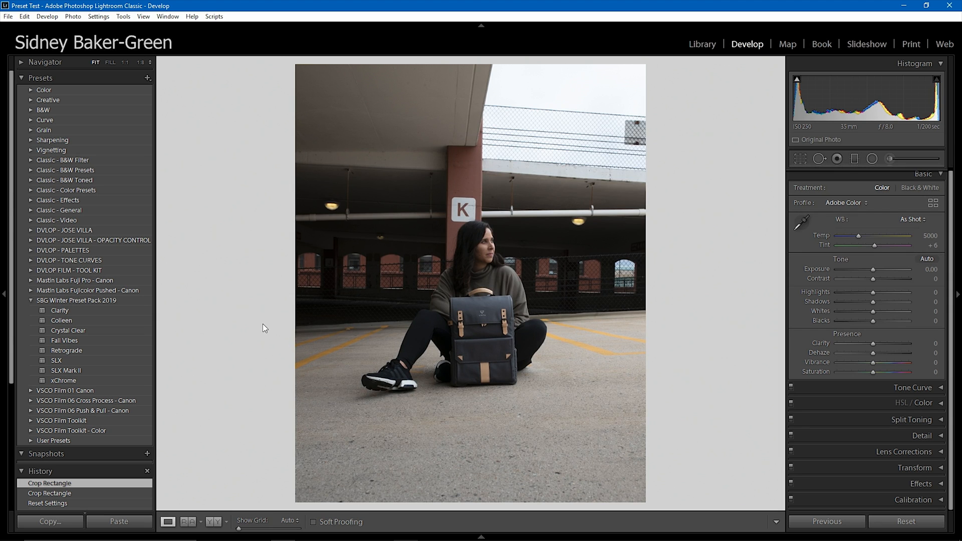
left_click(68, 330)
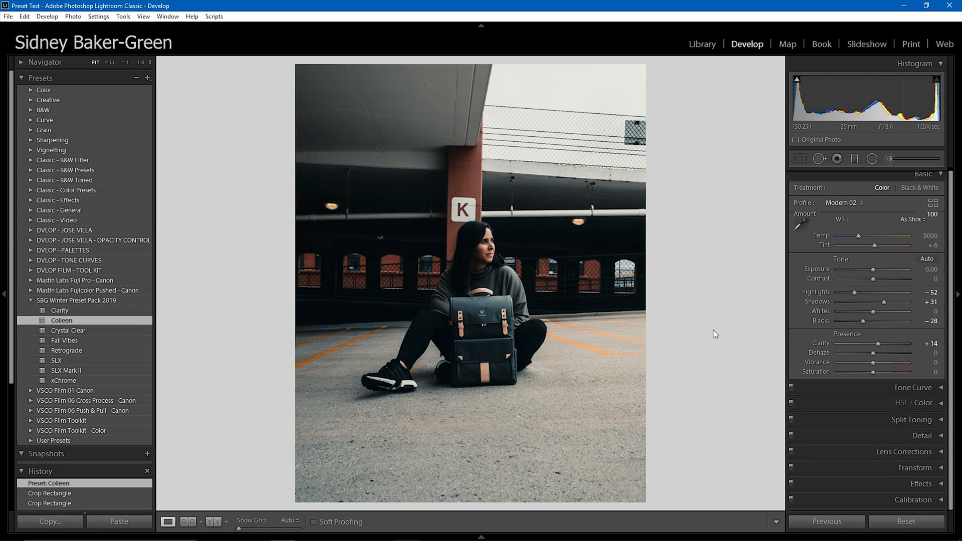
left_click(68, 331)
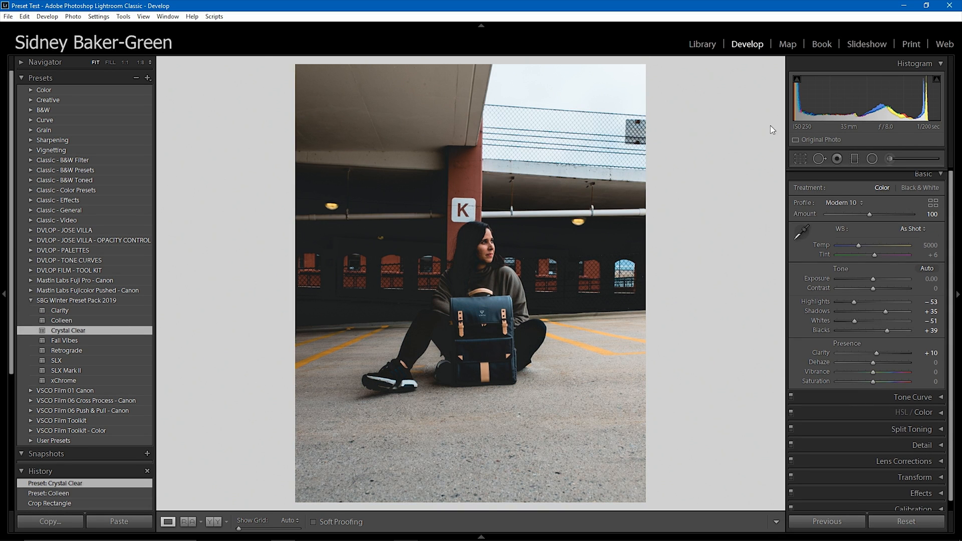
left_click_drag(880, 288, 888, 288)
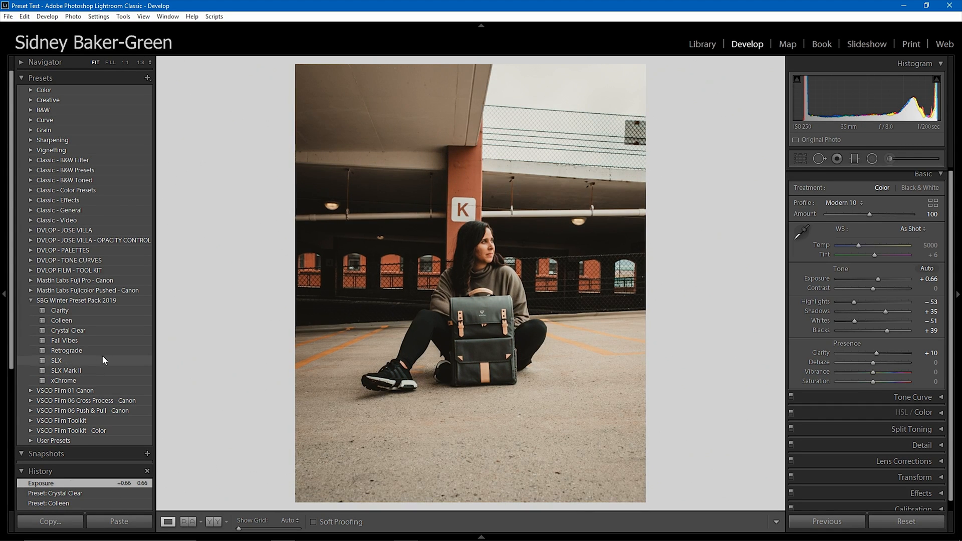
Reset the edits, apply the Retrograde preset, and commit the crop.
left_click(905, 522)
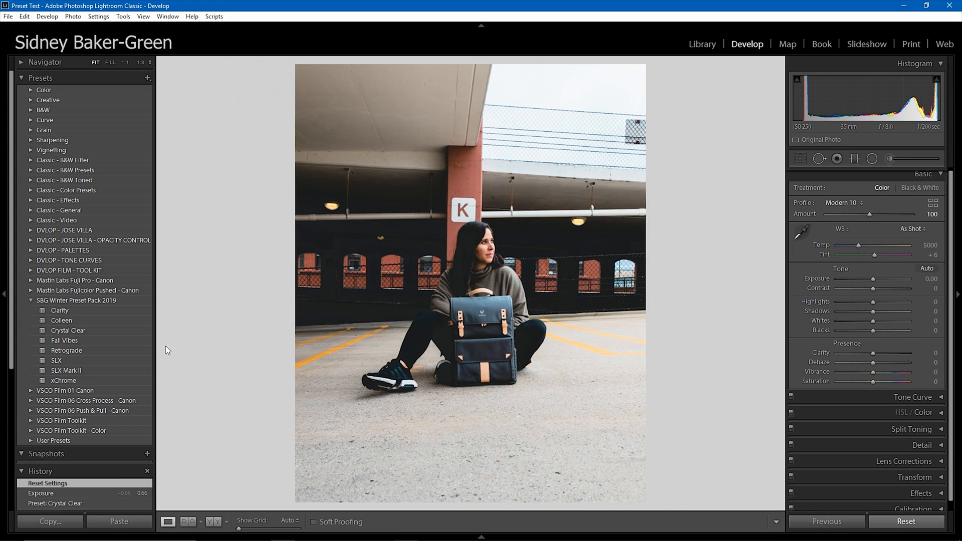
left_click(66, 350)
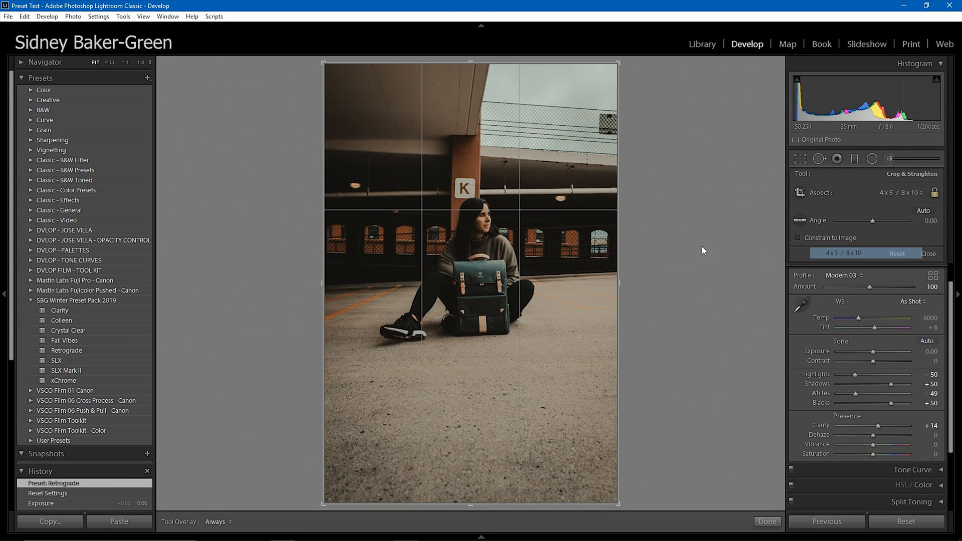
left_click(766, 522)
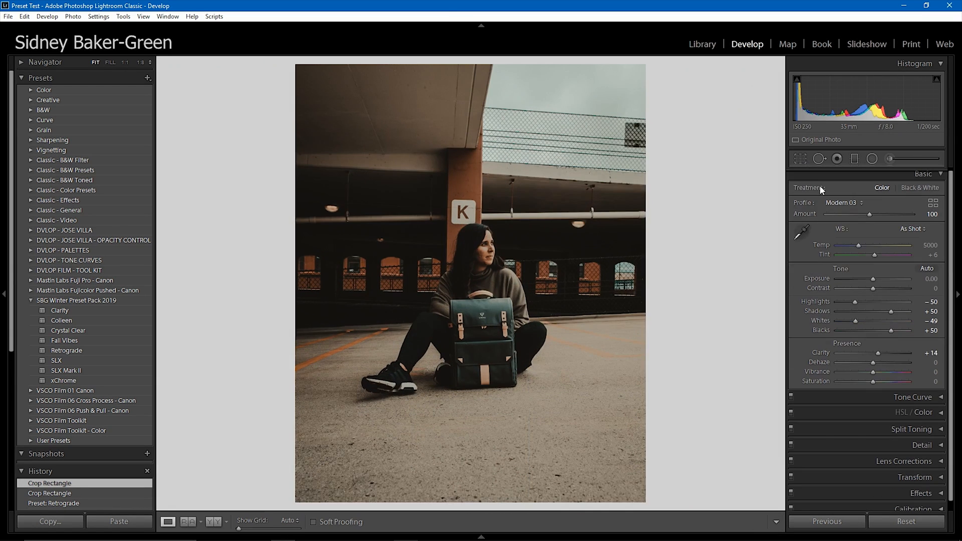
mouse_move(481, 251)
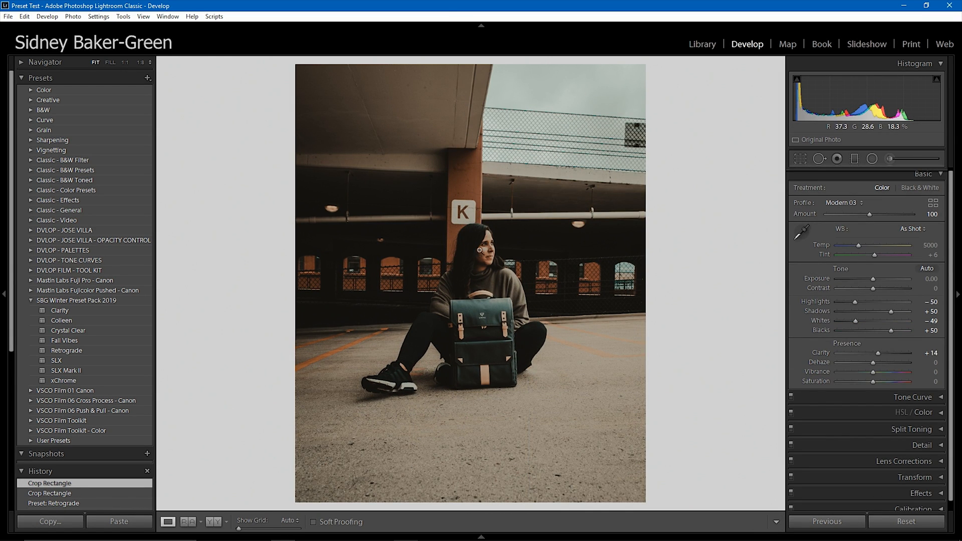
mouse_move(913, 201)
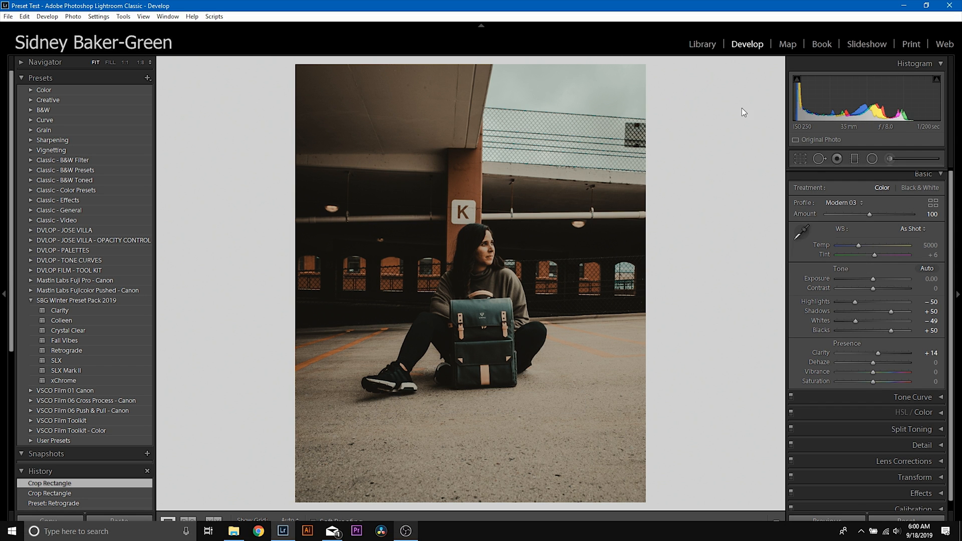
Switch to the Library grid and deselect the photos to view all fourteen edits.
left_click(702, 44)
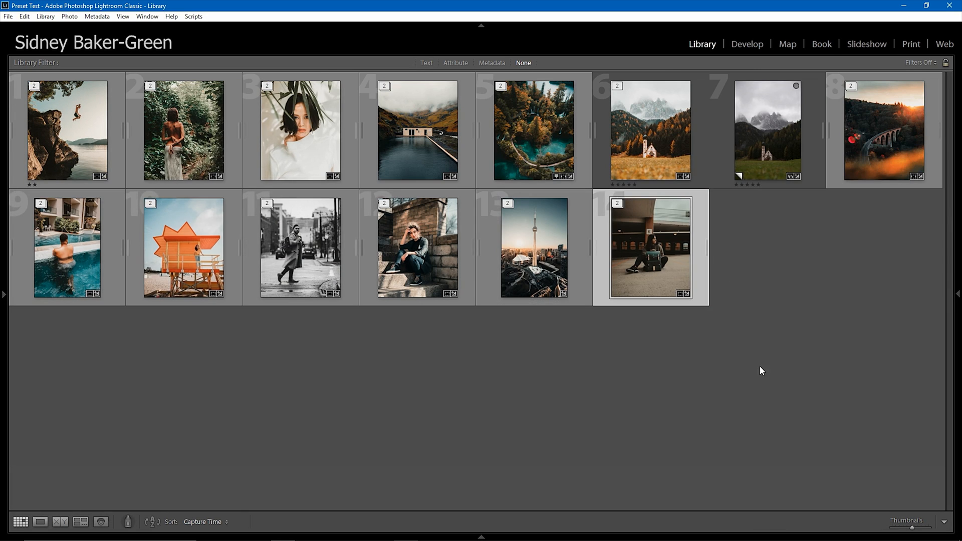
left_click(691, 403)
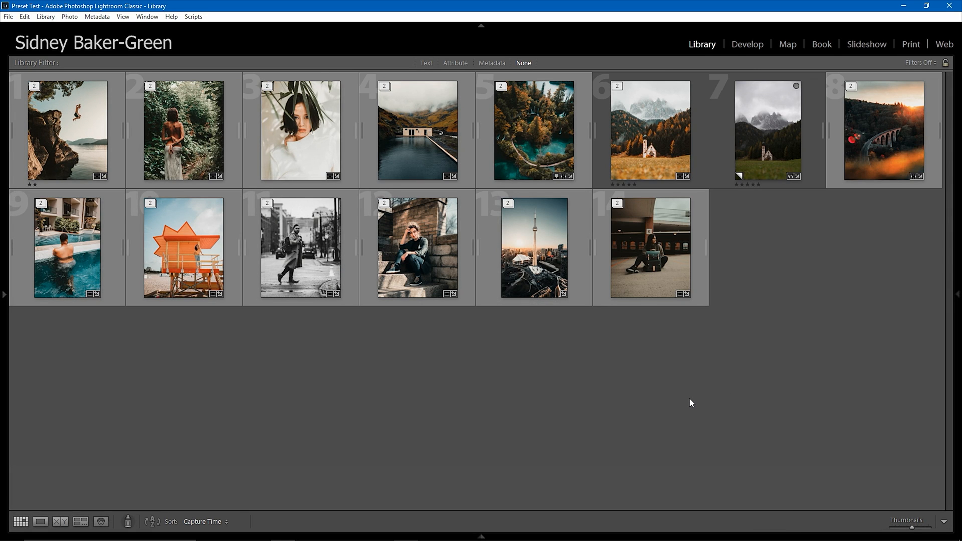